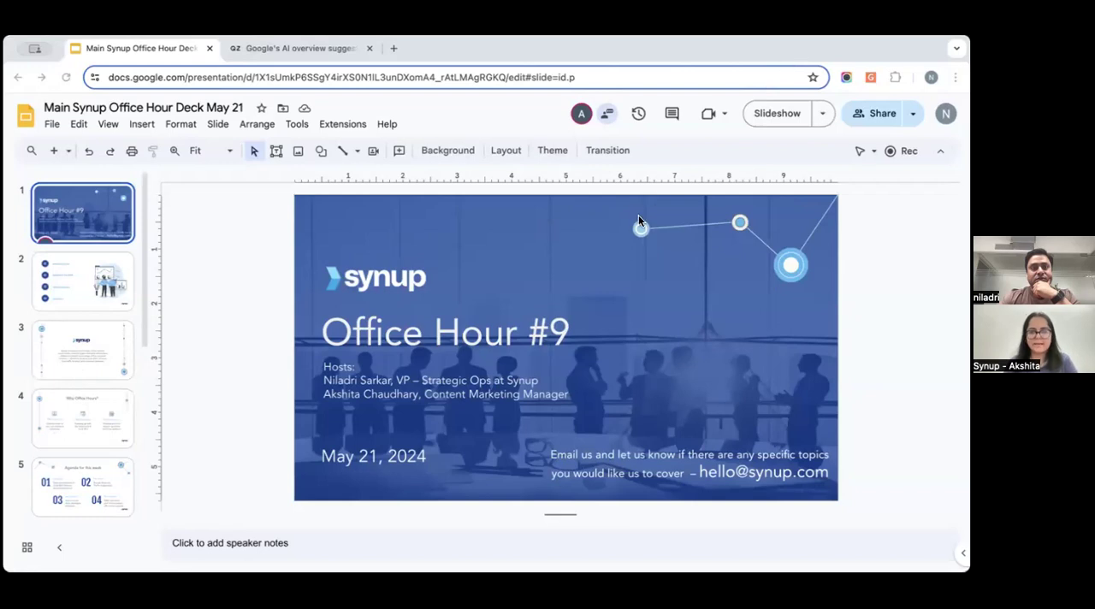
{"action": "mouse_move", "coordinate": [695, 244]}
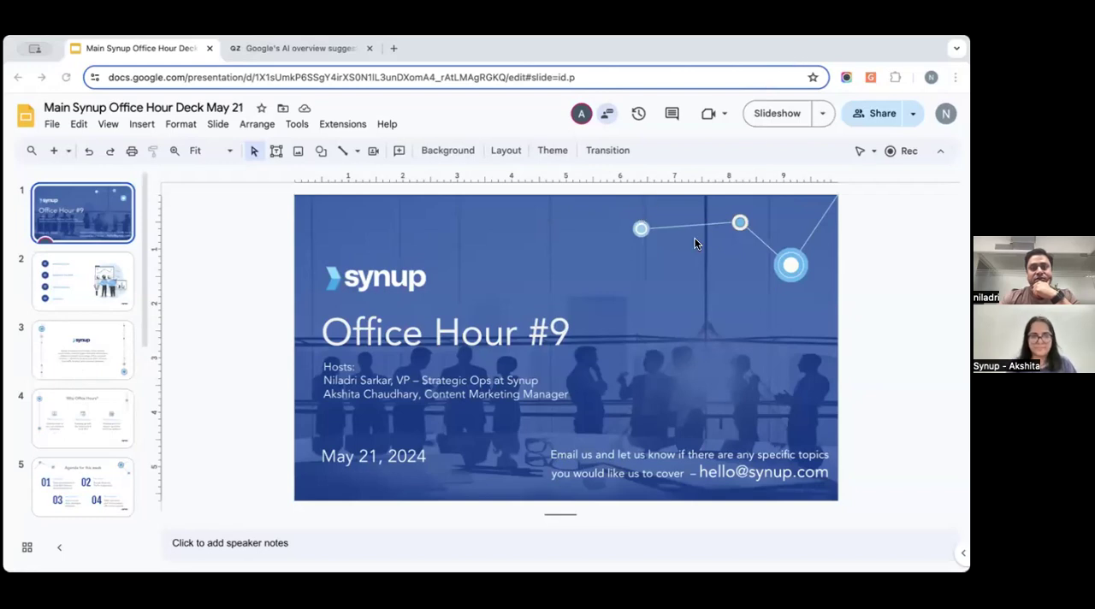
{"action": "mouse_move", "coordinate": [196, 275]}
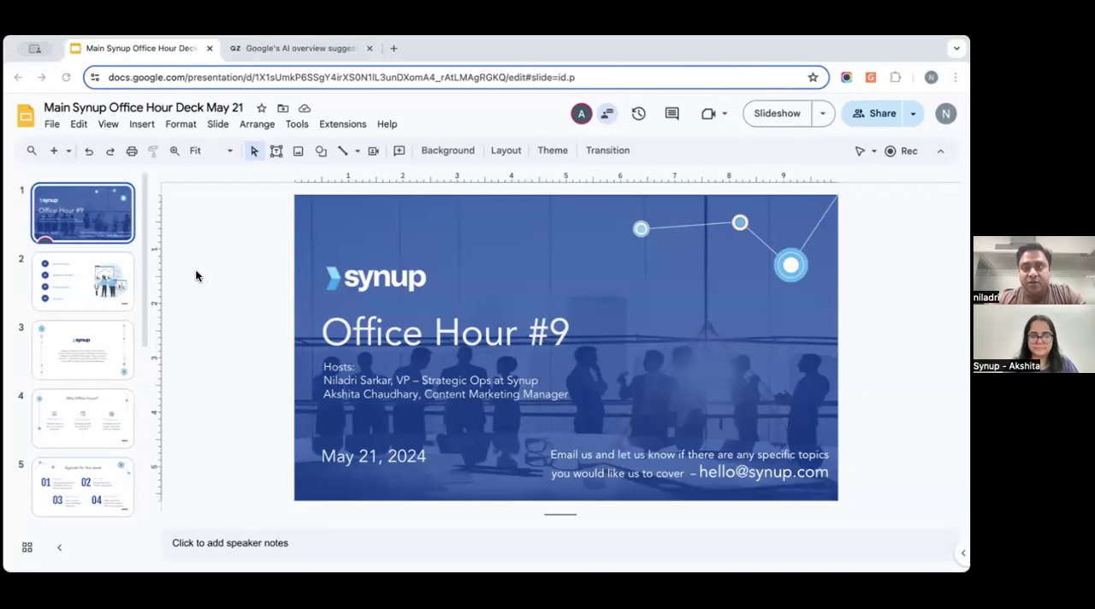
{"action": "mouse_move", "coordinate": [263, 267]}
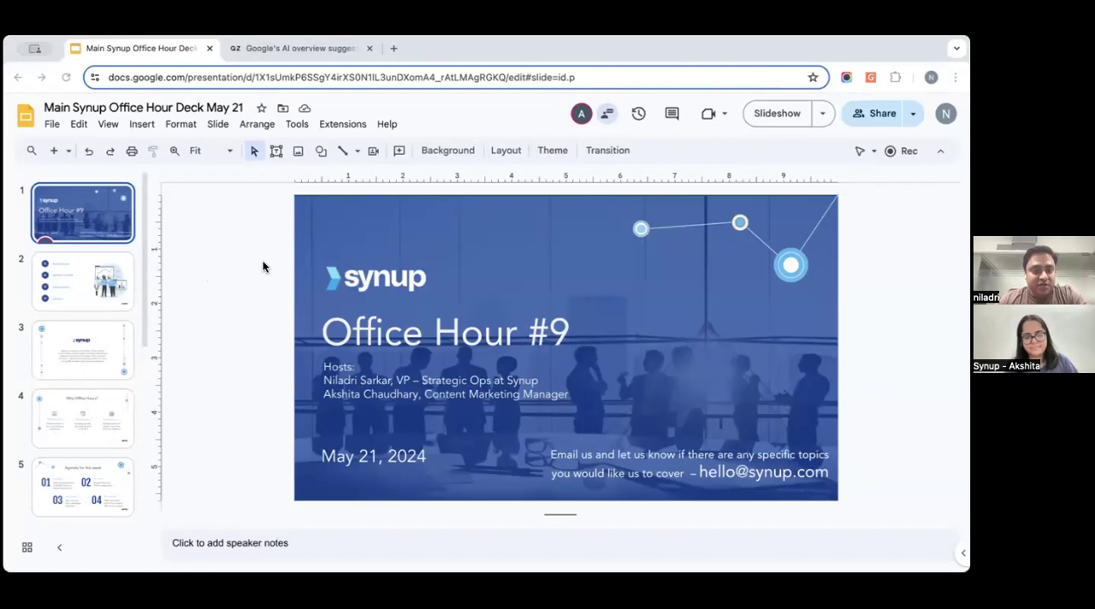
{"action": "mouse_move", "coordinate": [229, 274]}
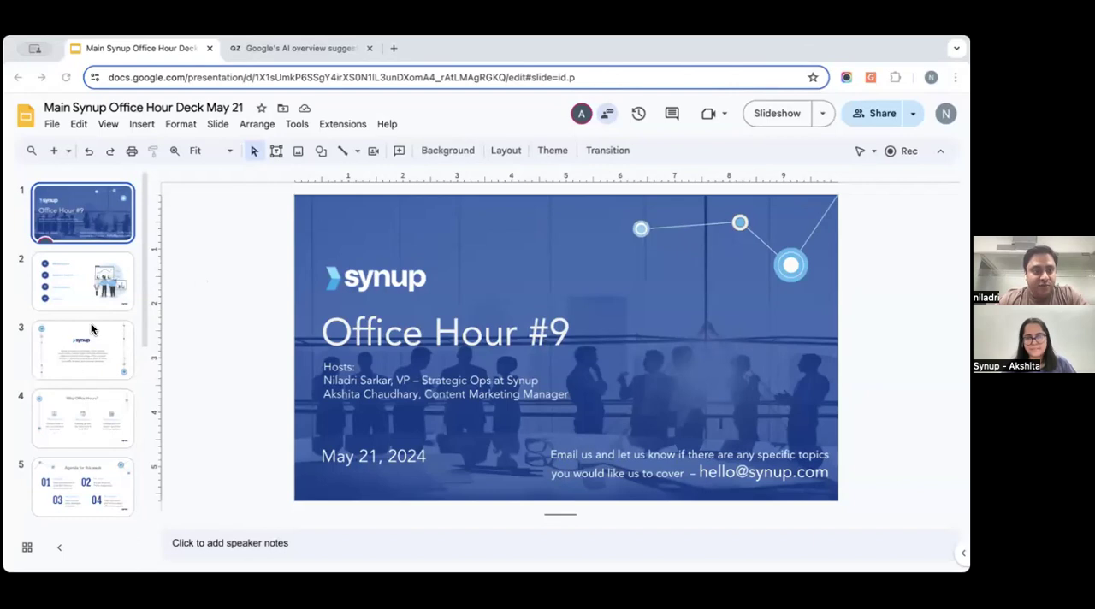
Step: Scroll the filmstrip and open slide 6, Industry Updates
{"action": "scroll", "scroll_direction": "down", "scroll_amount": 3}
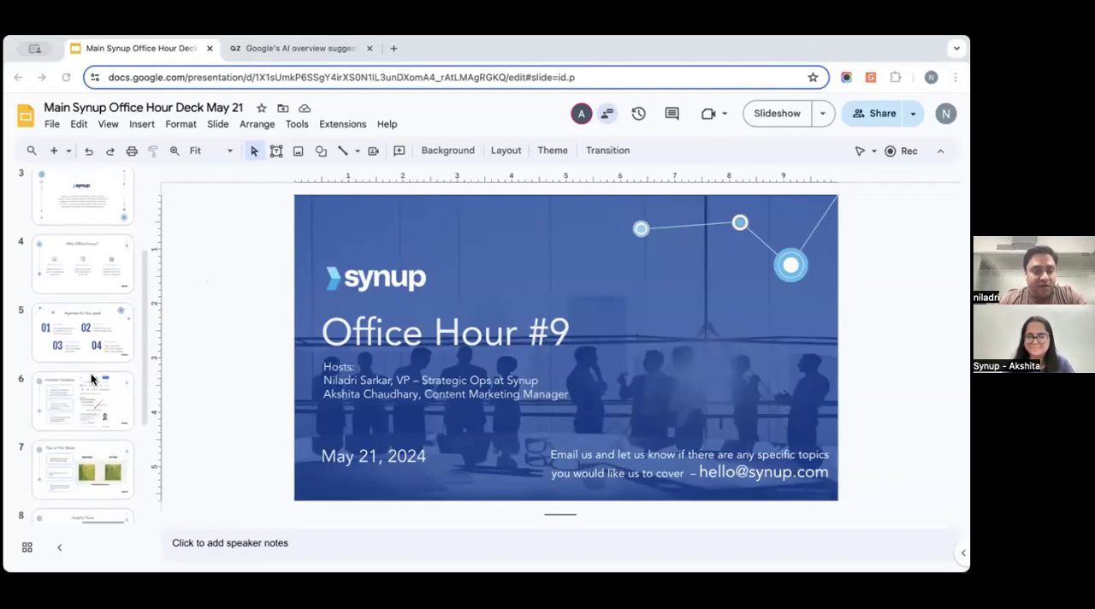
{"action": "left_click", "coordinate": [83, 400]}
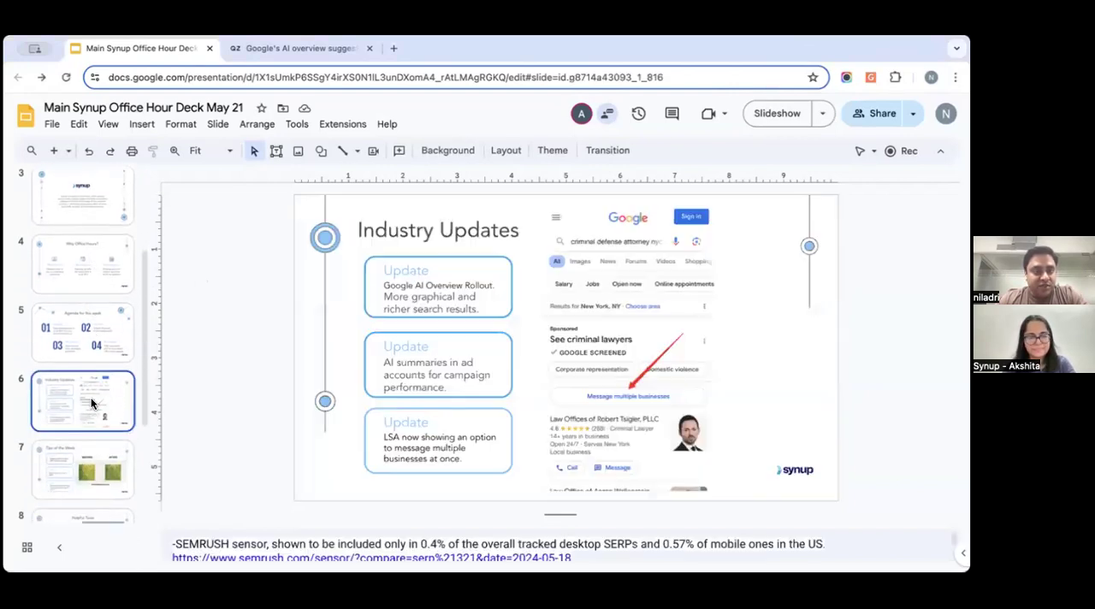
{"action": "mouse_move", "coordinate": [255, 389]}
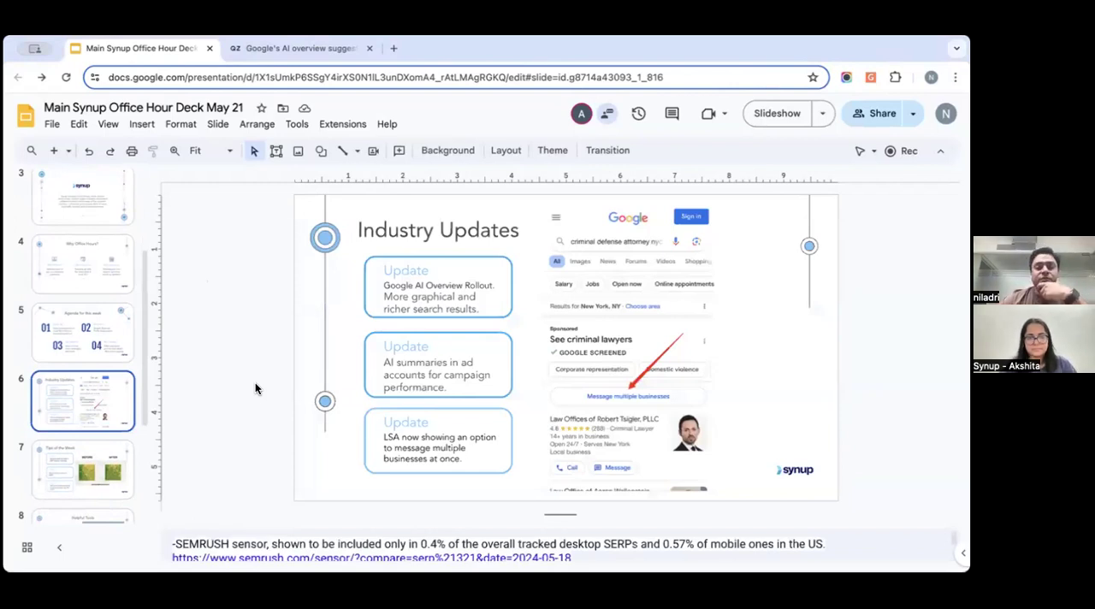
{"action": "mouse_move", "coordinate": [293, 336]}
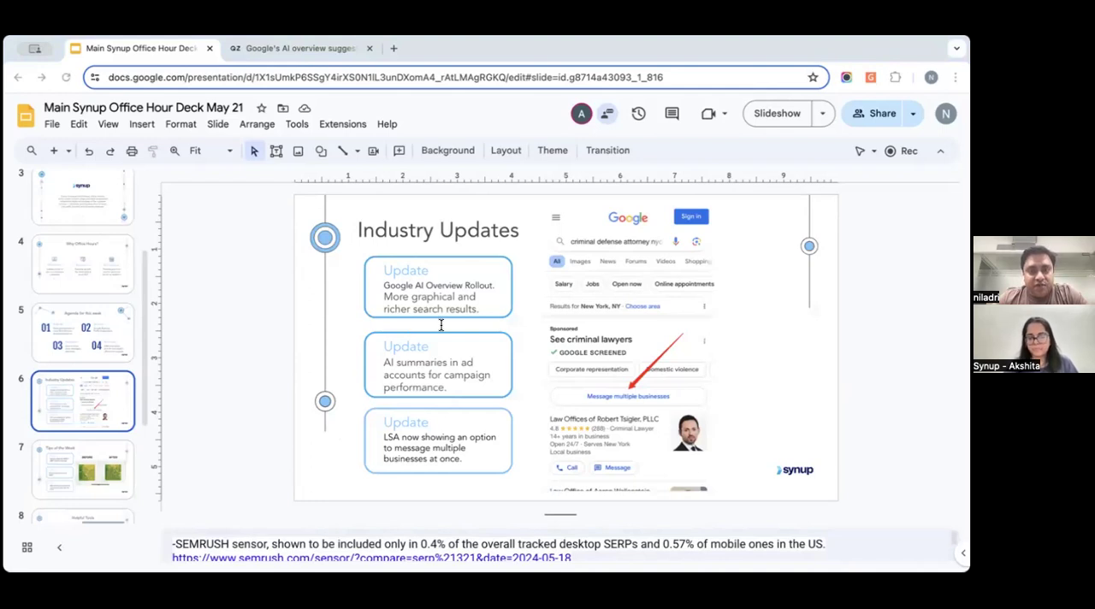
{"action": "mouse_move", "coordinate": [481, 341]}
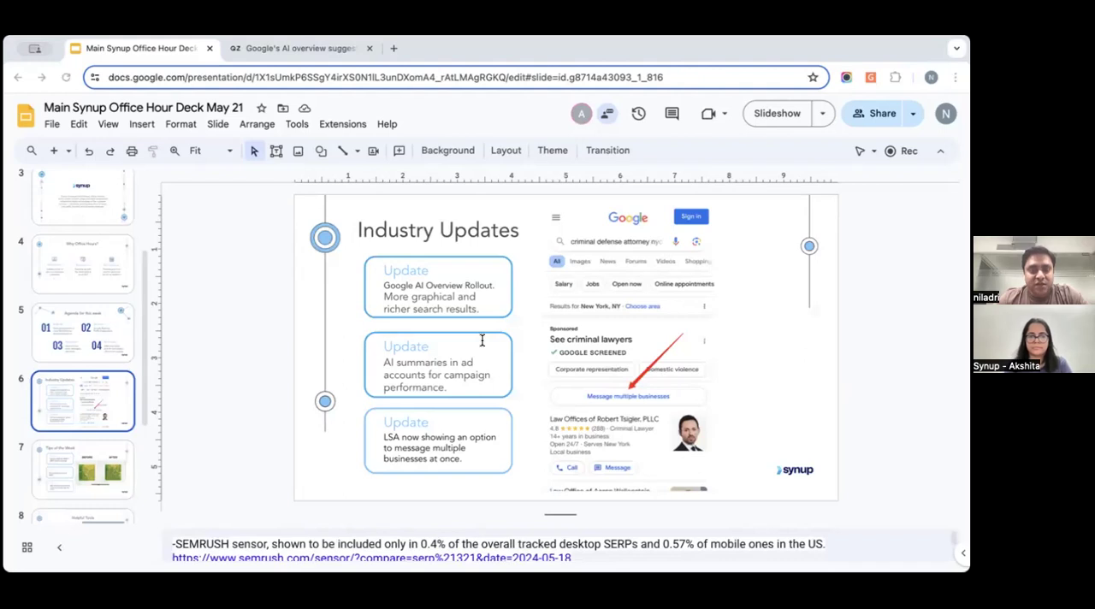
{"action": "mouse_move", "coordinate": [479, 338]}
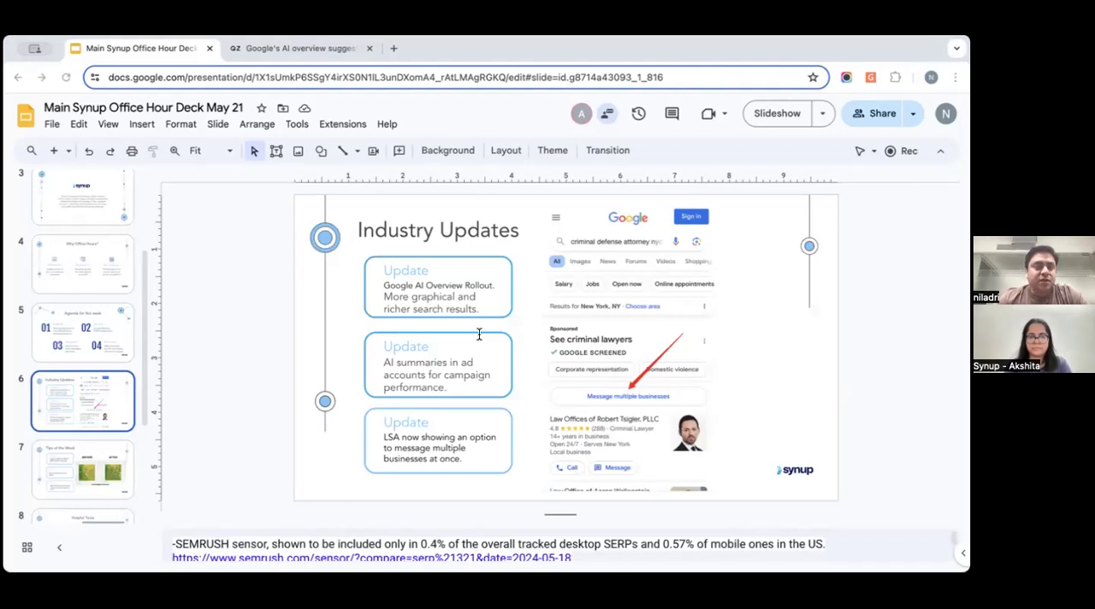
Step: Open the Quartz blinker-fluid AI search article and scroll to its example screenshot
{"action": "left_click", "coordinate": [299, 48]}
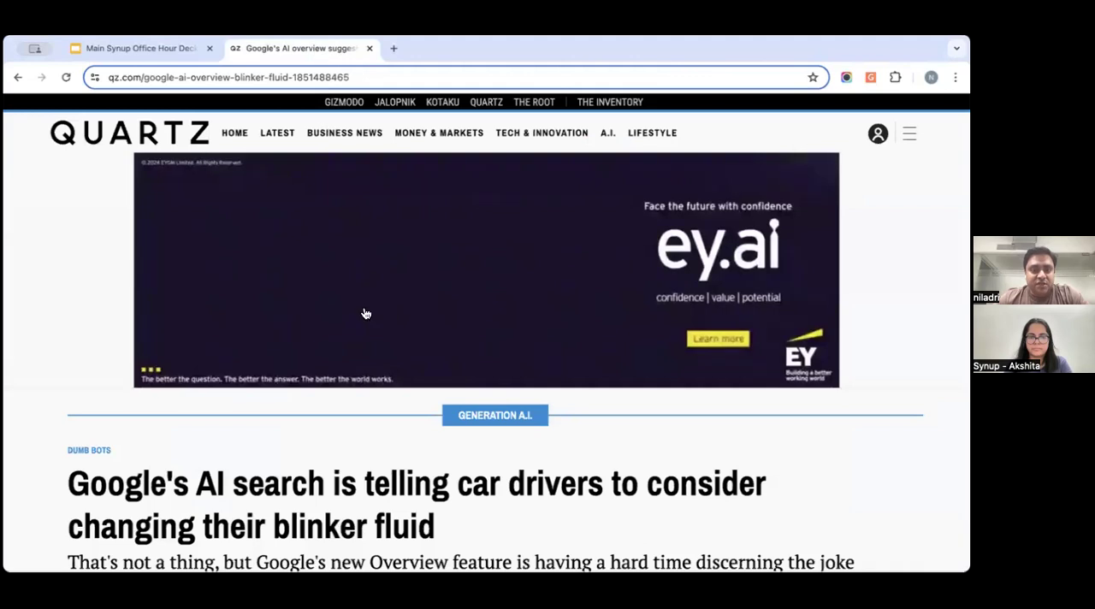
{"action": "scroll", "scroll_direction": "down", "scroll_amount": 3}
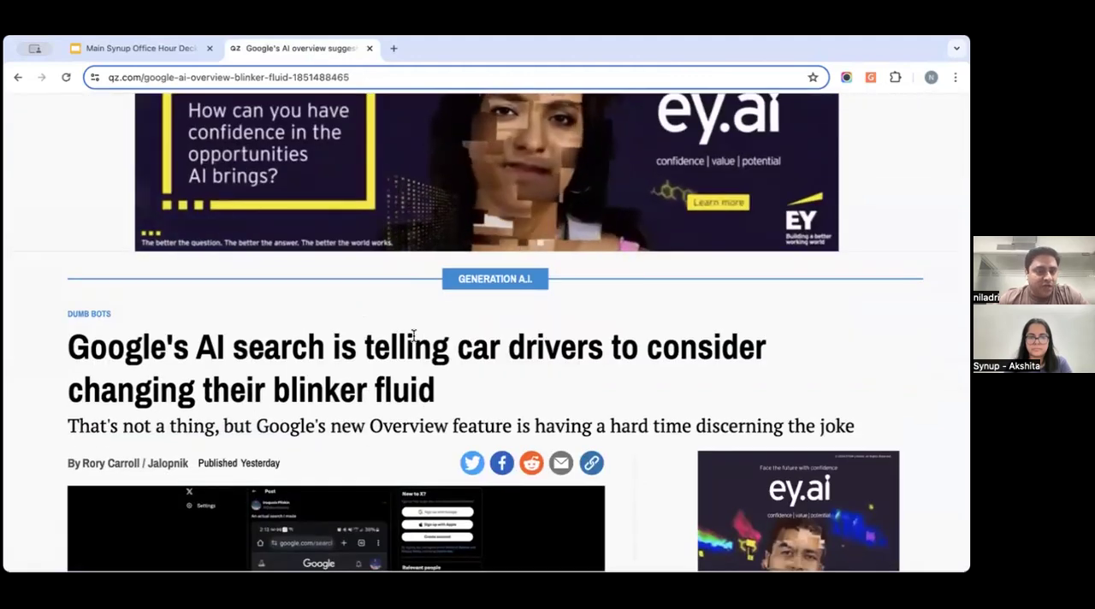
{"action": "mouse_move", "coordinate": [466, 362]}
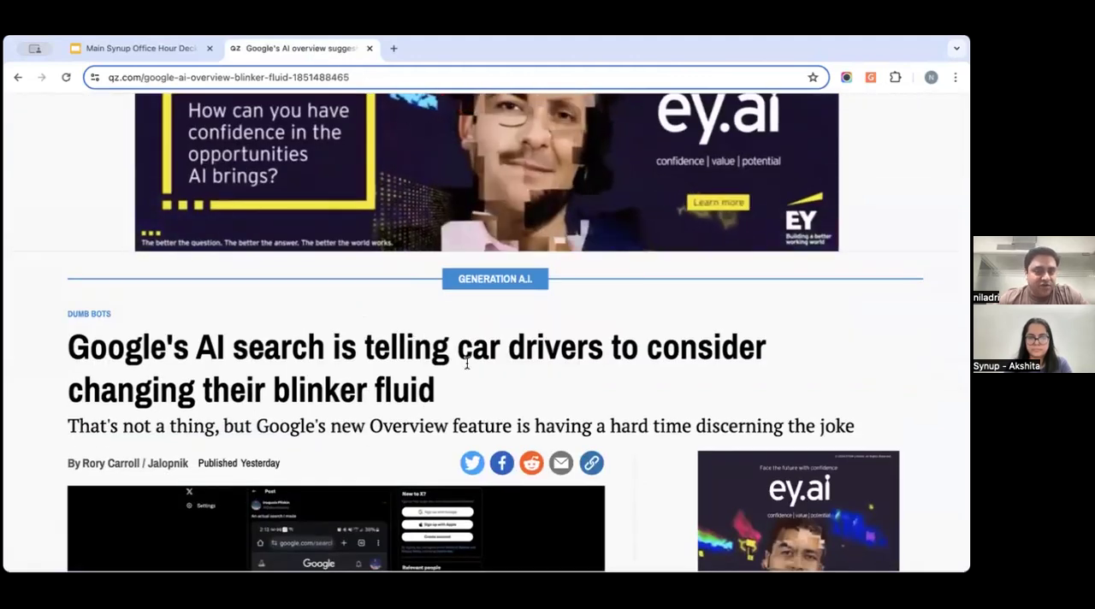
{"action": "scroll", "scroll_direction": "down", "scroll_amount": 3}
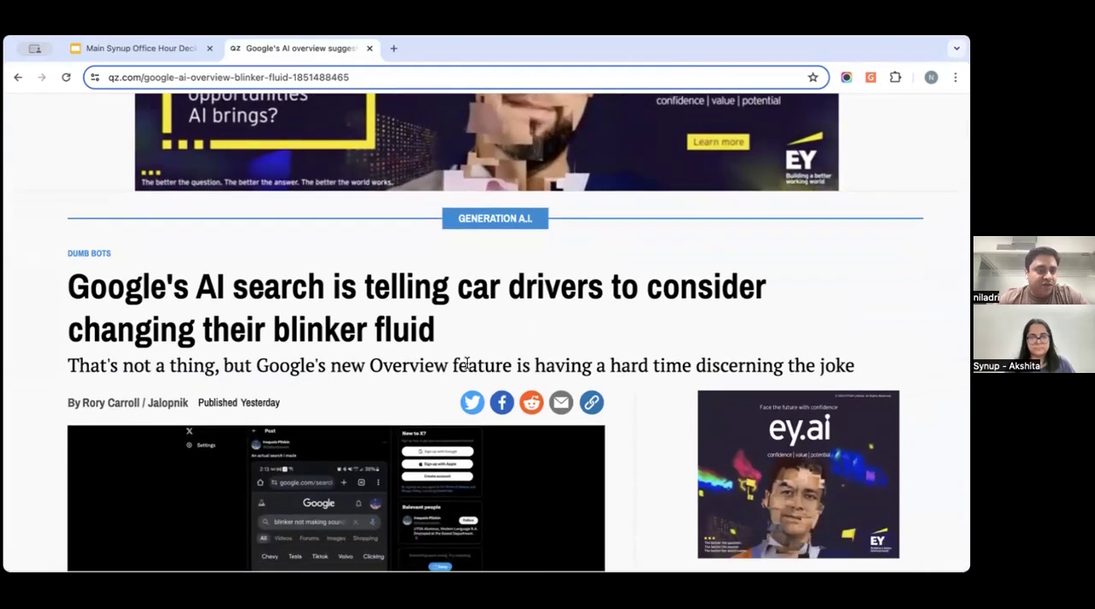
{"action": "scroll", "scroll_direction": "down", "scroll_amount": 3}
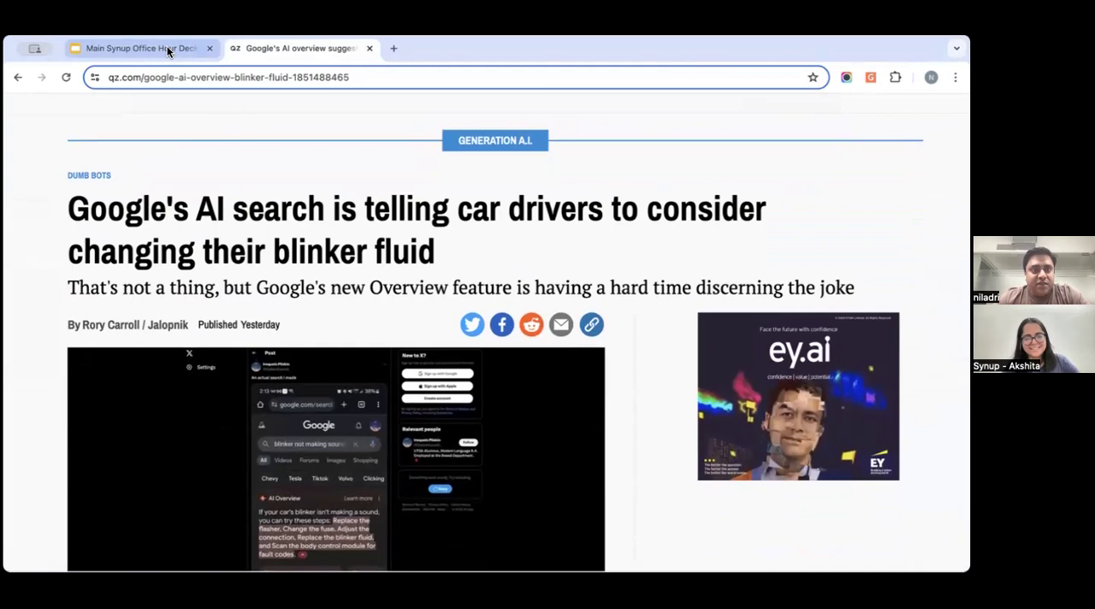
Step: Switch to the Main Synup Office Hour Deck tab showing slide 6
{"action": "left_click", "coordinate": [136, 48]}
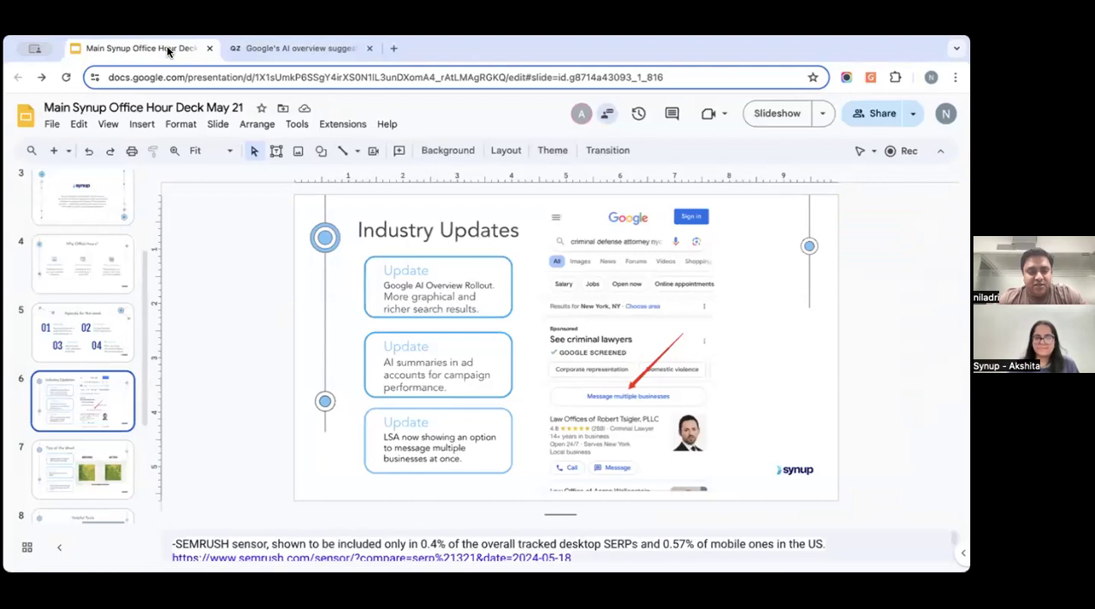
{"action": "mouse_move", "coordinate": [516, 354]}
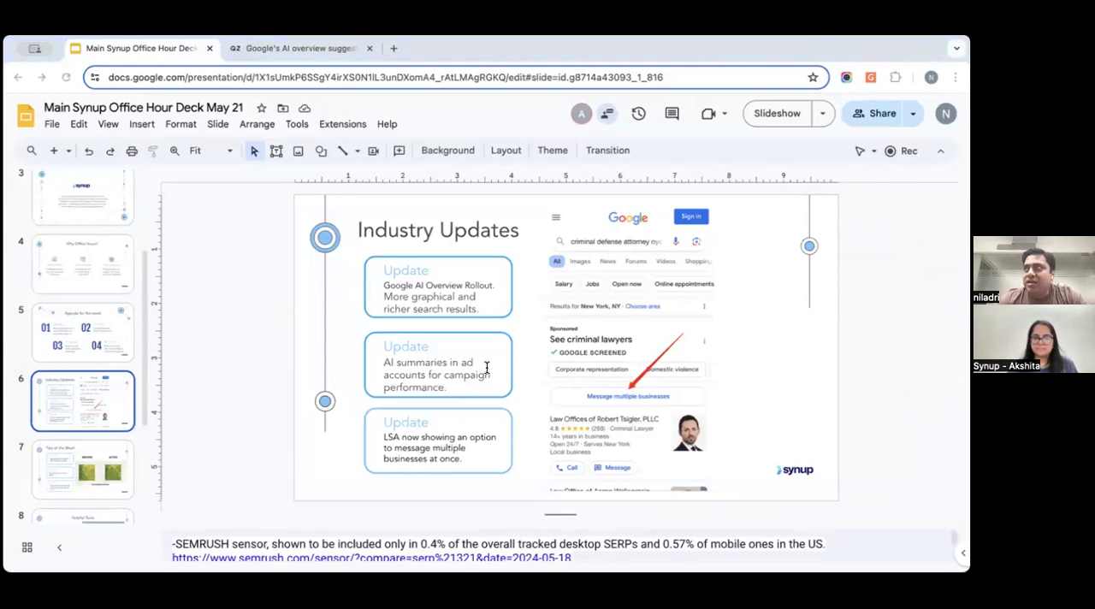
{"action": "mouse_move", "coordinate": [507, 348]}
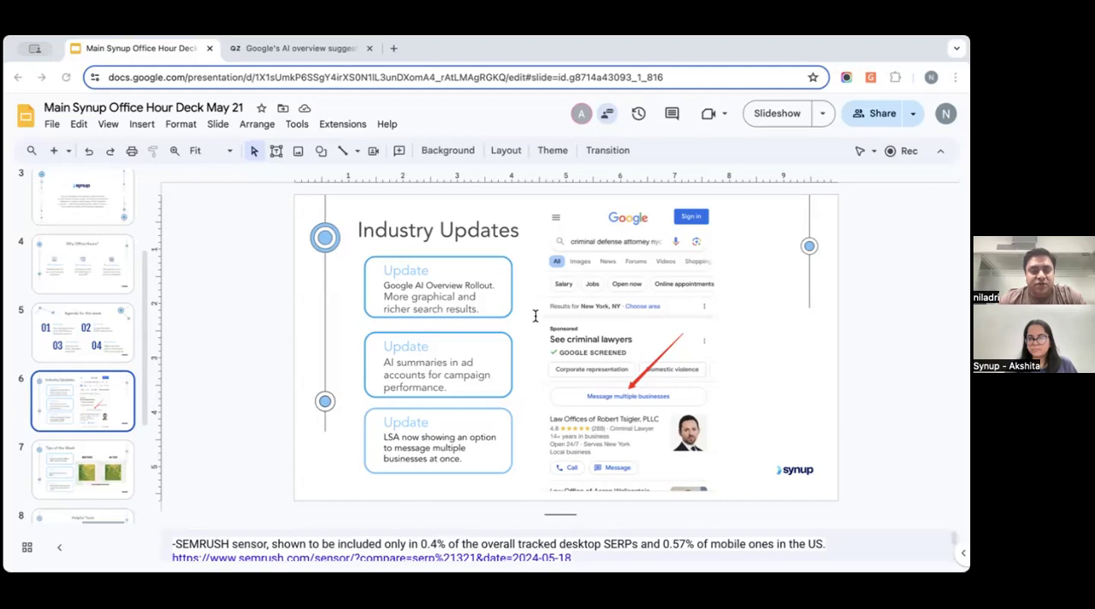
{"action": "mouse_move", "coordinate": [561, 306]}
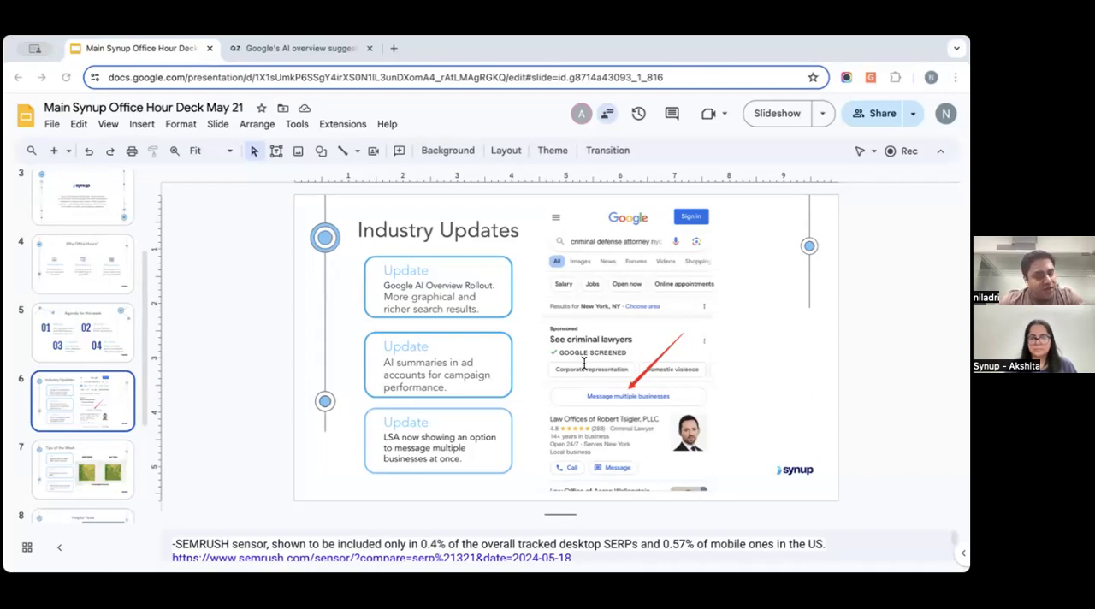
{"action": "mouse_move", "coordinate": [536, 366]}
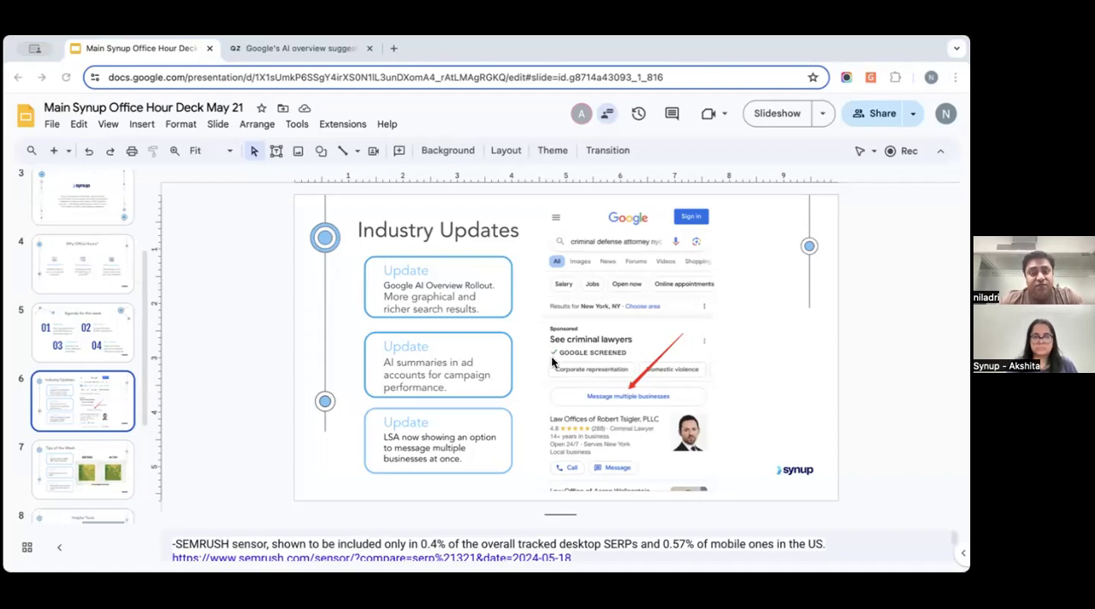
{"action": "mouse_move", "coordinate": [571, 344]}
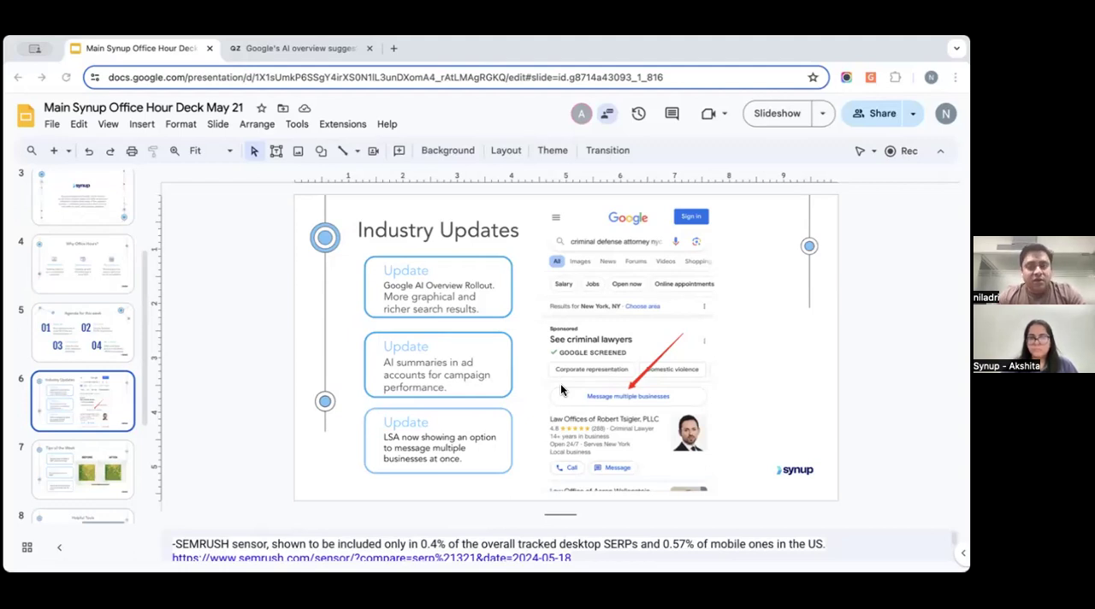
{"action": "mouse_move", "coordinate": [680, 216]}
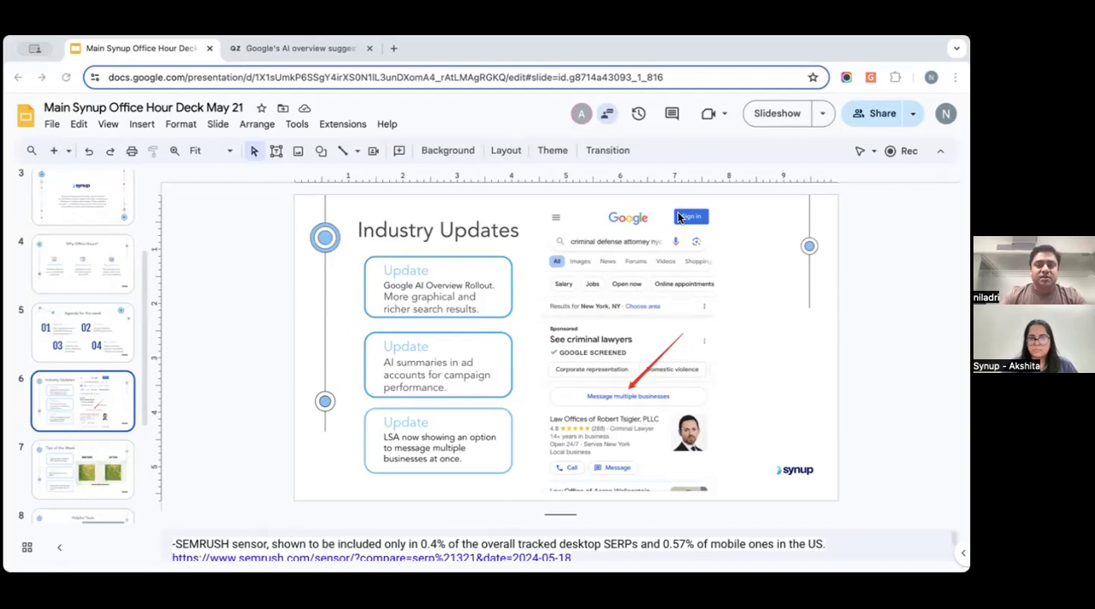
{"action": "mouse_move", "coordinate": [428, 132]}
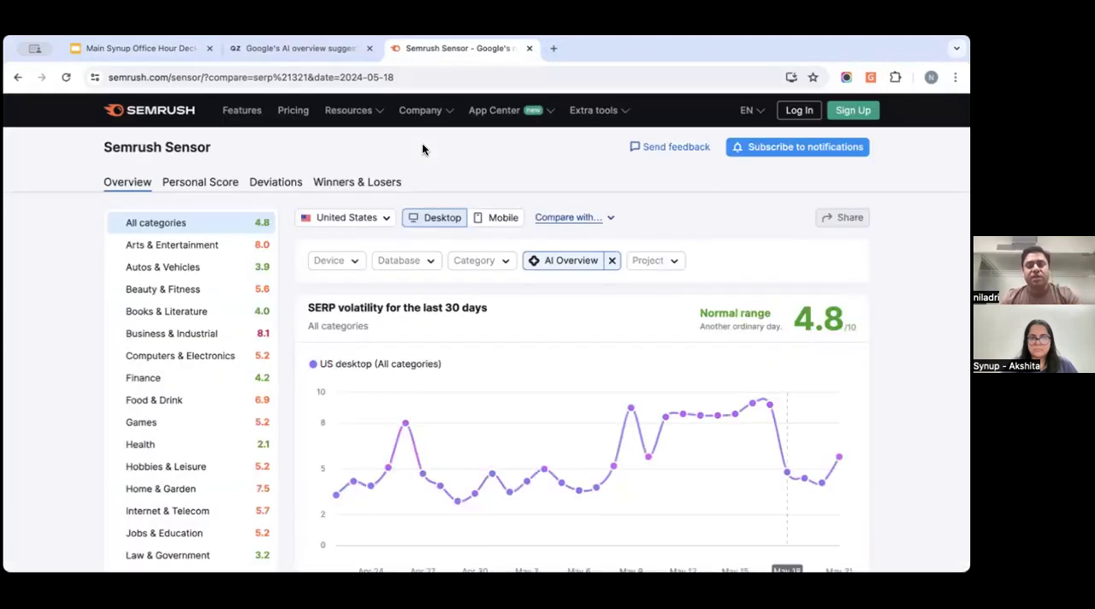
{"action": "scroll", "scroll_direction": "down", "scroll_amount": 3}
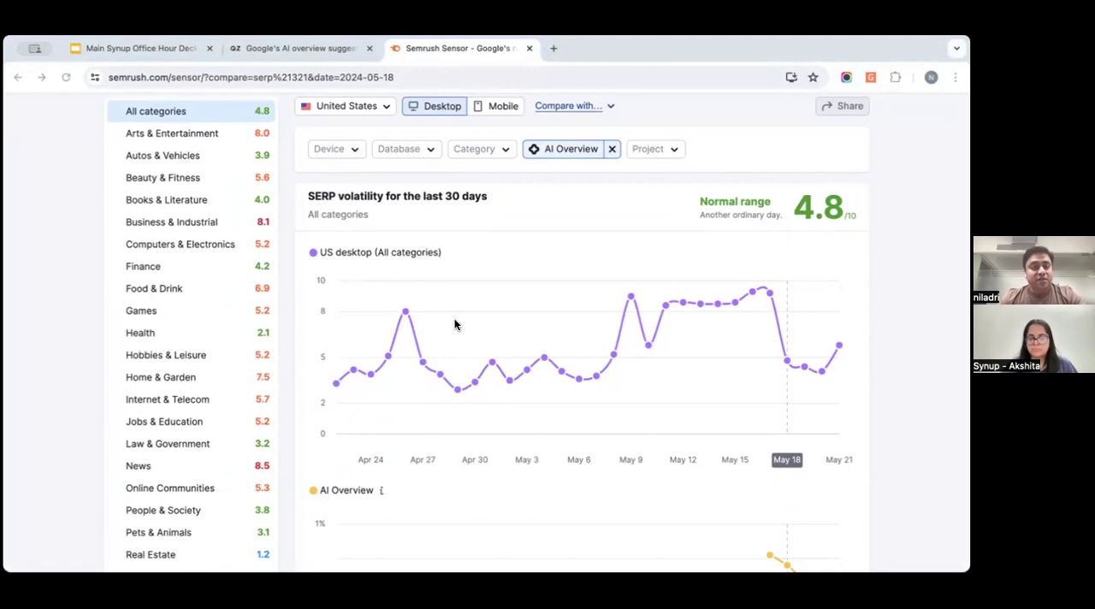
{"action": "mouse_move", "coordinate": [476, 290]}
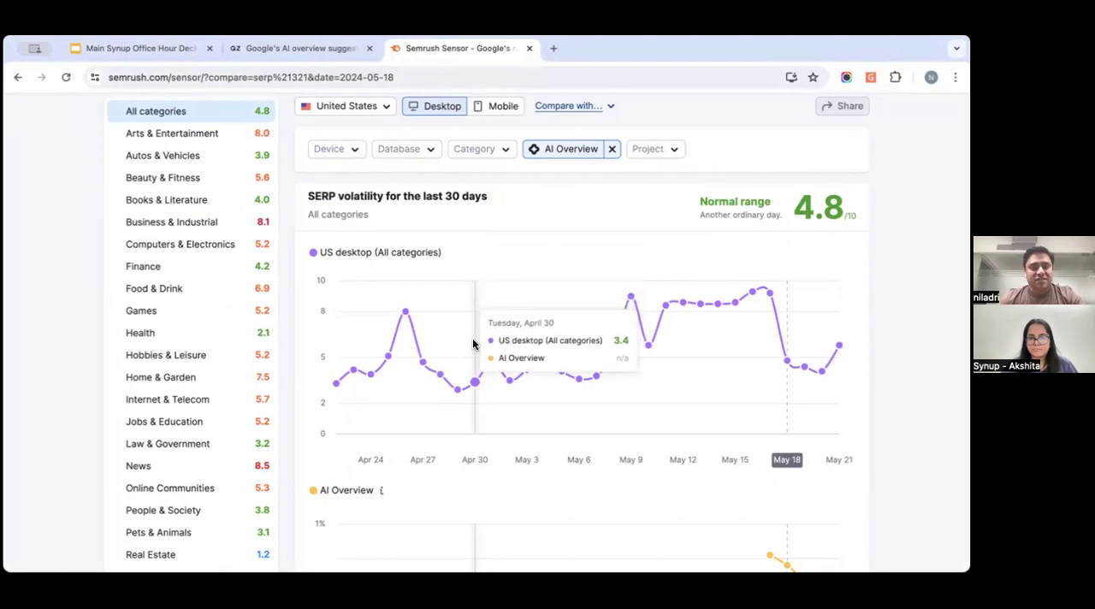
{"action": "scroll", "scroll_direction": "down", "scroll_amount": 3}
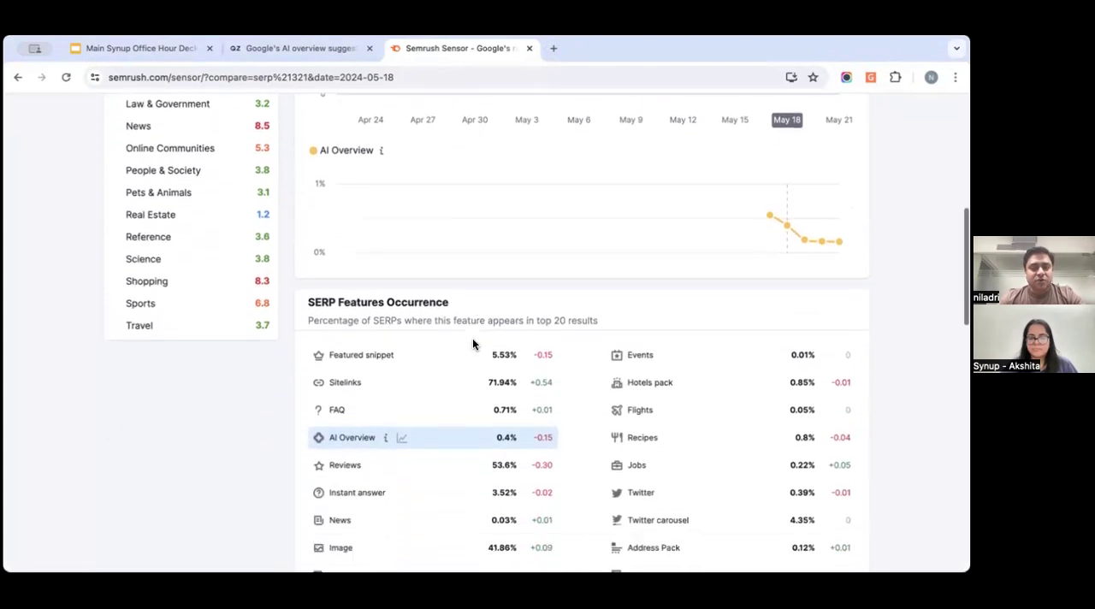
{"action": "scroll", "scroll_direction": "down", "scroll_amount": 3}
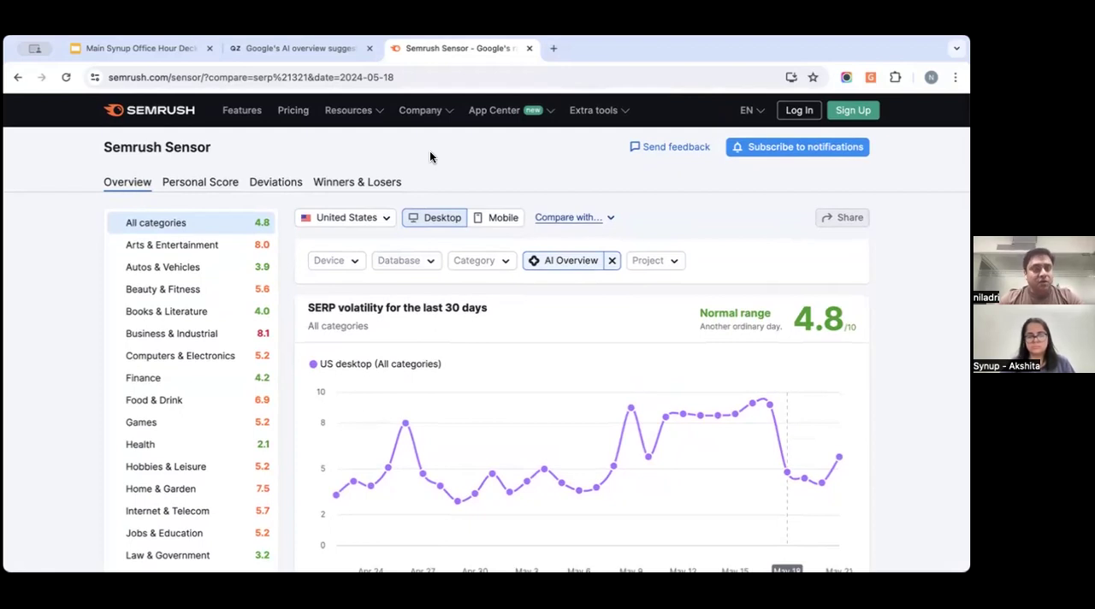
{"action": "mouse_move", "coordinate": [292, 110]}
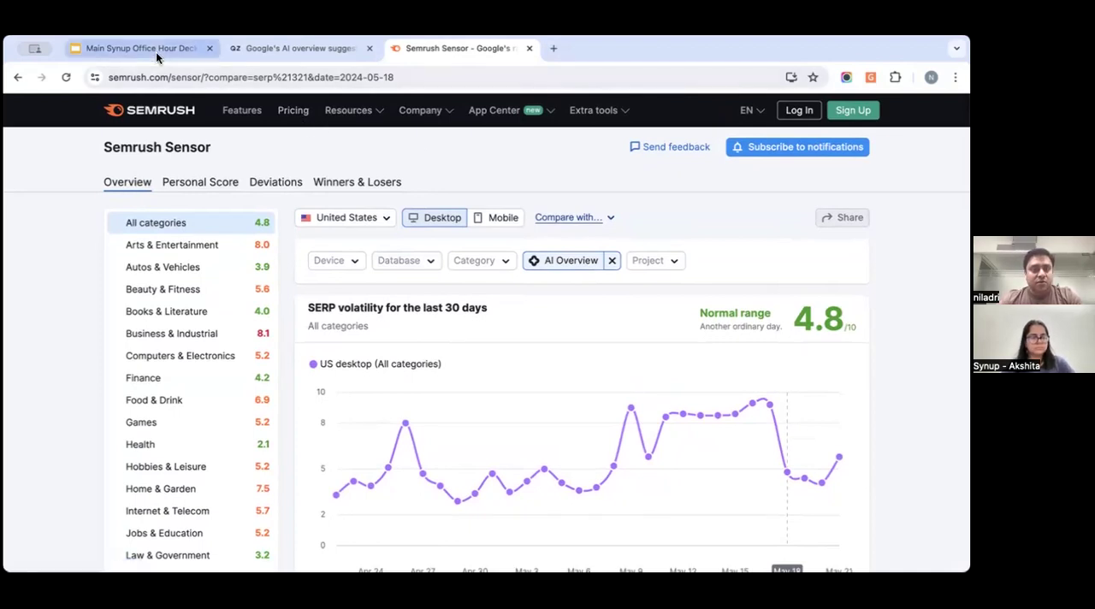
{"action": "left_click", "coordinate": [459, 48]}
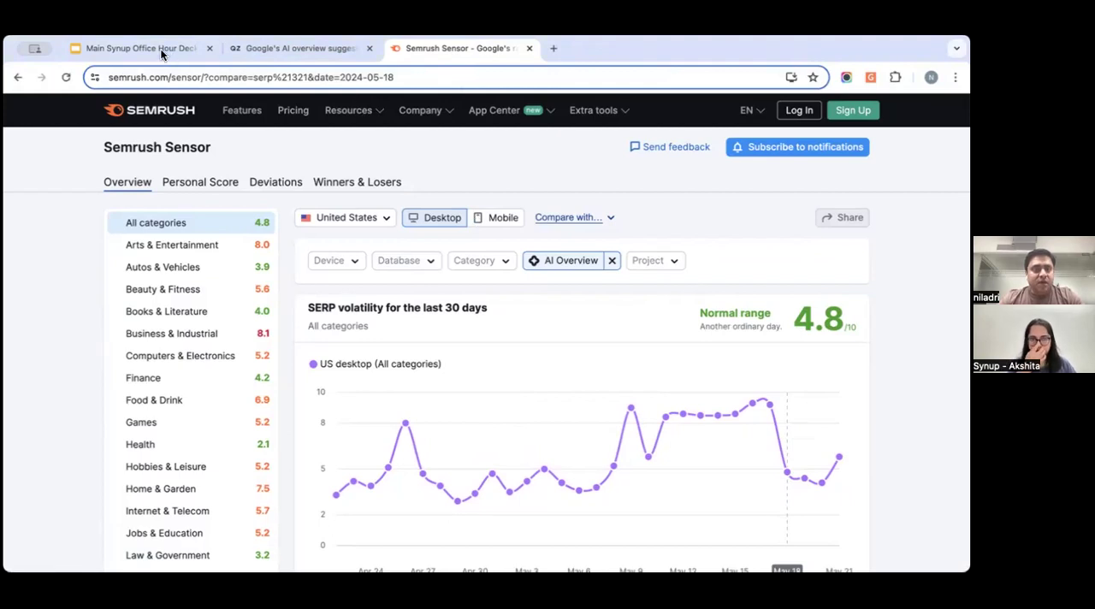
Step: Switch to the Google Slides tab on slide 6, Industry Updates
{"action": "left_click", "coordinate": [137, 48]}
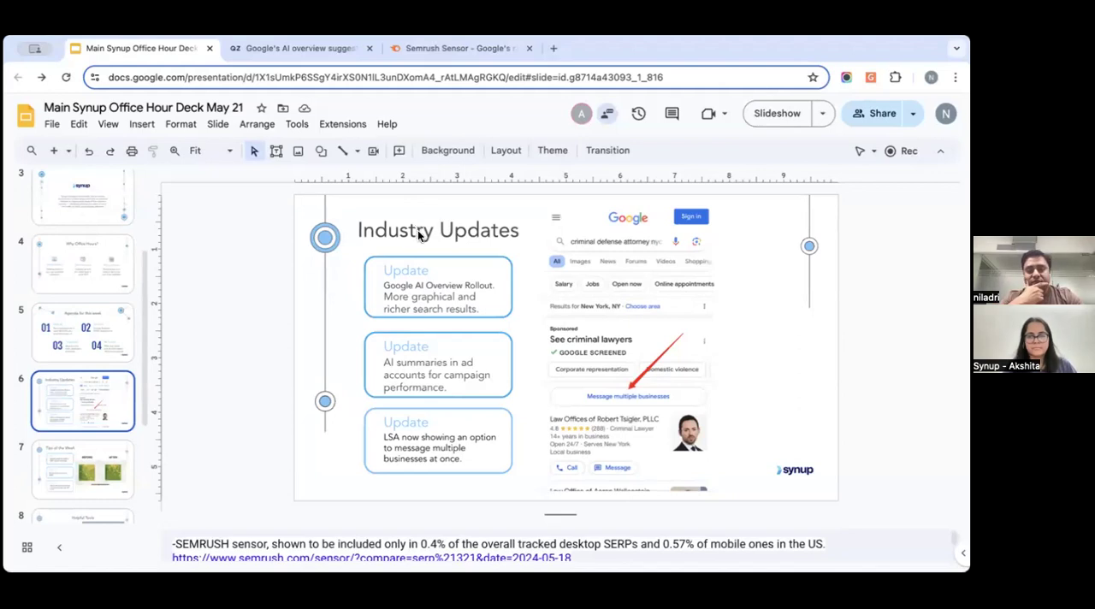
{"action": "mouse_move", "coordinate": [590, 69]}
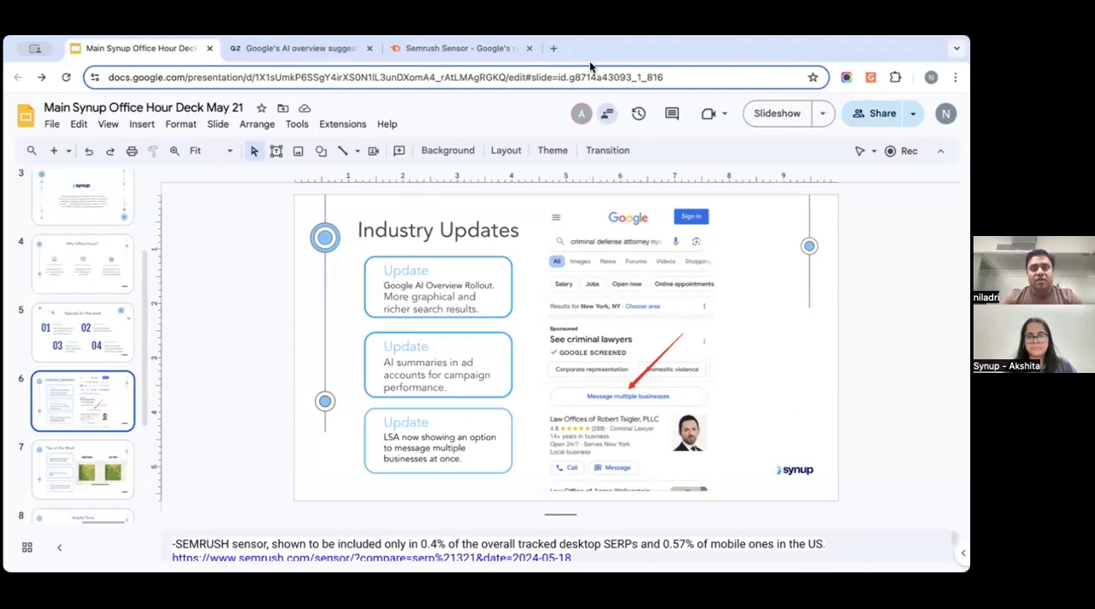
{"action": "mouse_move", "coordinate": [526, 397]}
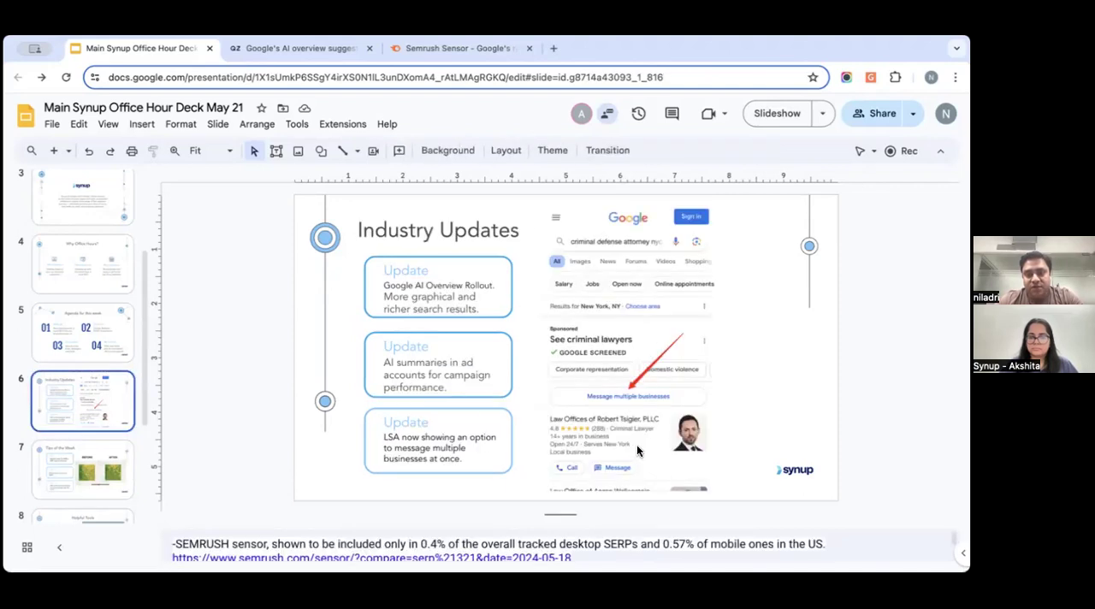
{"action": "mouse_move", "coordinate": [659, 451]}
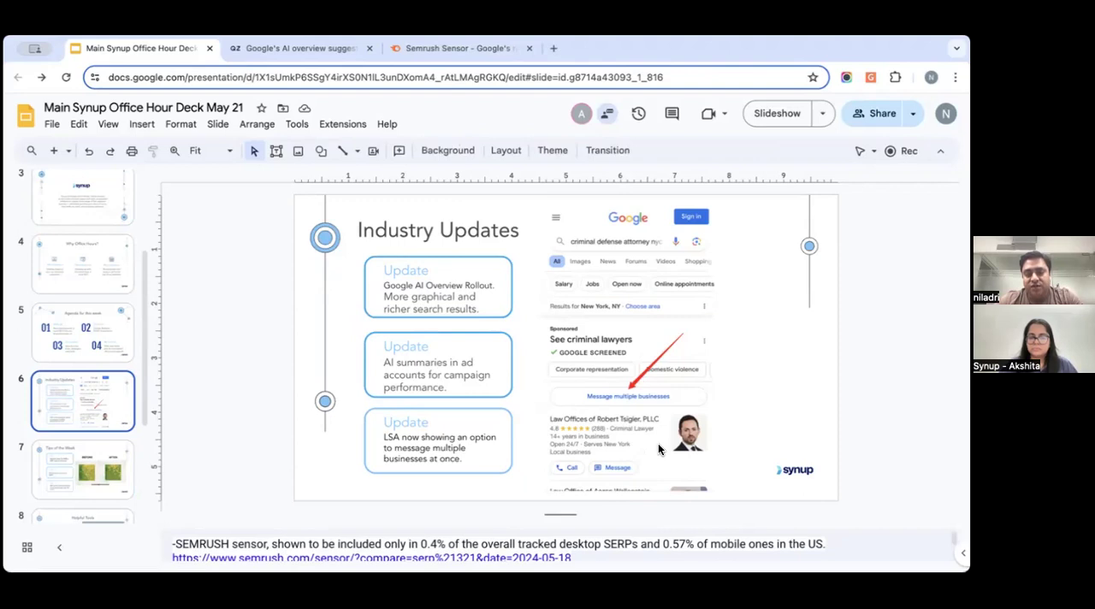
{"action": "mouse_move", "coordinate": [660, 442]}
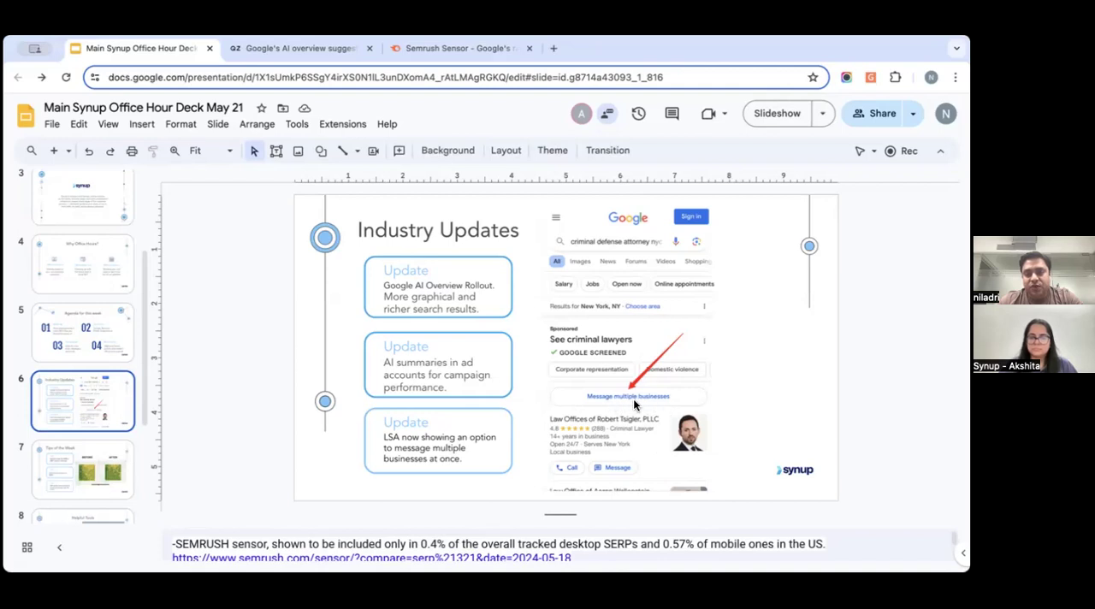
{"action": "mouse_move", "coordinate": [648, 403]}
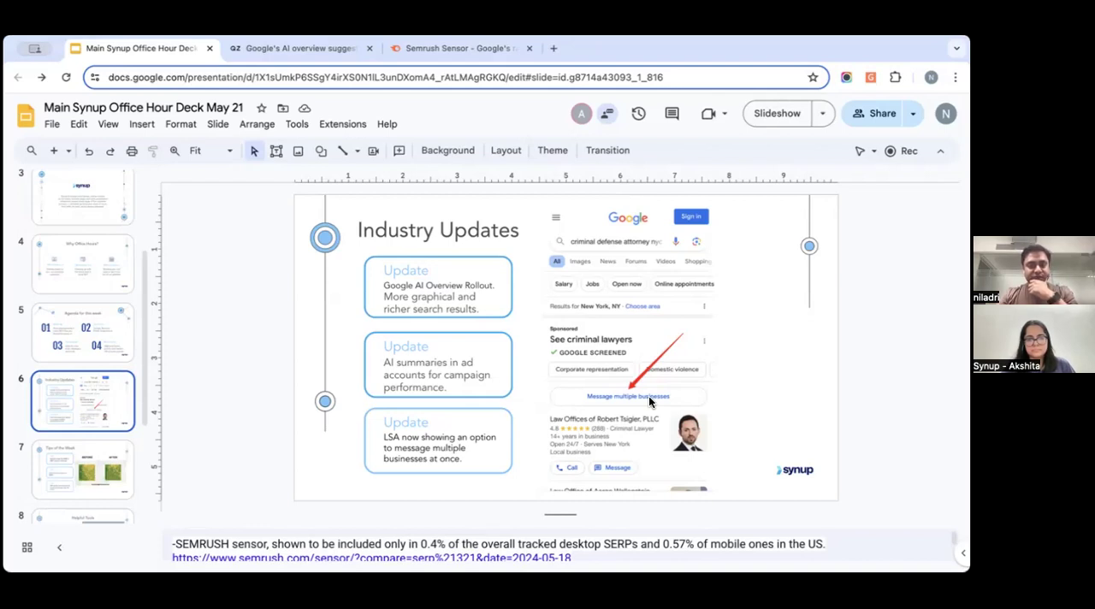
{"action": "mouse_move", "coordinate": [260, 477]}
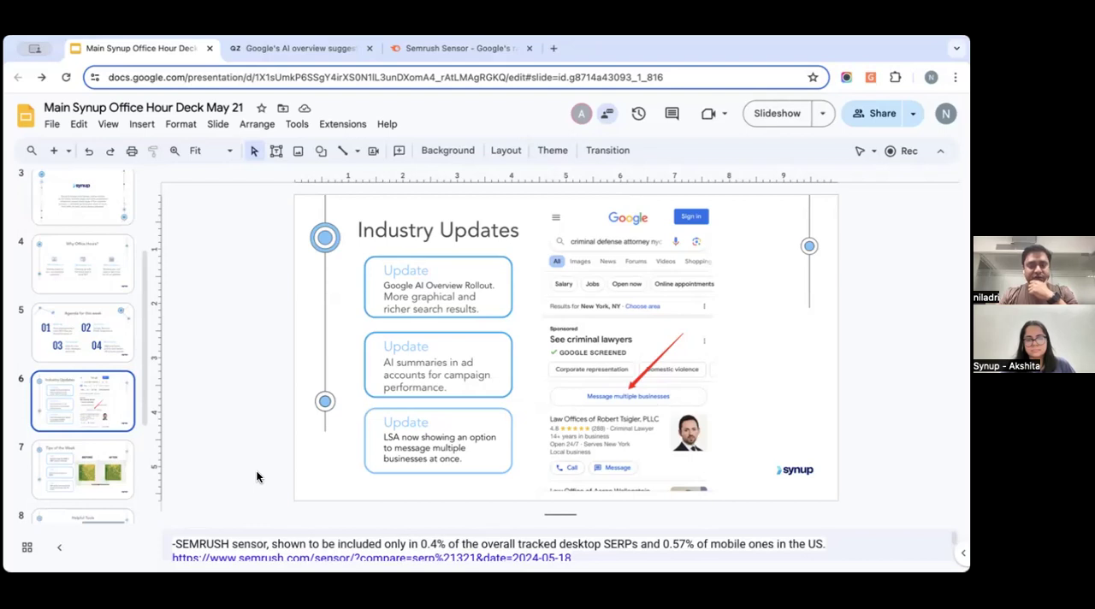
Step: Open slide 7, Tips of the Week, from the filmstrip
{"action": "left_click", "coordinate": [82, 468]}
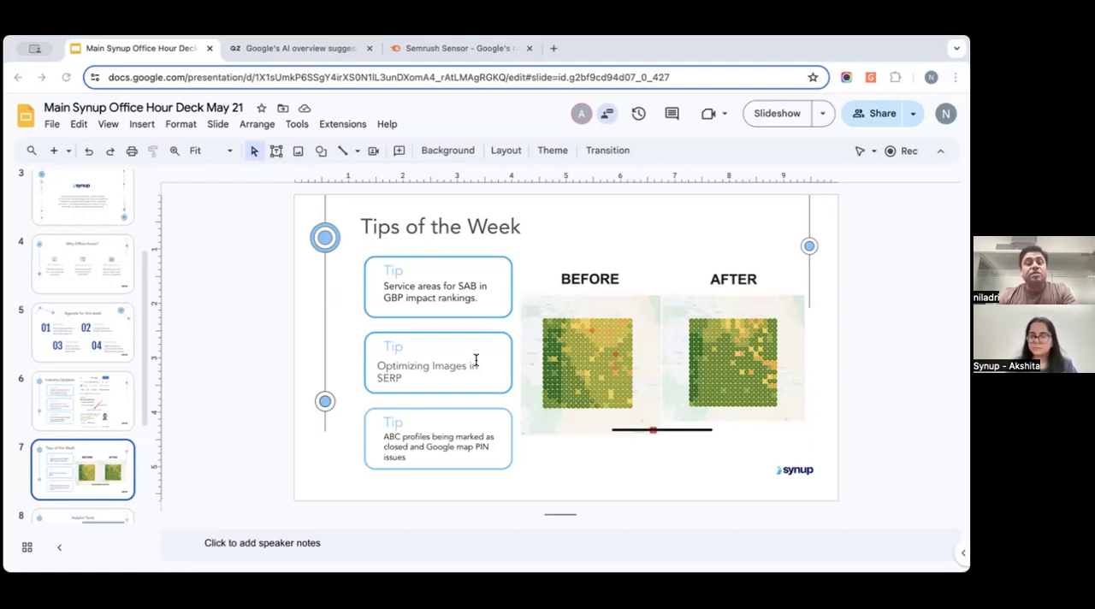
{"action": "mouse_move", "coordinate": [477, 364]}
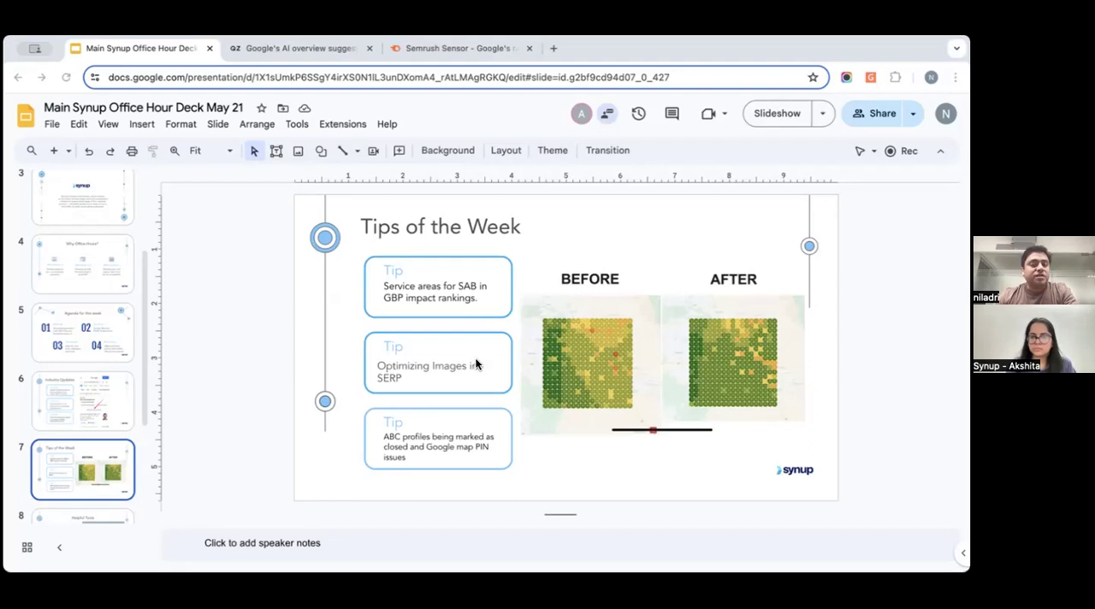
{"action": "mouse_move", "coordinate": [578, 71]}
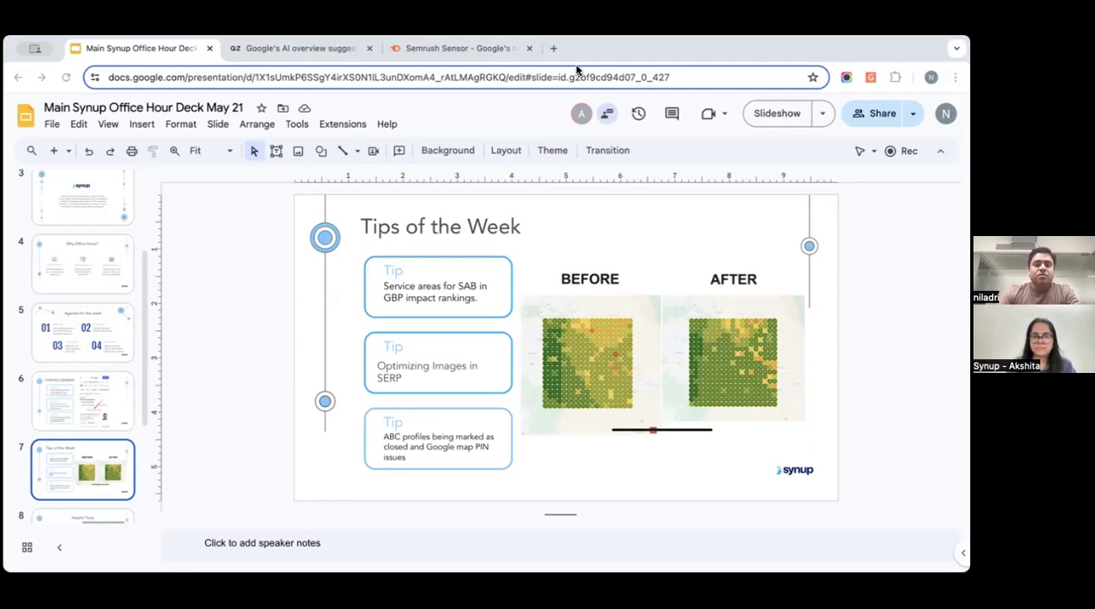
{"action": "mouse_move", "coordinate": [559, 343]}
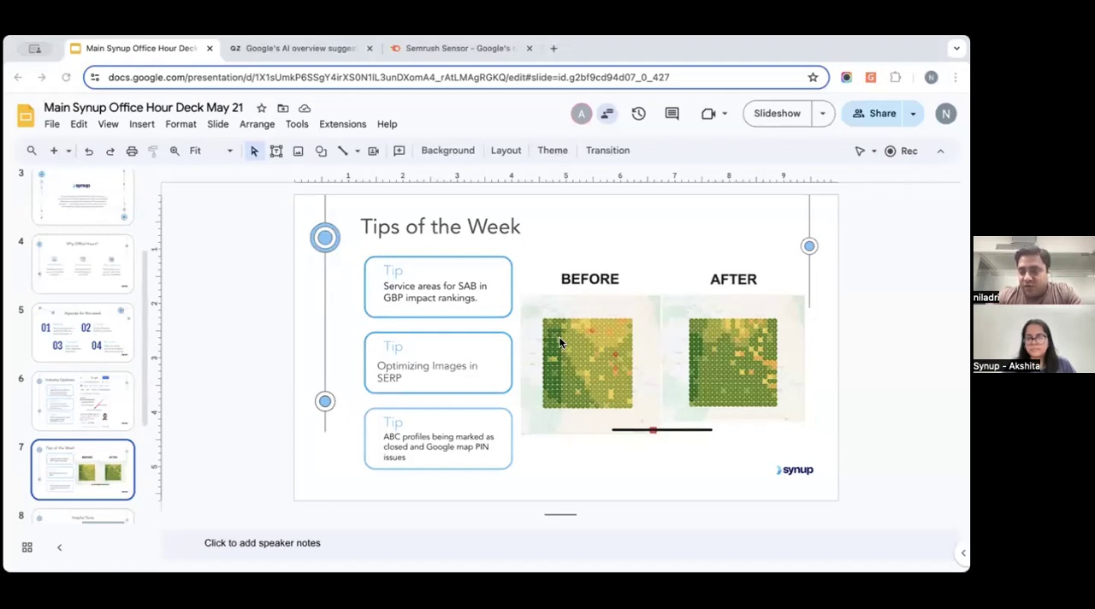
{"action": "mouse_move", "coordinate": [740, 363]}
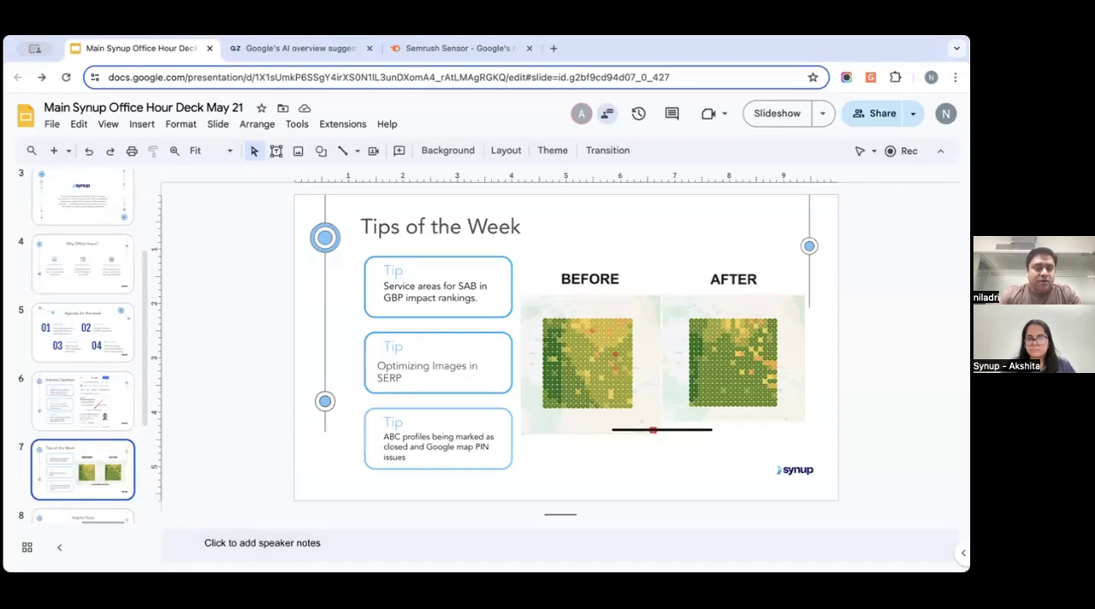
{"action": "mouse_move", "coordinate": [466, 392]}
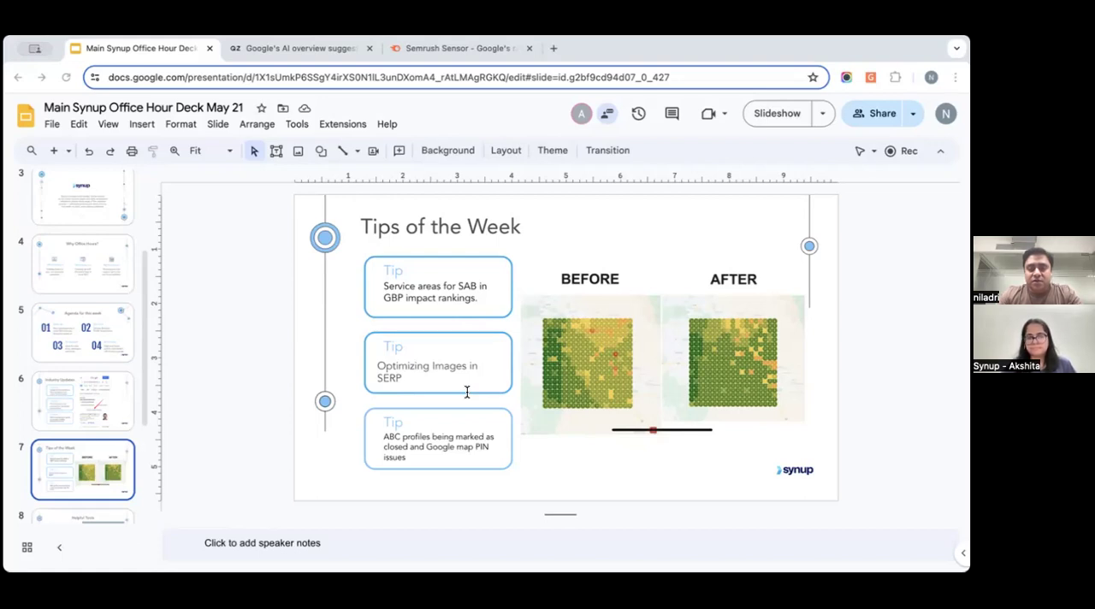
{"action": "mouse_move", "coordinate": [466, 396]}
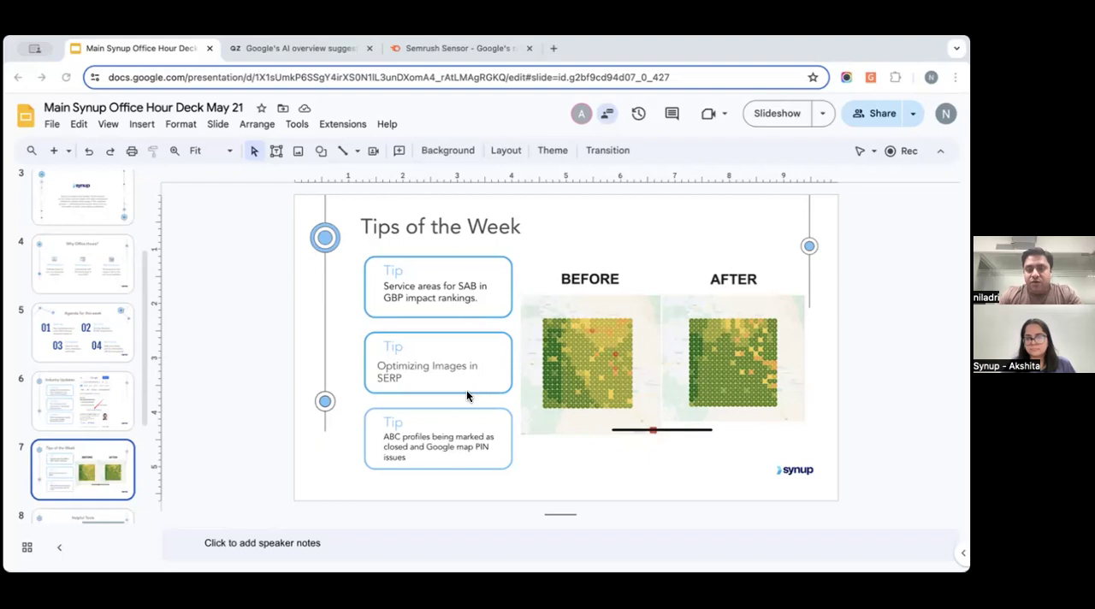
{"action": "mouse_move", "coordinate": [597, 70]}
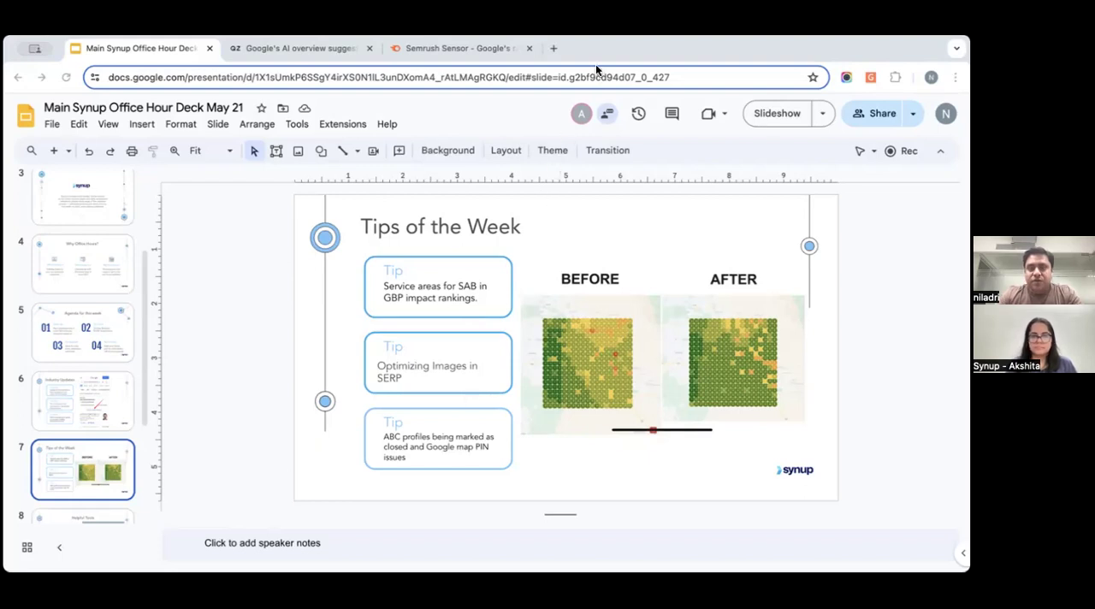
{"action": "mouse_move", "coordinate": [545, 406]}
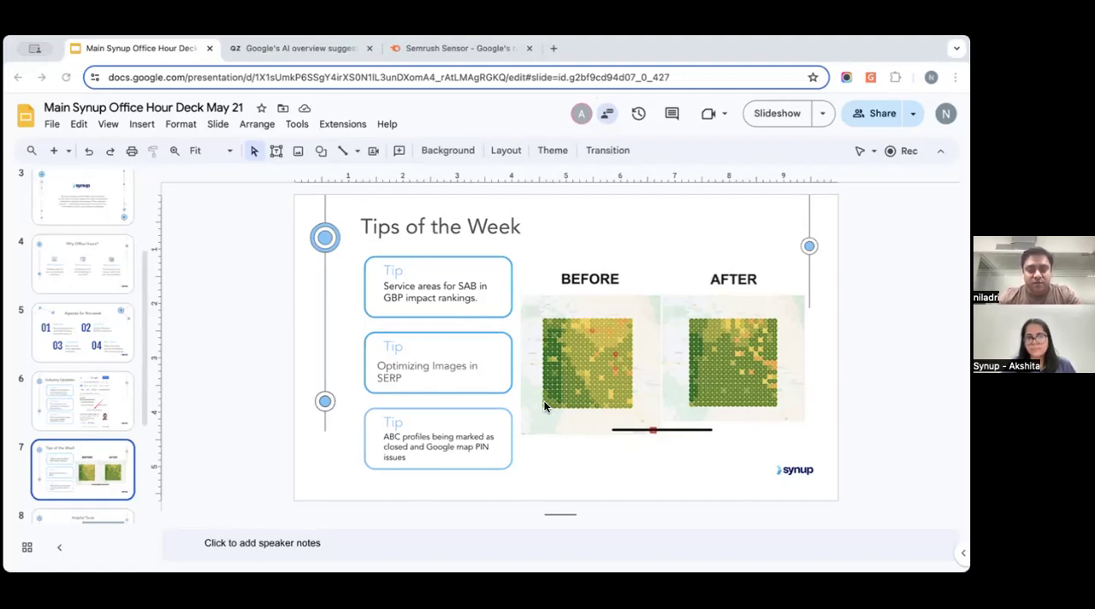
{"action": "mouse_move", "coordinate": [523, 460]}
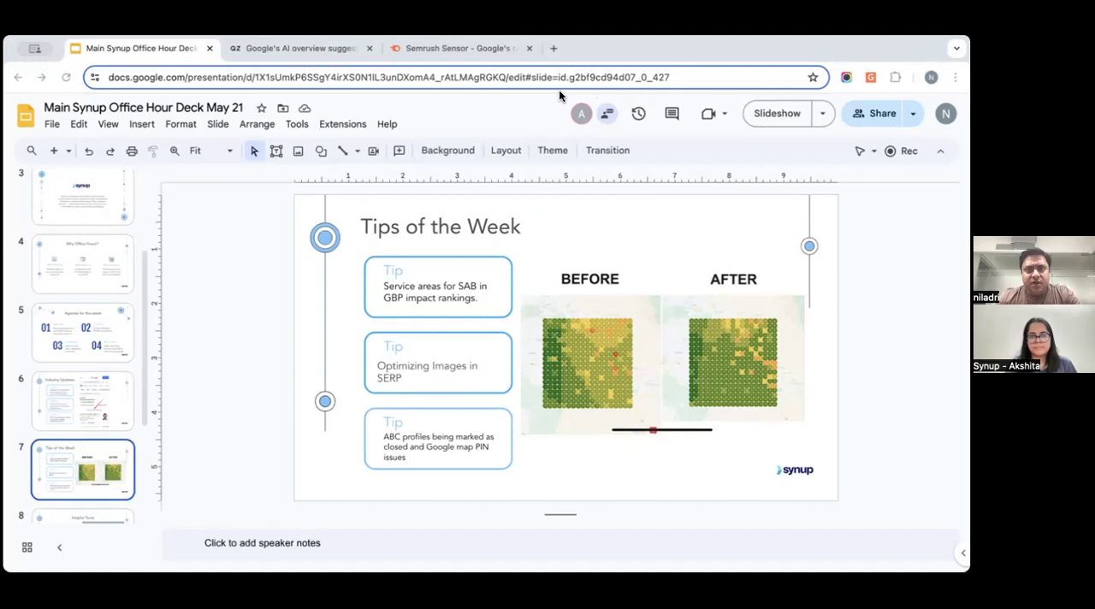
{"action": "mouse_move", "coordinate": [96, 354]}
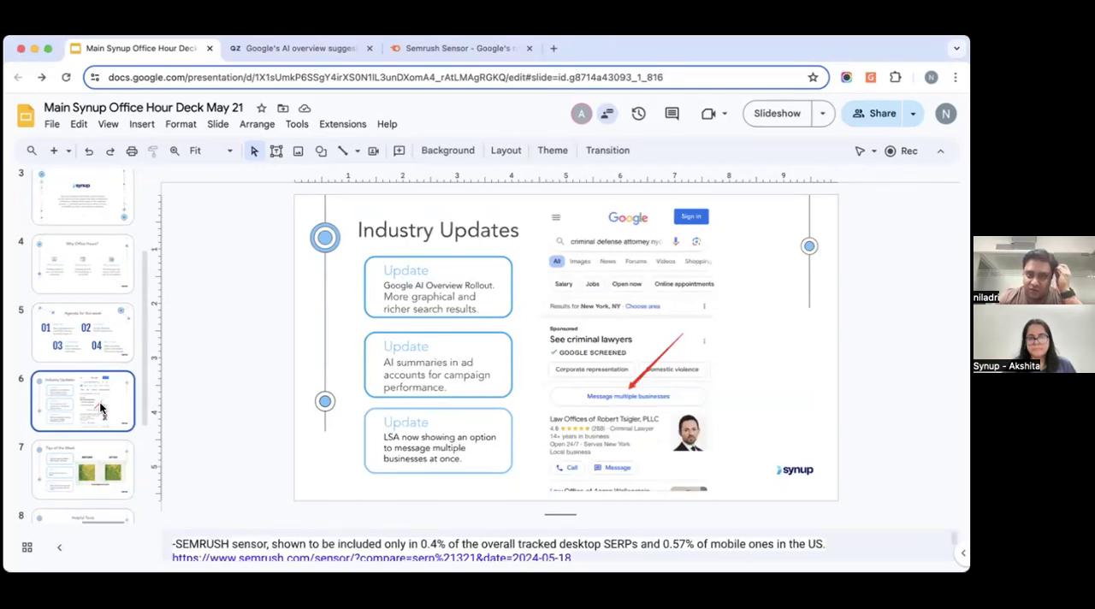
Step: Reselect the slide 7 thumbnail, Tips of the Week, in the filmstrip
{"action": "left_click", "coordinate": [82, 468]}
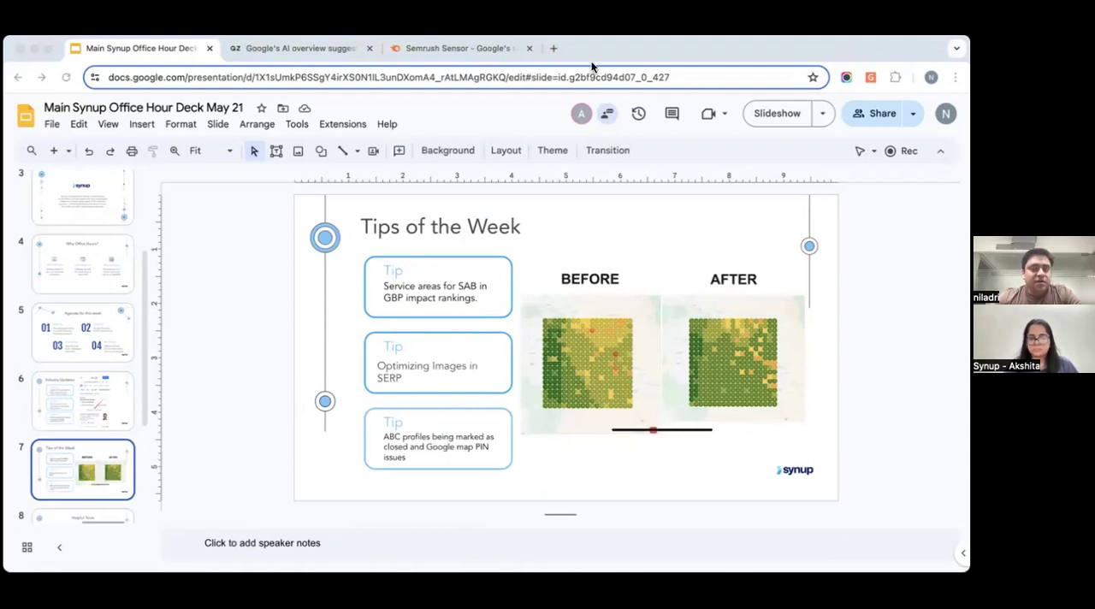
{"action": "mouse_move", "coordinate": [573, 403]}
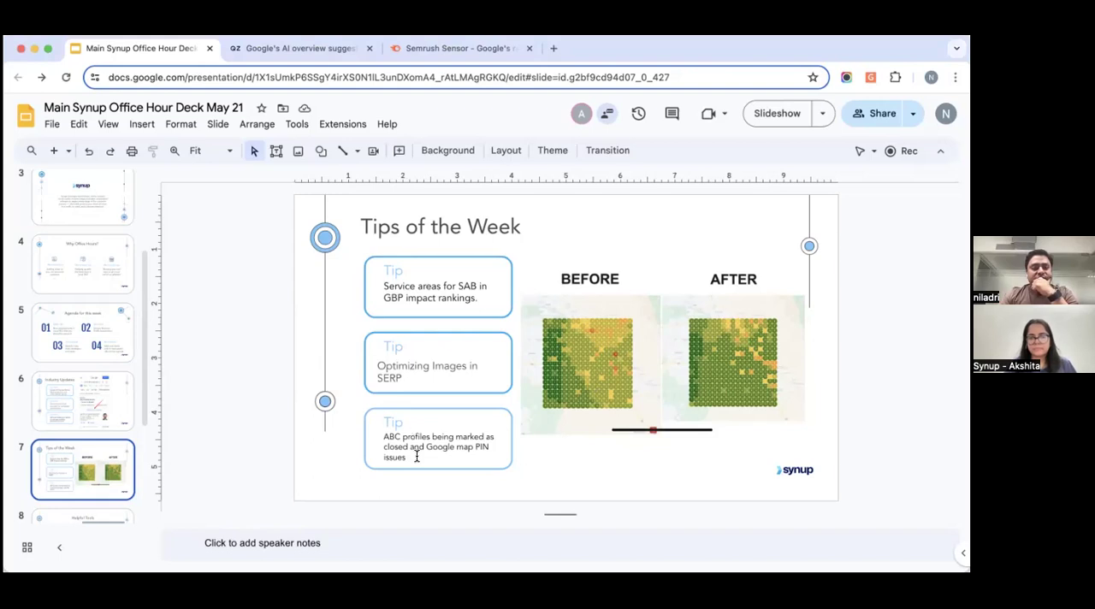
{"action": "left_click", "coordinate": [416, 446]}
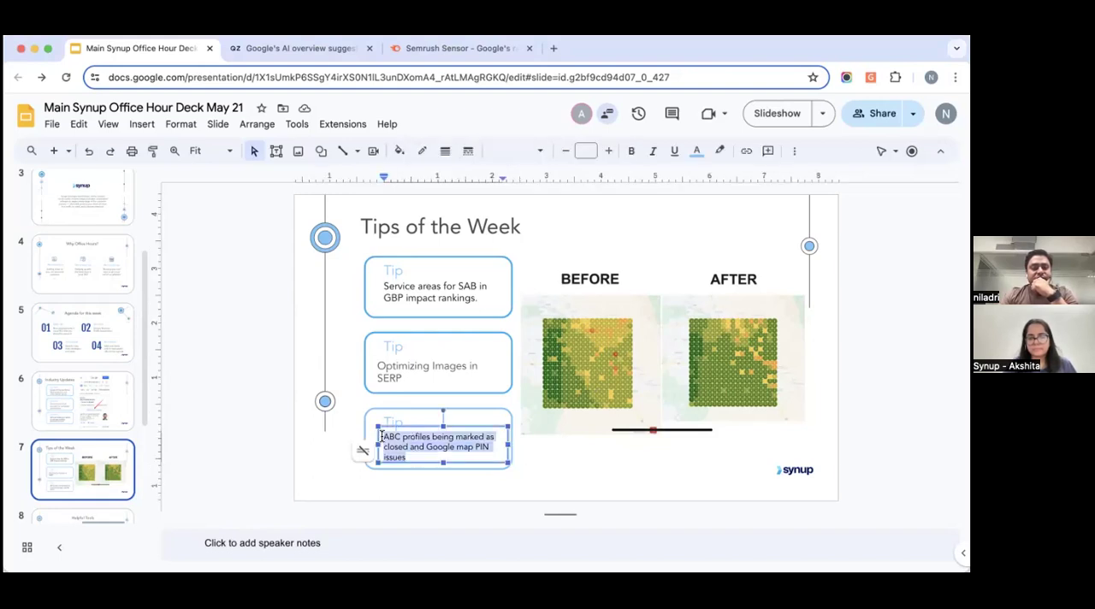
{"action": "left_click", "coordinate": [438, 436]}
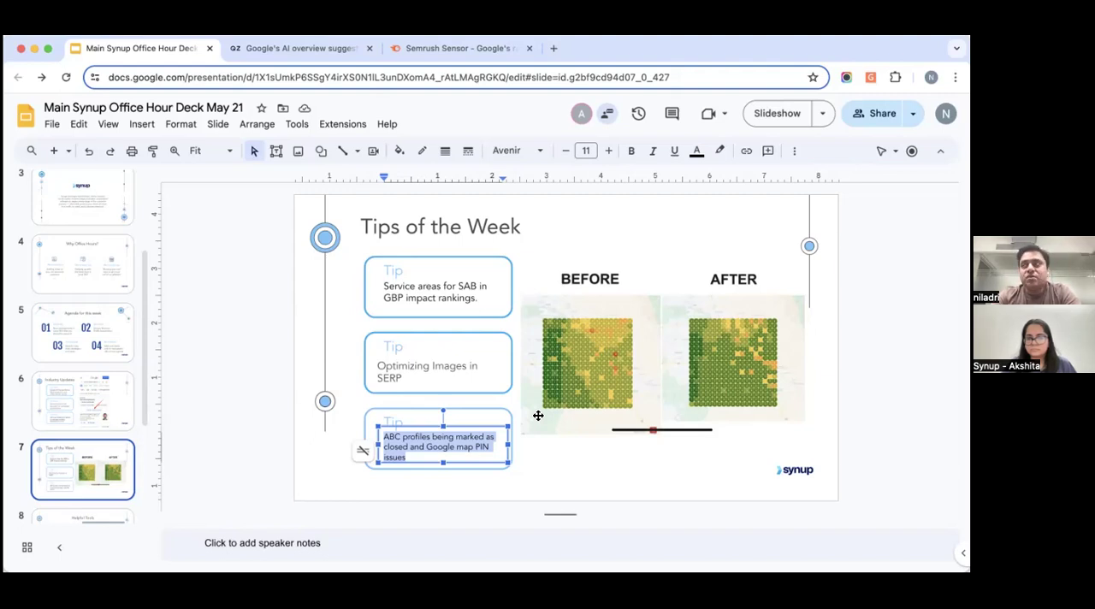
{"action": "mouse_move", "coordinate": [537, 417]}
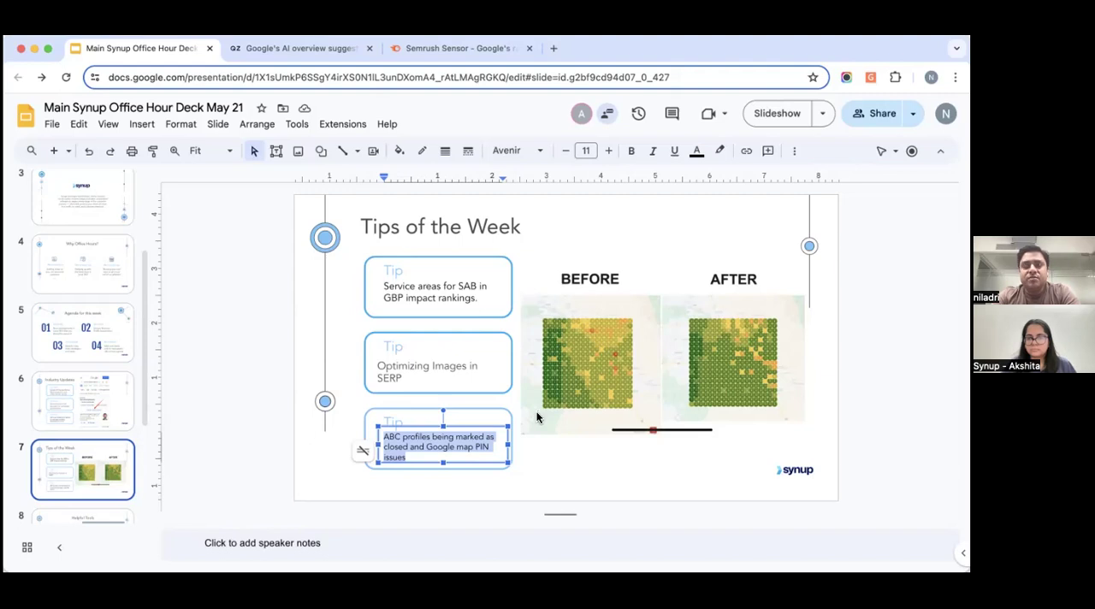
{"action": "mouse_move", "coordinate": [597, 73]}
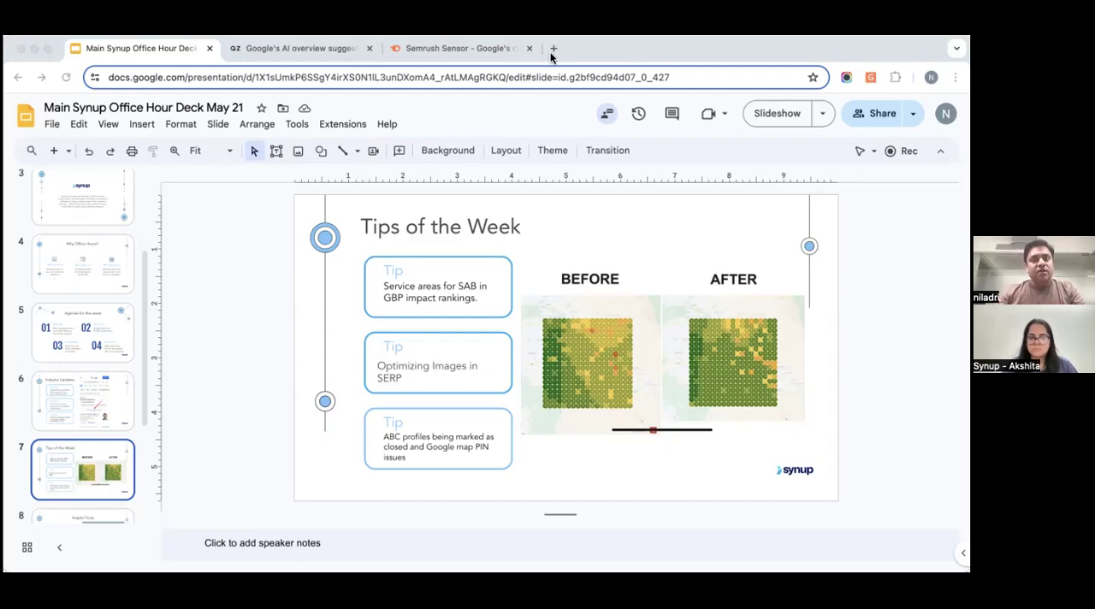
Step: Search for Aric Gitomer Architect LLC and scroll its Maps listing details and photos
{"action": "type", "text": "aric g"}
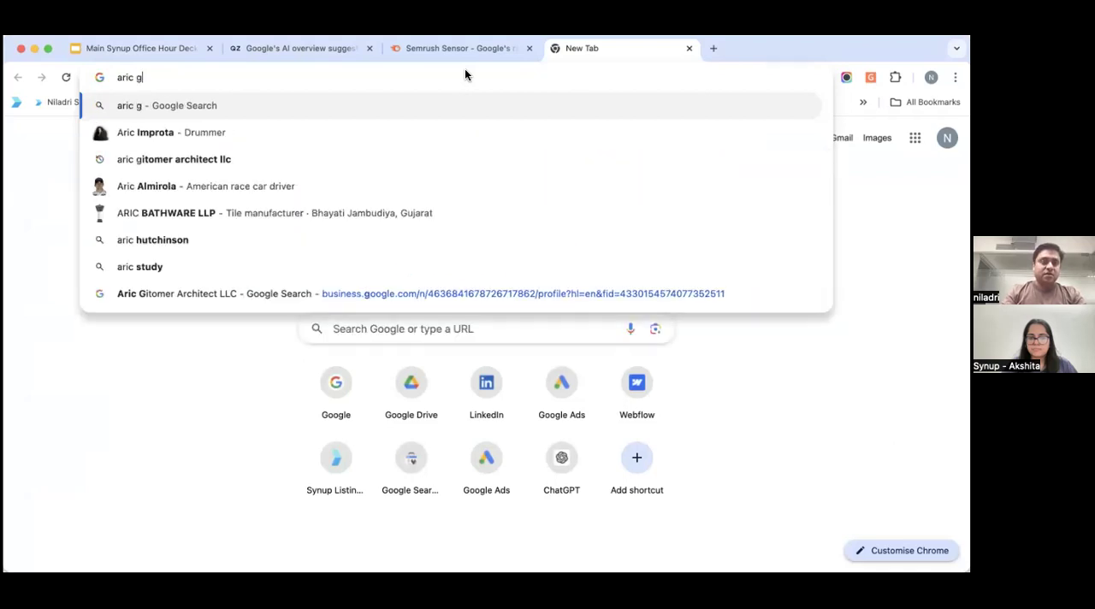
{"action": "left_click", "coordinate": [173, 159]}
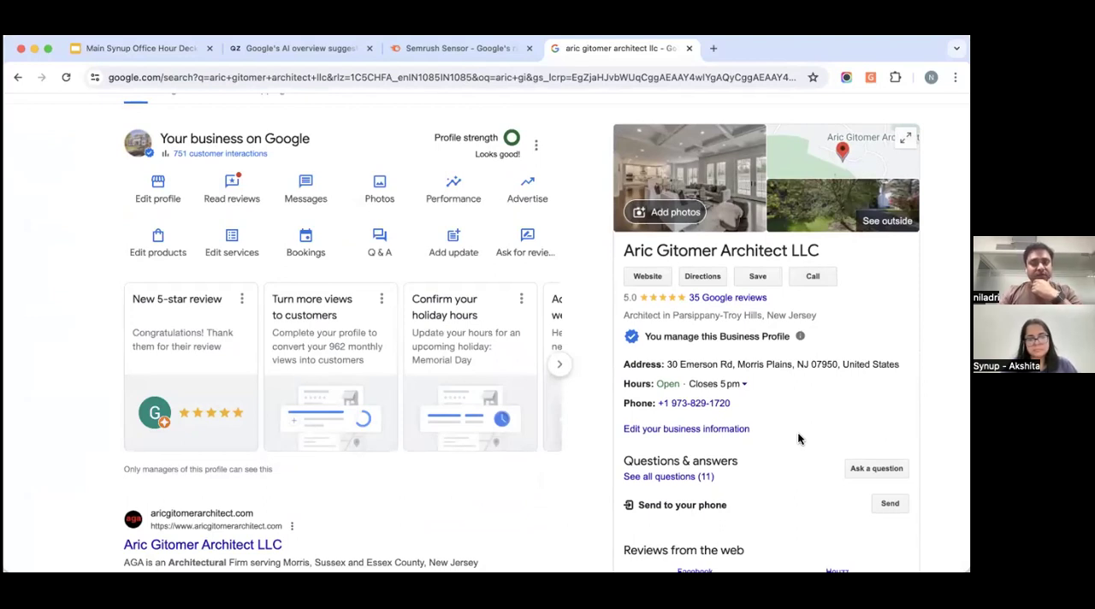
{"action": "mouse_move", "coordinate": [453, 221]}
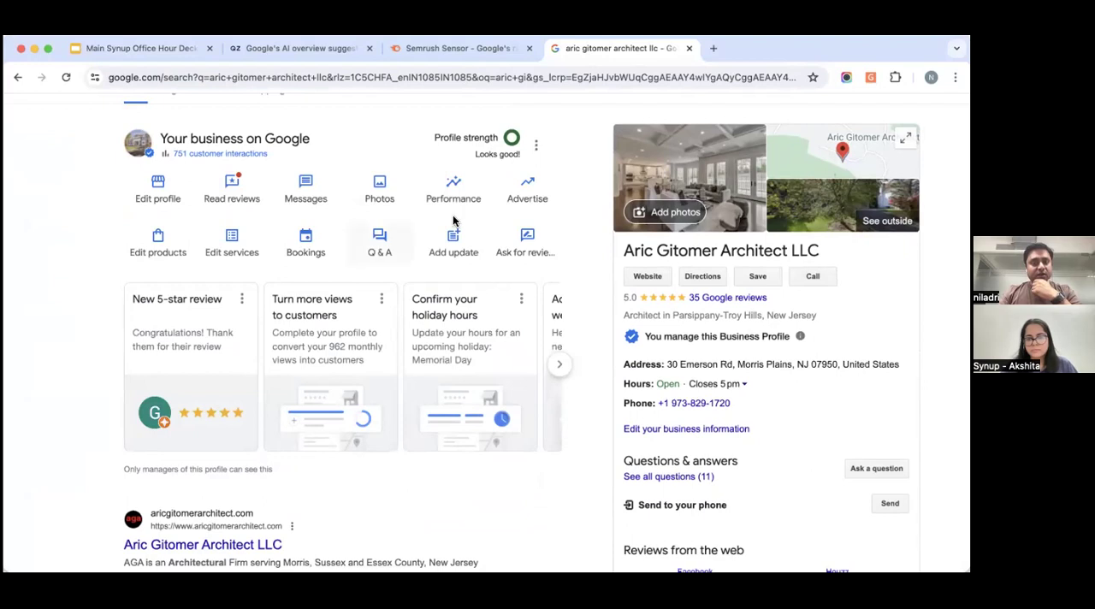
{"action": "left_click", "coordinate": [513, 77]}
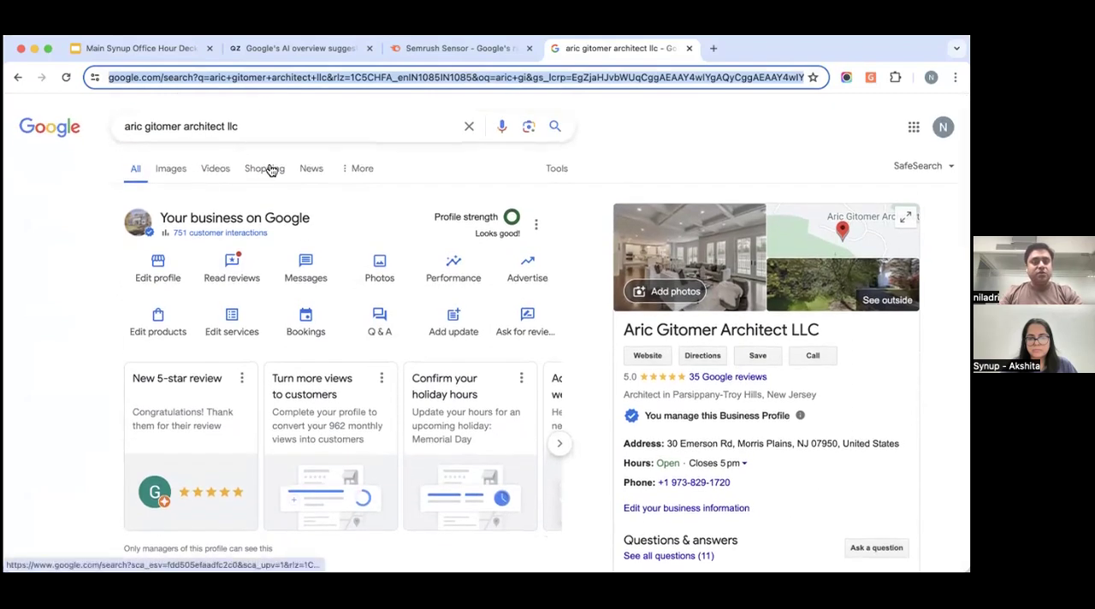
{"action": "left_click", "coordinate": [356, 167]}
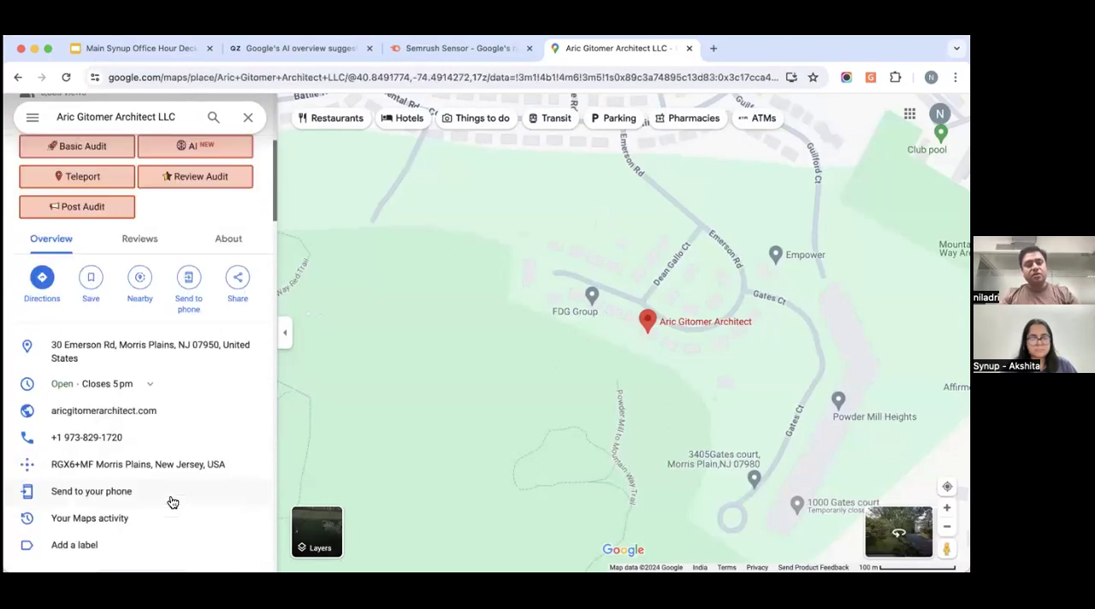
{"action": "scroll", "scroll_direction": "down", "scroll_amount": 3}
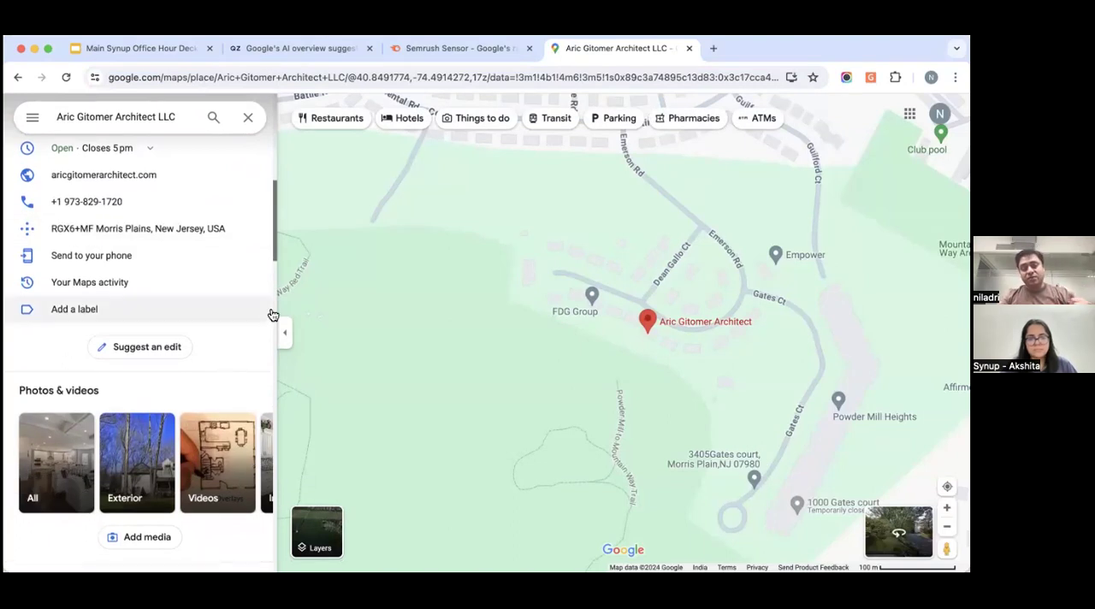
{"action": "mouse_move", "coordinate": [393, 303]}
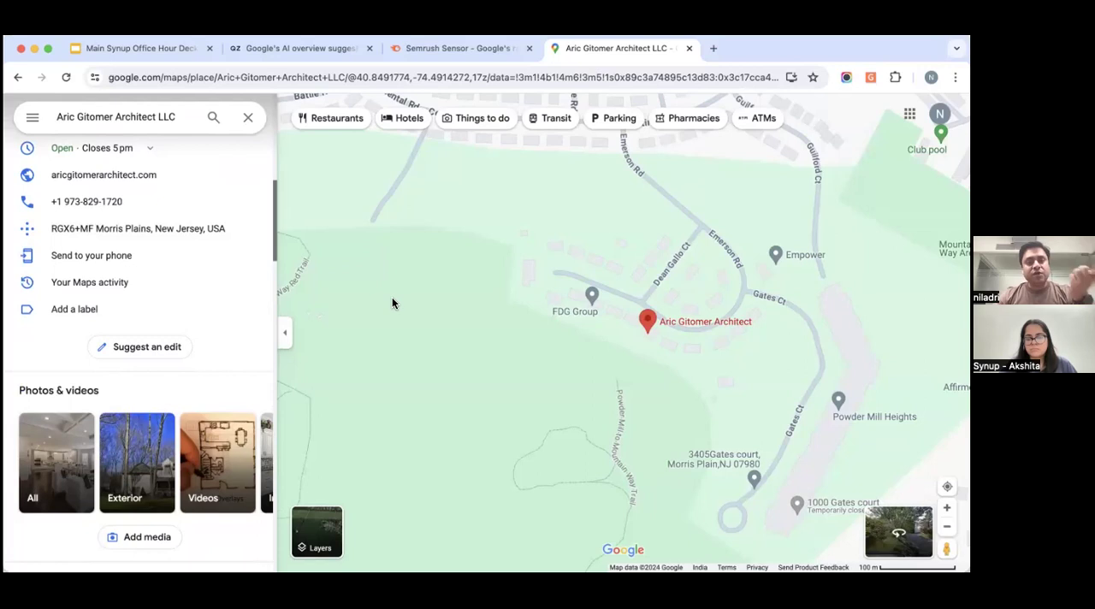
{"action": "mouse_move", "coordinate": [165, 354]}
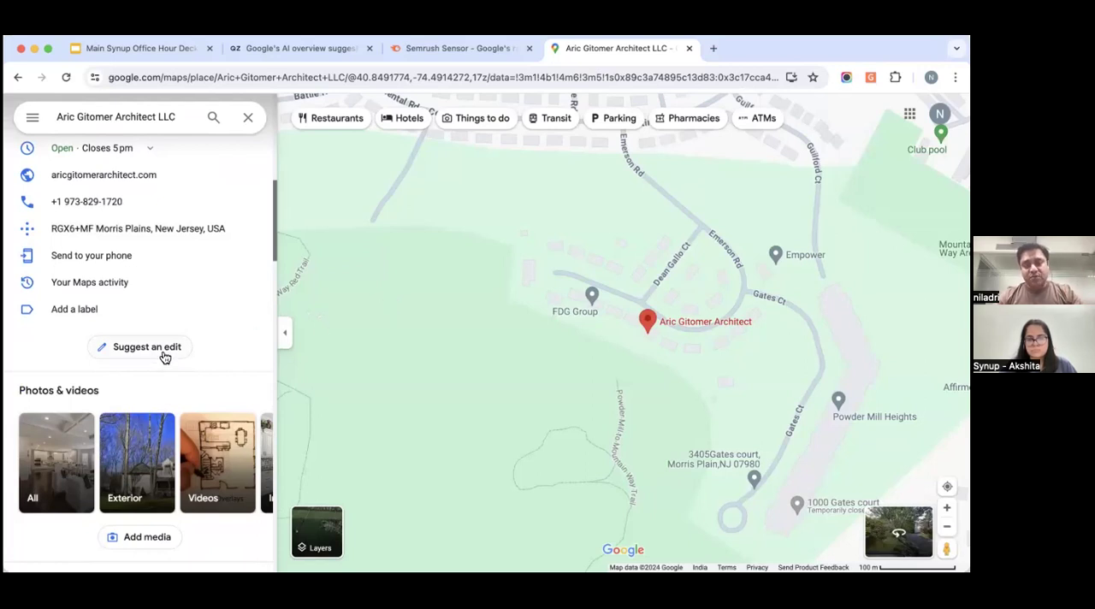
{"action": "mouse_move", "coordinate": [368, 329]}
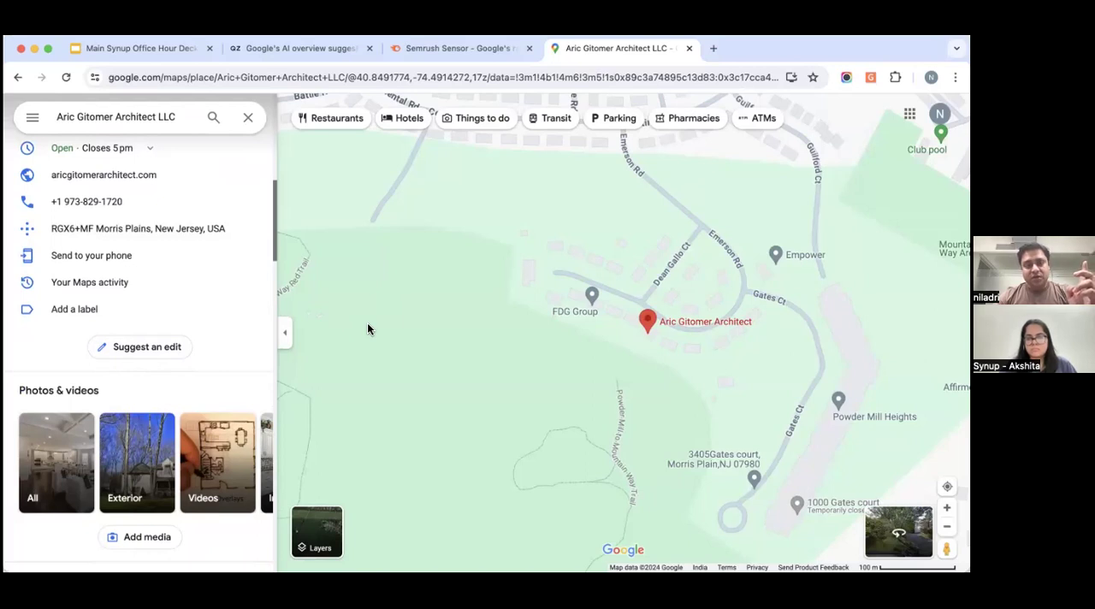
{"action": "mouse_move", "coordinate": [475, 269]}
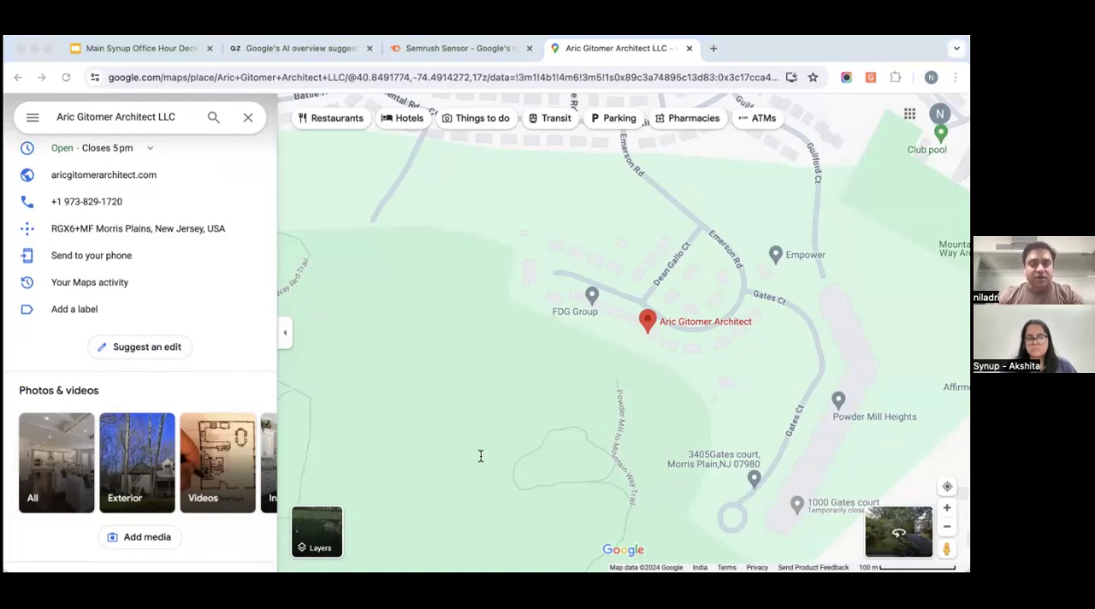
{"action": "mouse_move", "coordinate": [505, 424]}
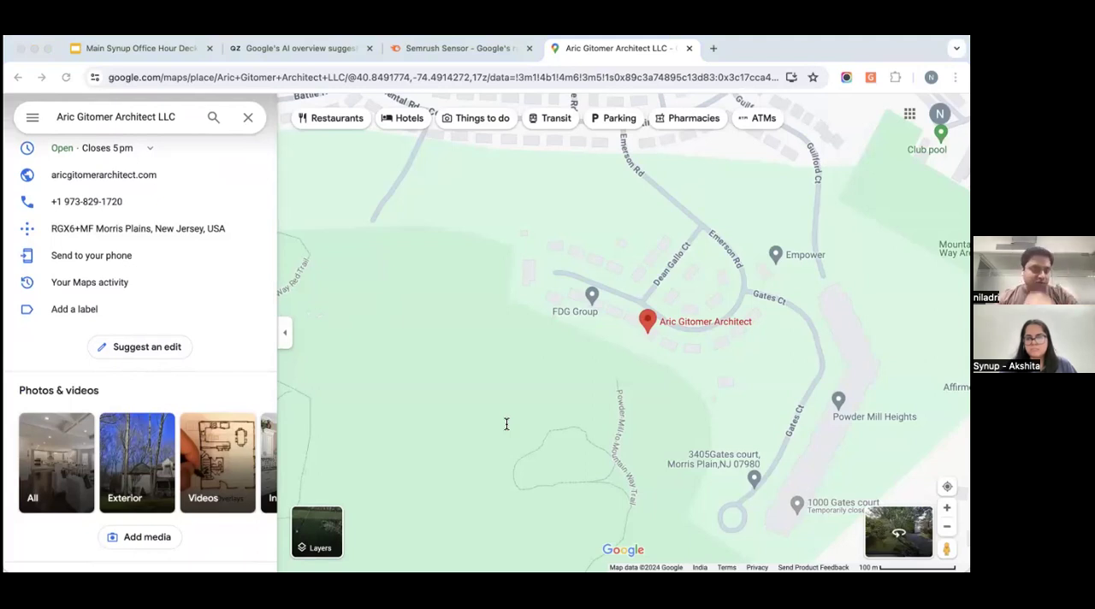
{"action": "mouse_move", "coordinate": [548, 416]}
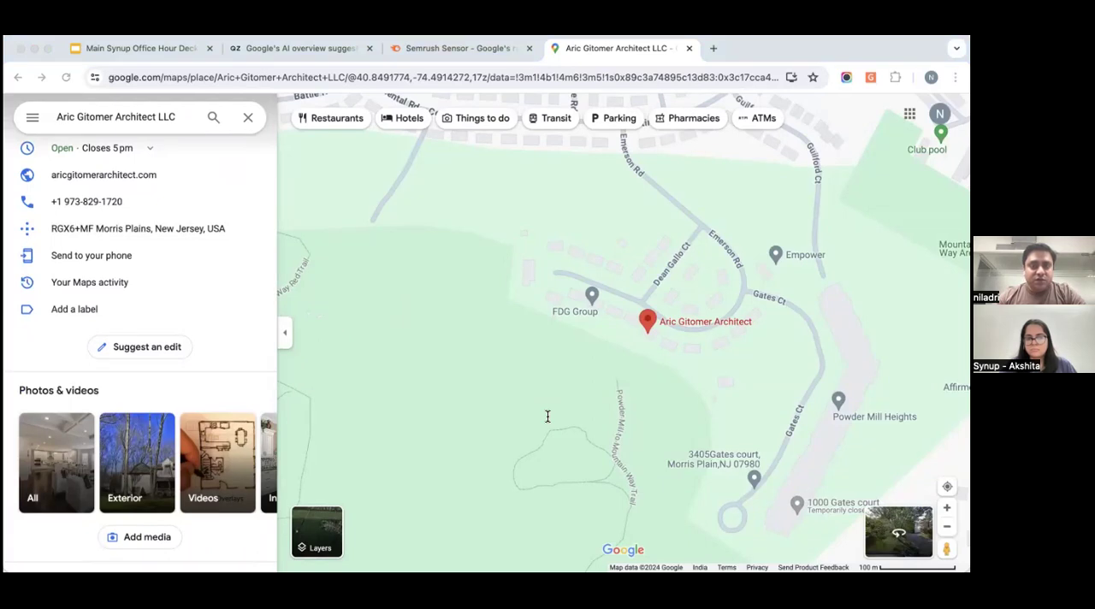
{"action": "mouse_move", "coordinate": [417, 215]}
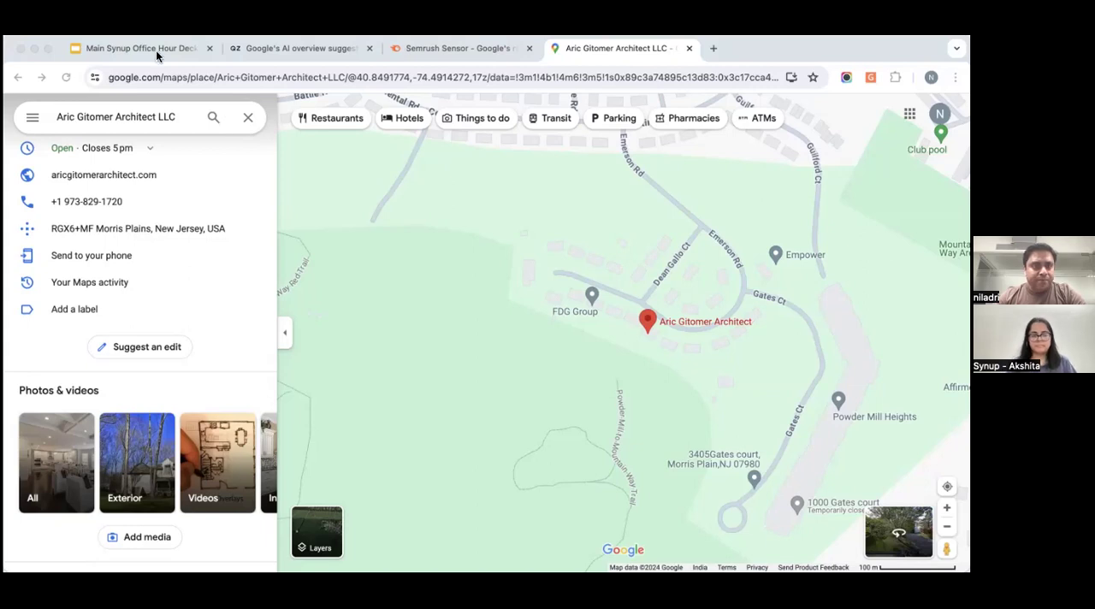
Step: Switch to the Main Synup Office Hour Deck tab and open slide 8, Helpful Tools
{"action": "left_click", "coordinate": [137, 47]}
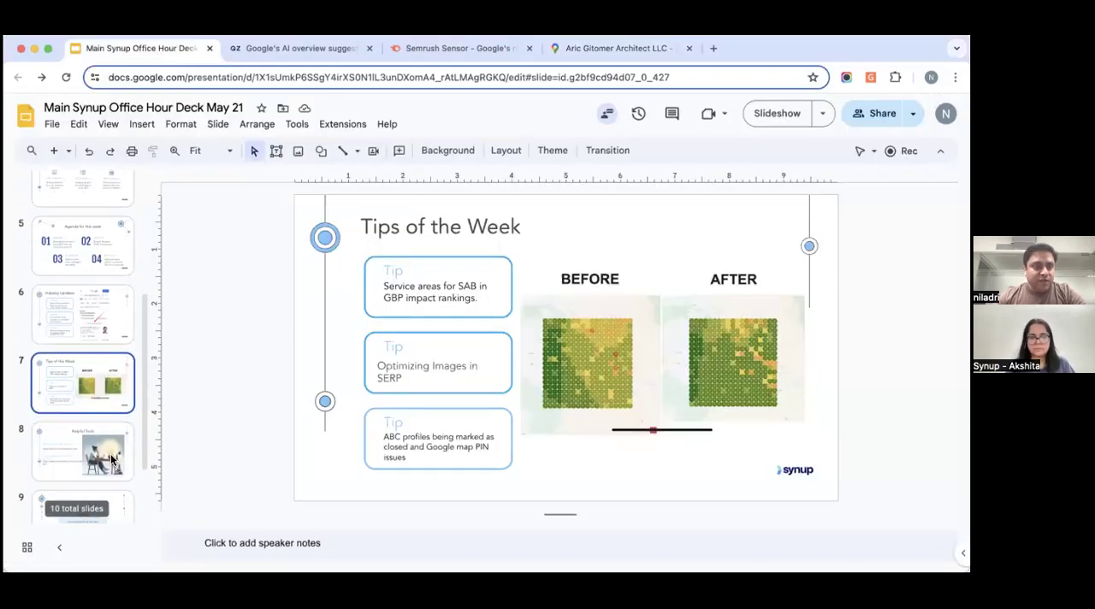
{"action": "left_click", "coordinate": [82, 451]}
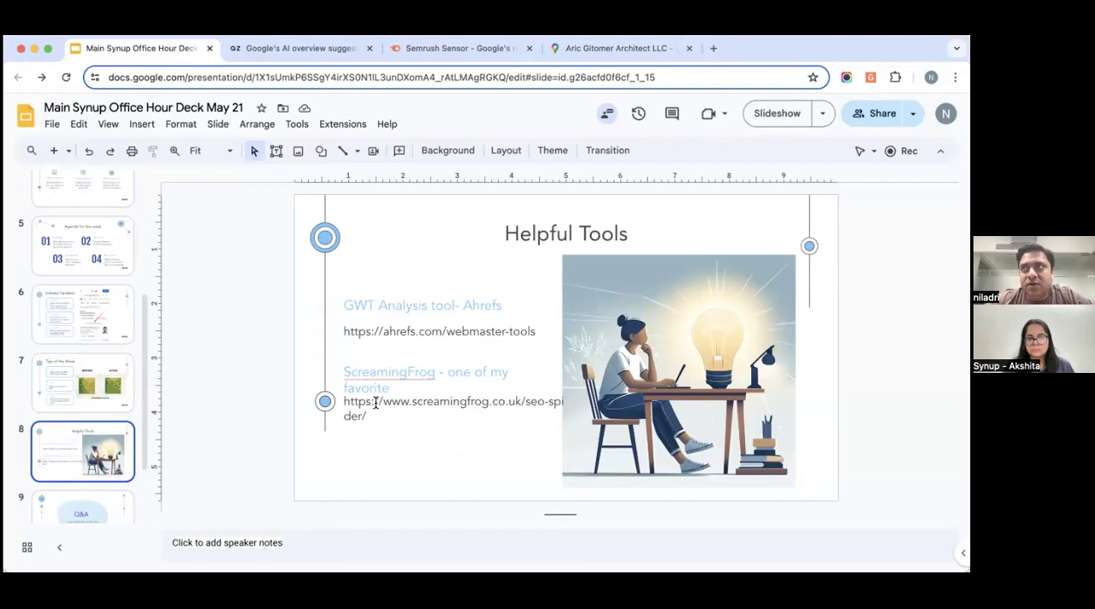
{"action": "mouse_move", "coordinate": [436, 317]}
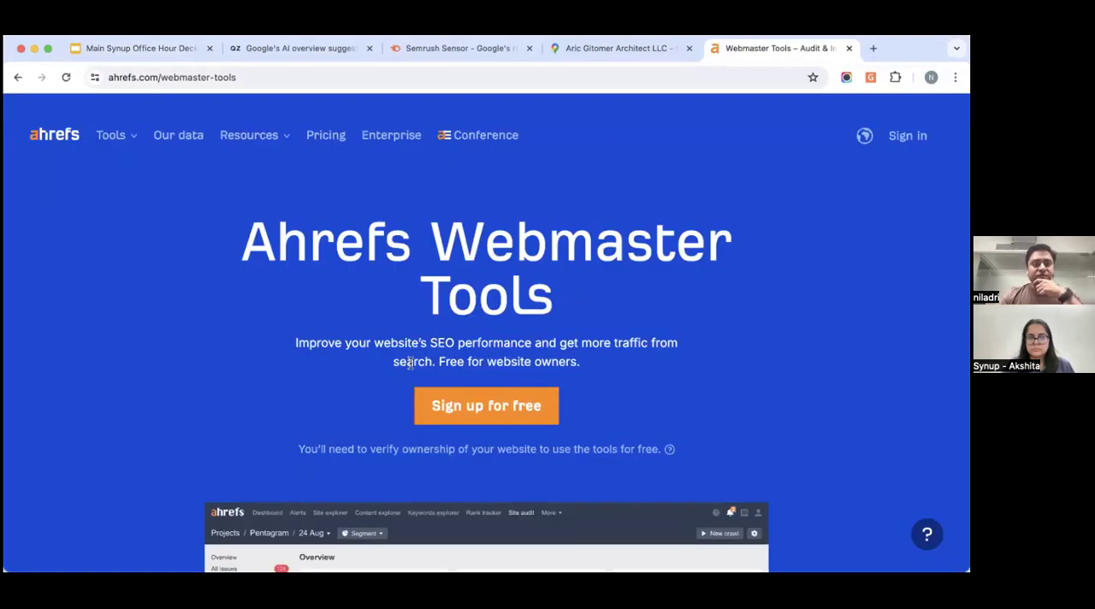
{"action": "scroll", "scroll_direction": "down", "scroll_amount": 3}
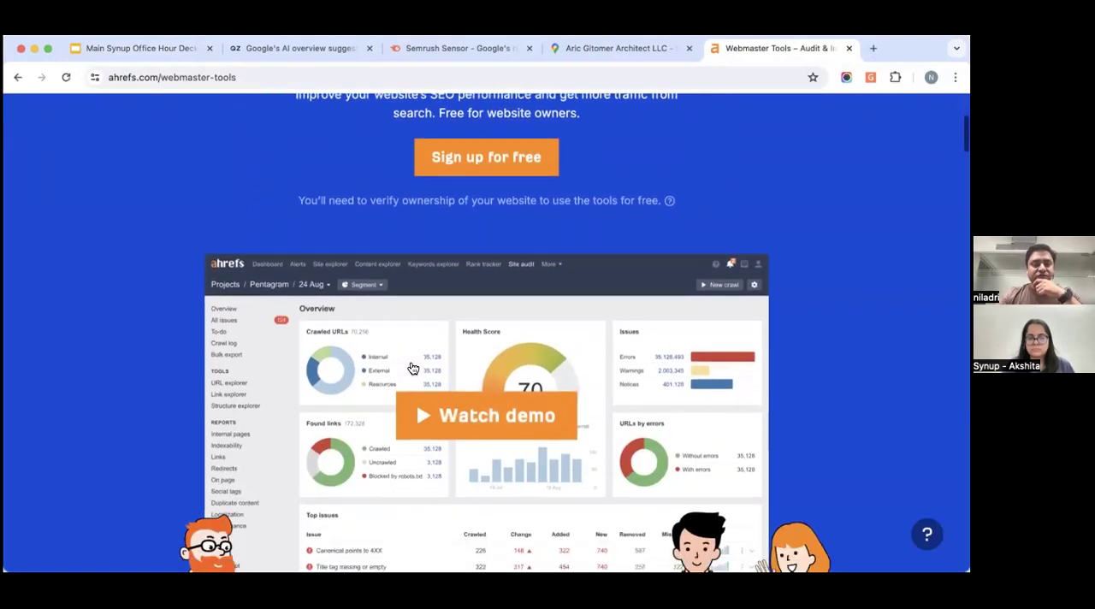
{"action": "scroll", "scroll_direction": "down", "scroll_amount": 3}
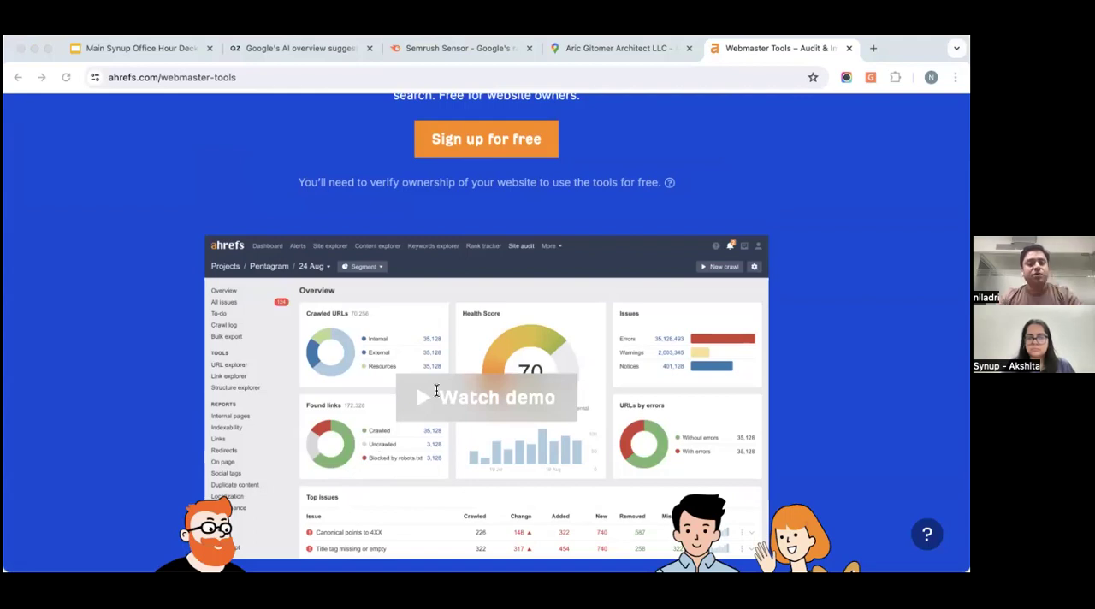
{"action": "scroll", "scroll_direction": "down", "scroll_amount": 3}
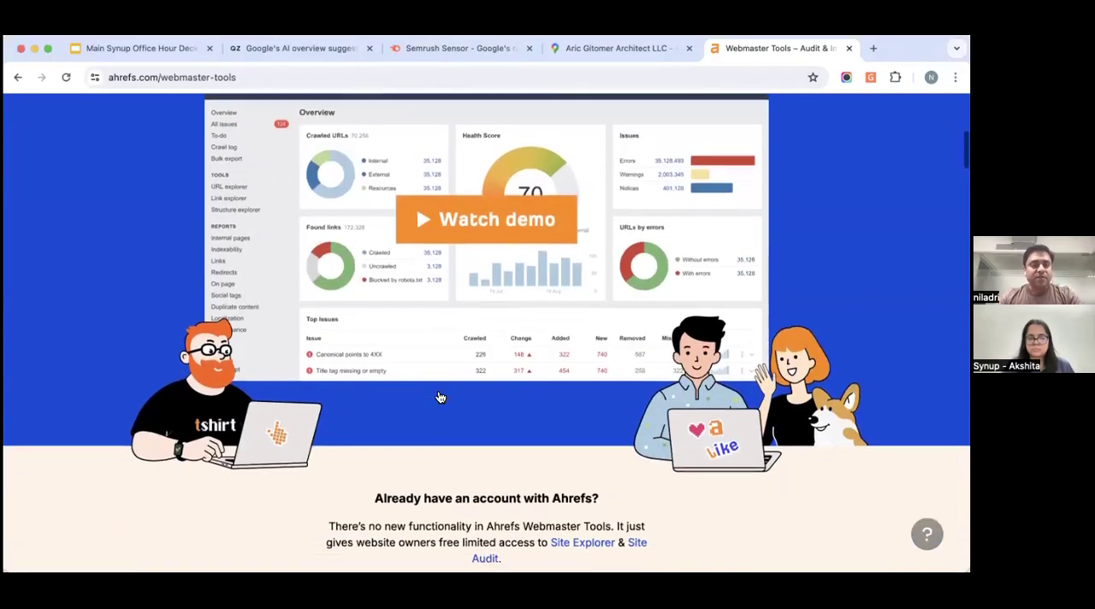
{"action": "scroll", "scroll_direction": "down", "scroll_amount": 3}
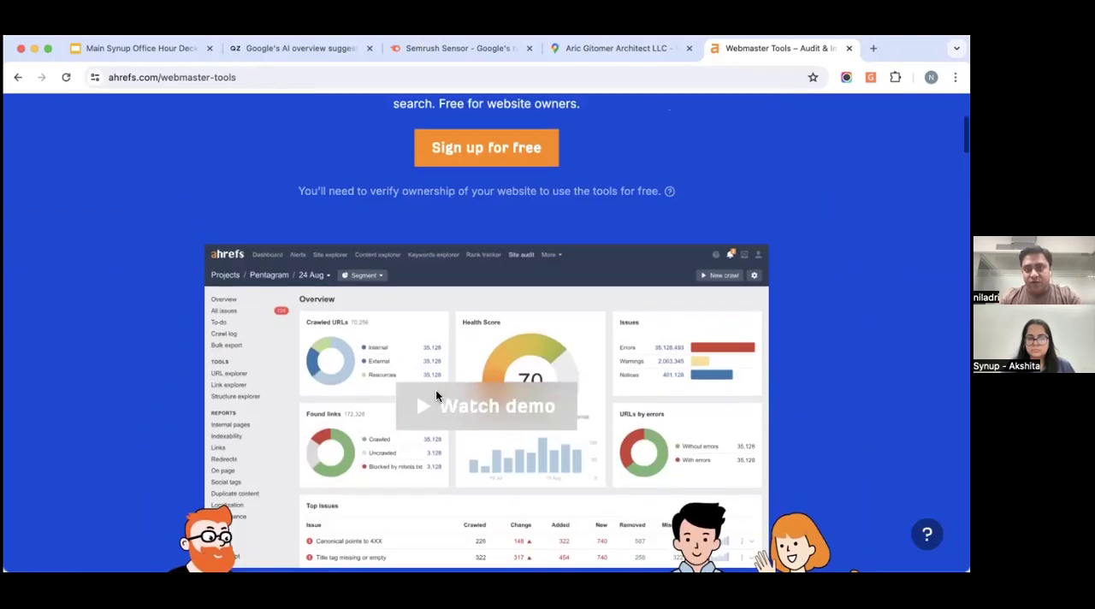
{"action": "scroll", "scroll_direction": "up", "scroll_amount": 3}
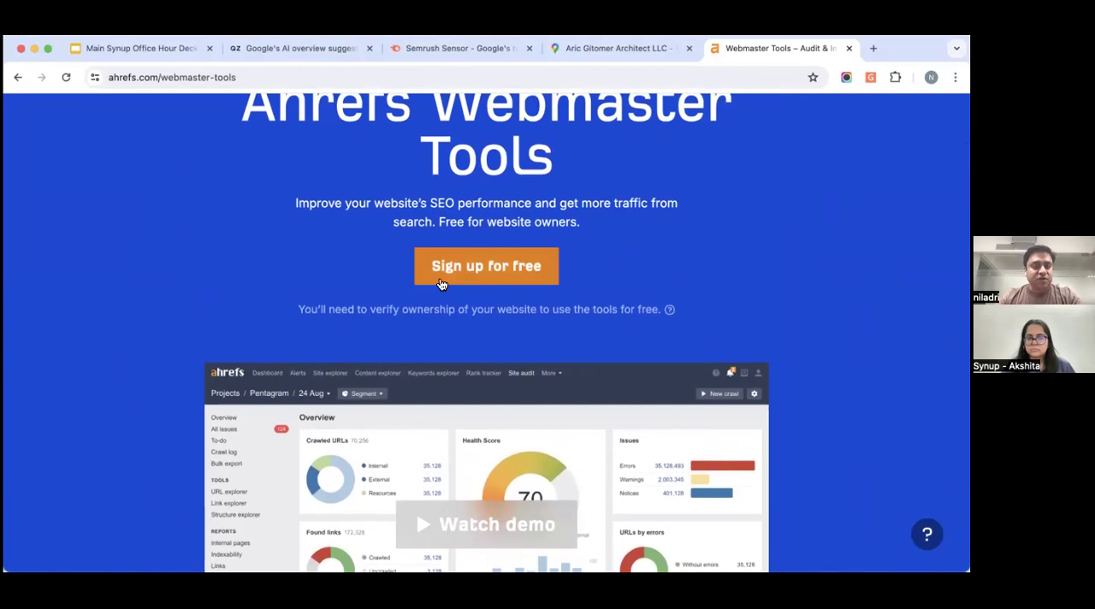
{"action": "scroll", "scroll_direction": "up", "scroll_amount": 3}
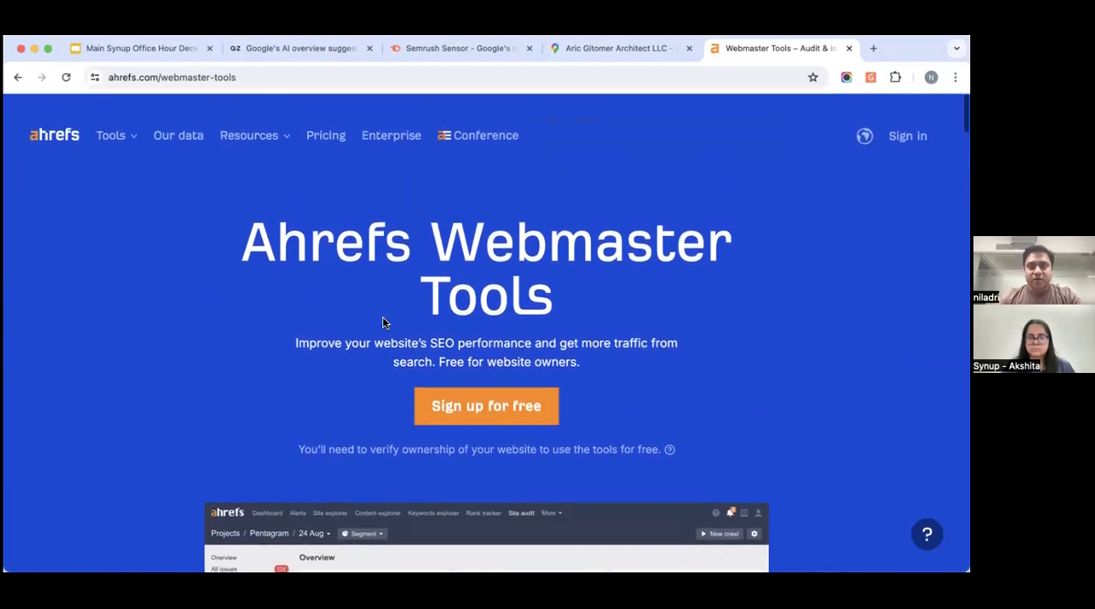
{"action": "scroll", "scroll_direction": "down", "scroll_amount": 3}
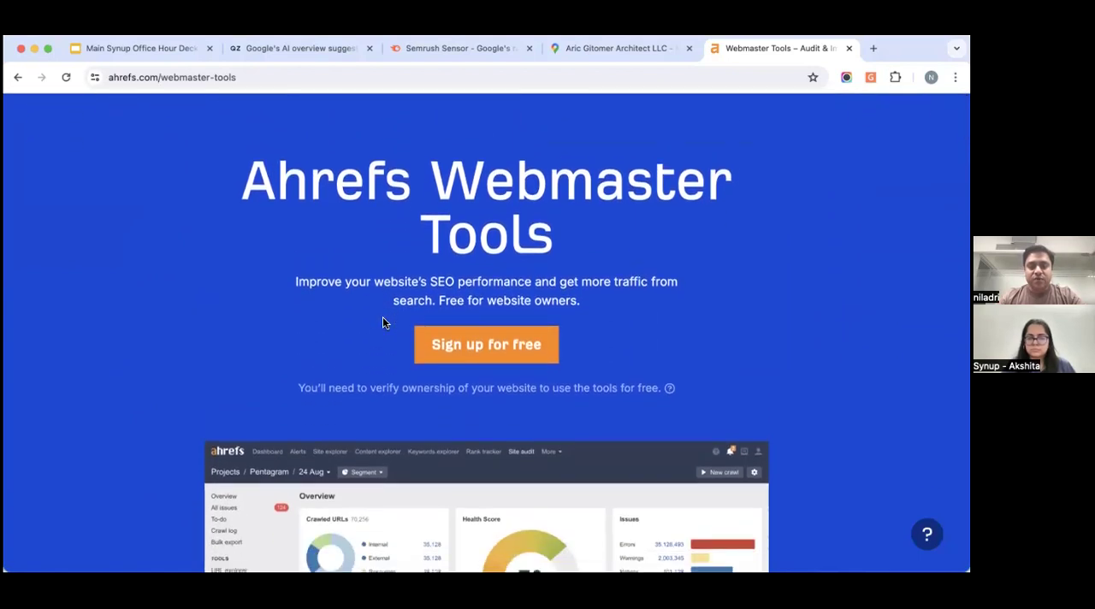
{"action": "scroll", "scroll_direction": "down", "scroll_amount": 3}
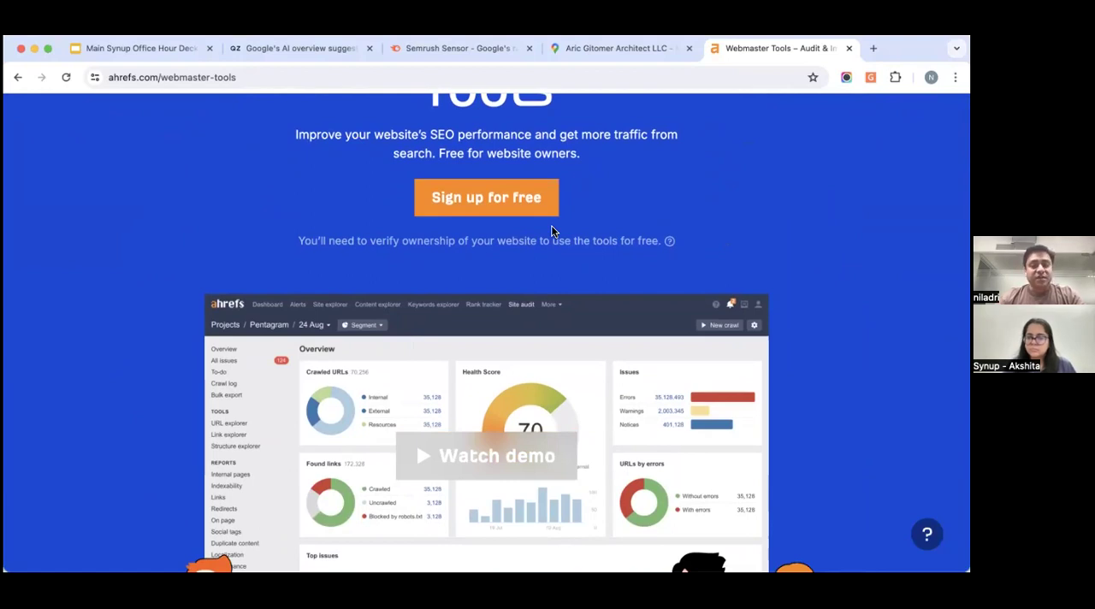
{"action": "mouse_move", "coordinate": [592, 231]}
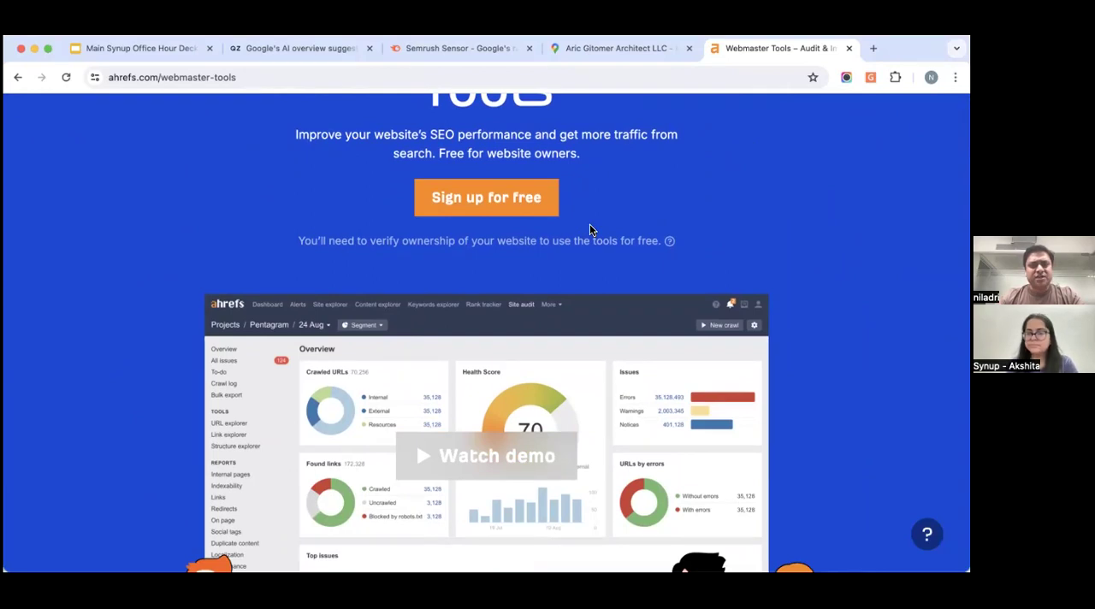
{"action": "mouse_move", "coordinate": [554, 264]}
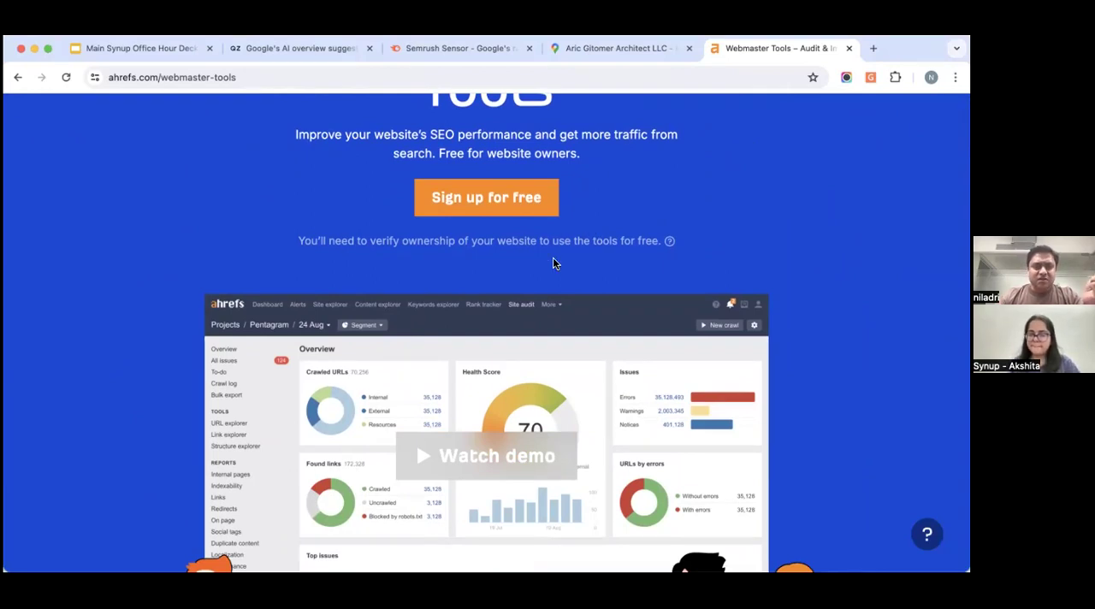
{"action": "scroll", "scroll_direction": "down", "scroll_amount": 3}
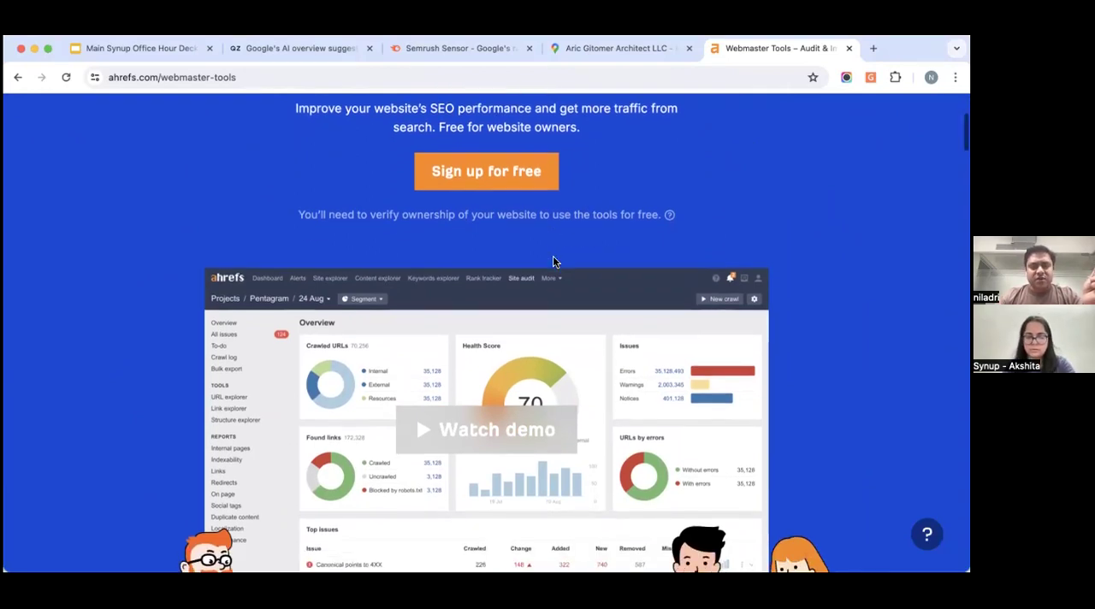
{"action": "scroll", "scroll_direction": "down", "scroll_amount": 3}
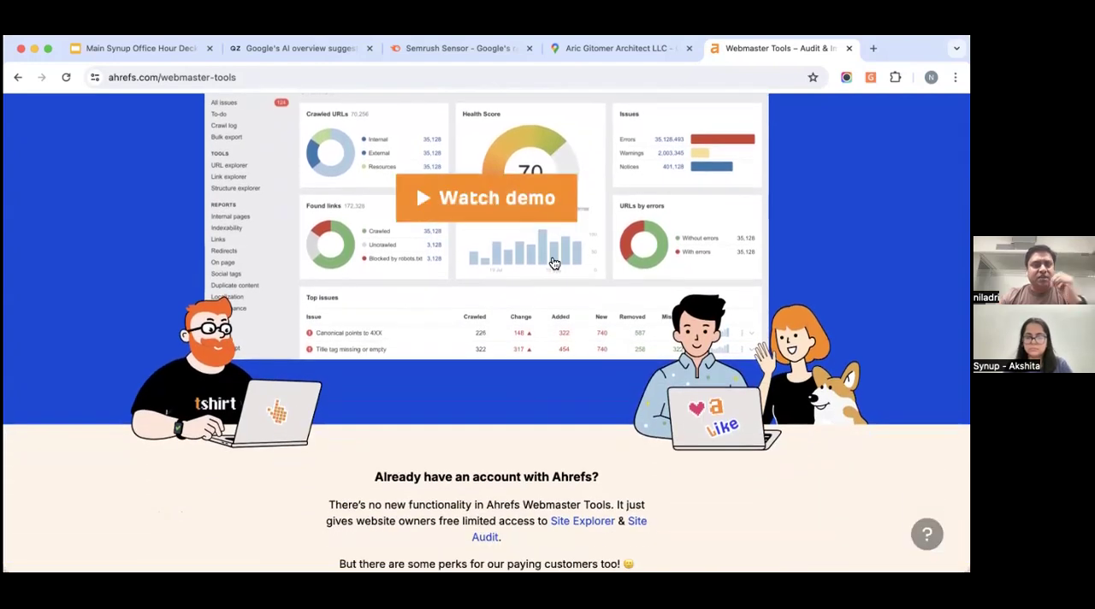
{"action": "scroll", "scroll_direction": "down", "scroll_amount": 3}
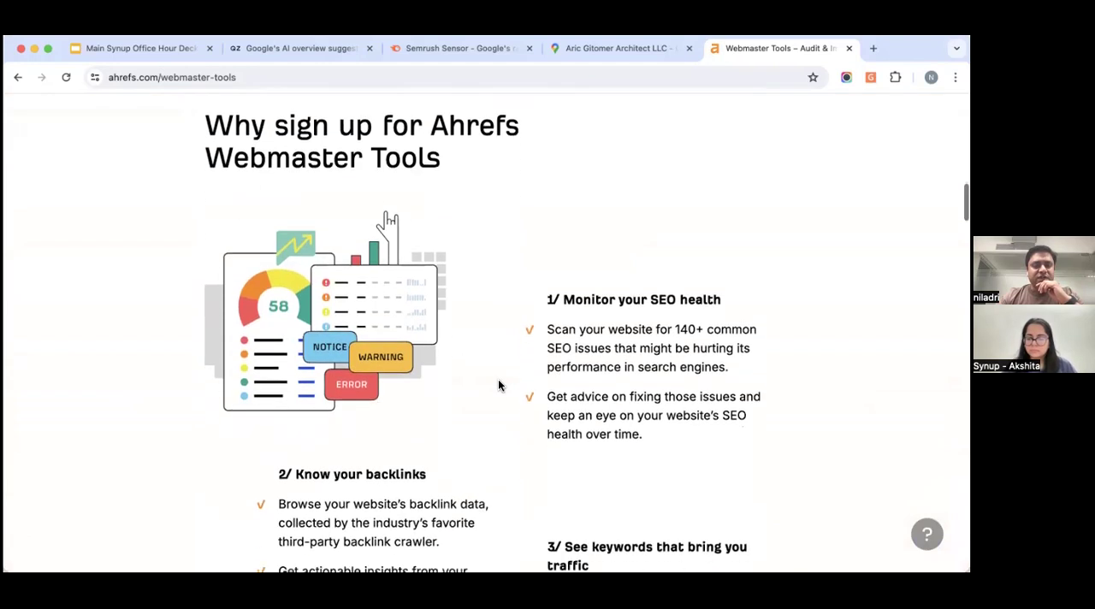
{"action": "scroll", "scroll_direction": "down", "scroll_amount": 3}
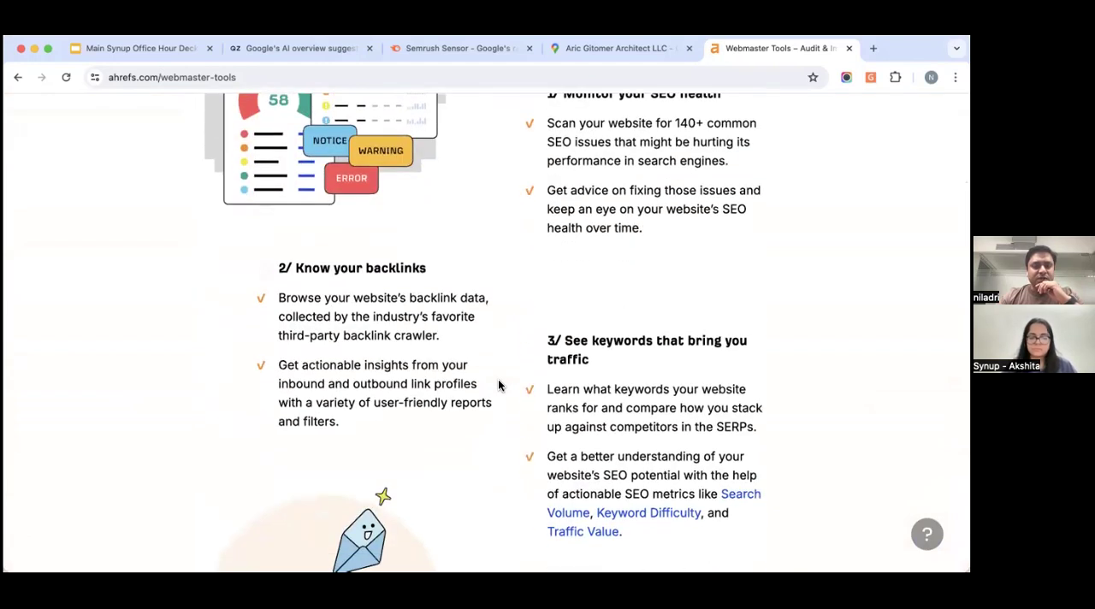
{"action": "scroll", "scroll_direction": "down", "scroll_amount": 3}
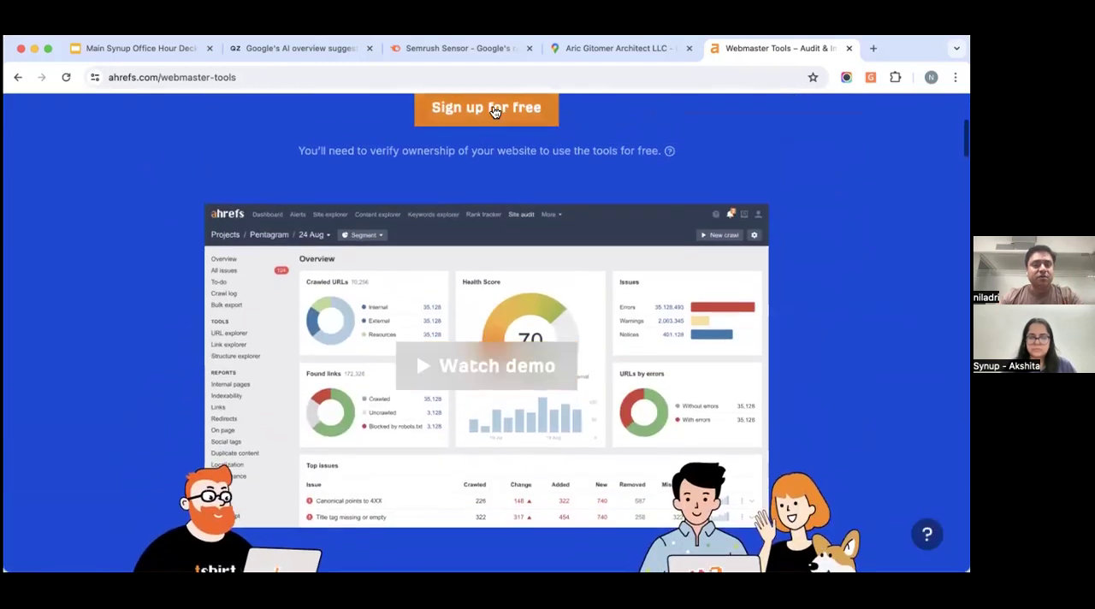
{"action": "mouse_move", "coordinate": [596, 129]}
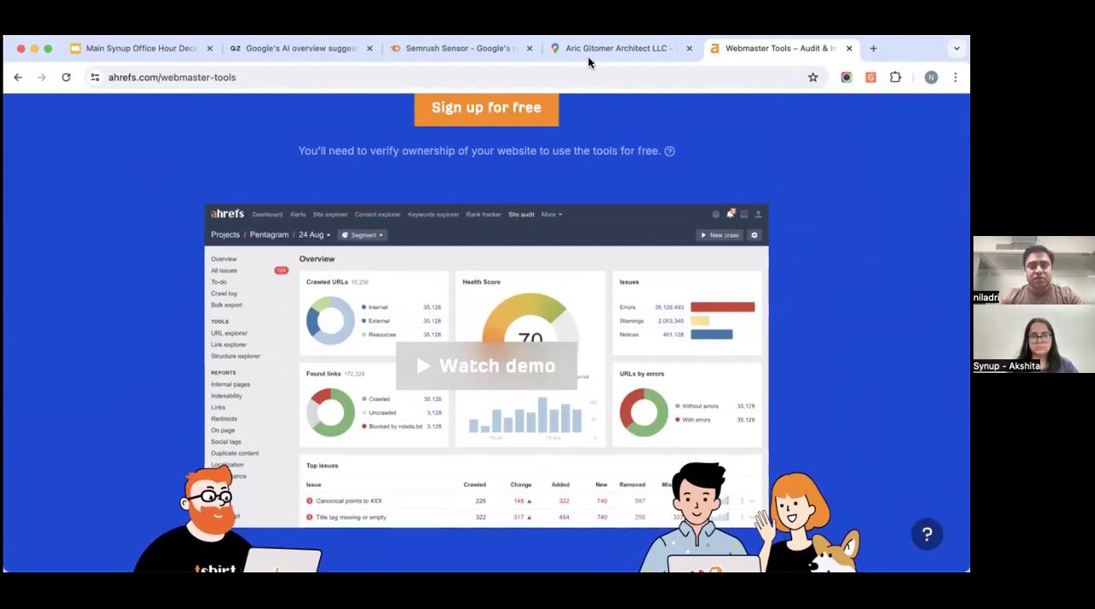
{"action": "mouse_move", "coordinate": [571, 299]}
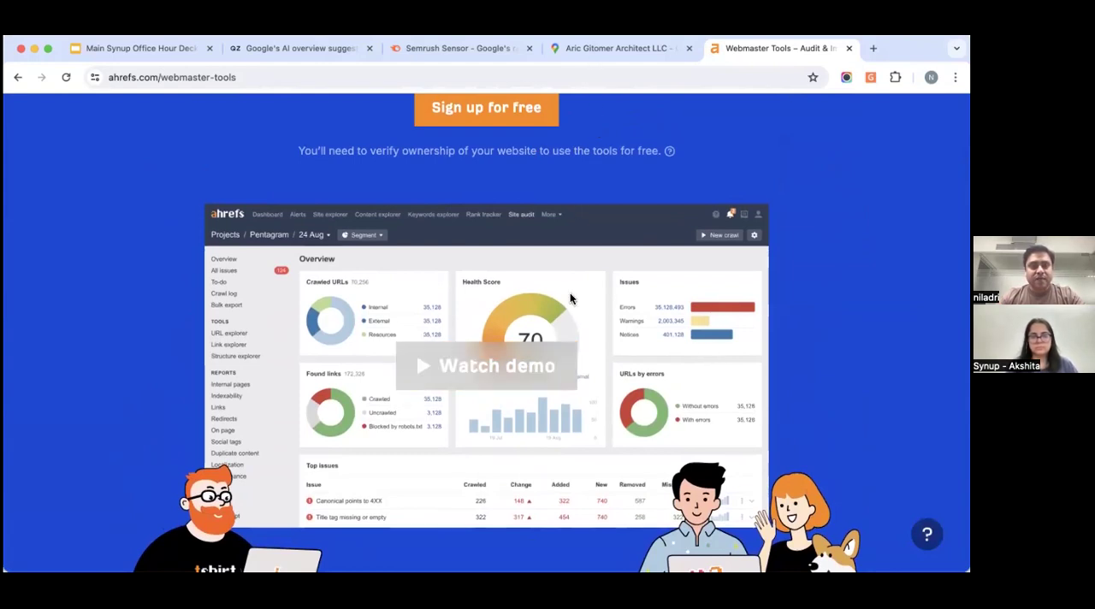
{"action": "mouse_move", "coordinate": [565, 380]}
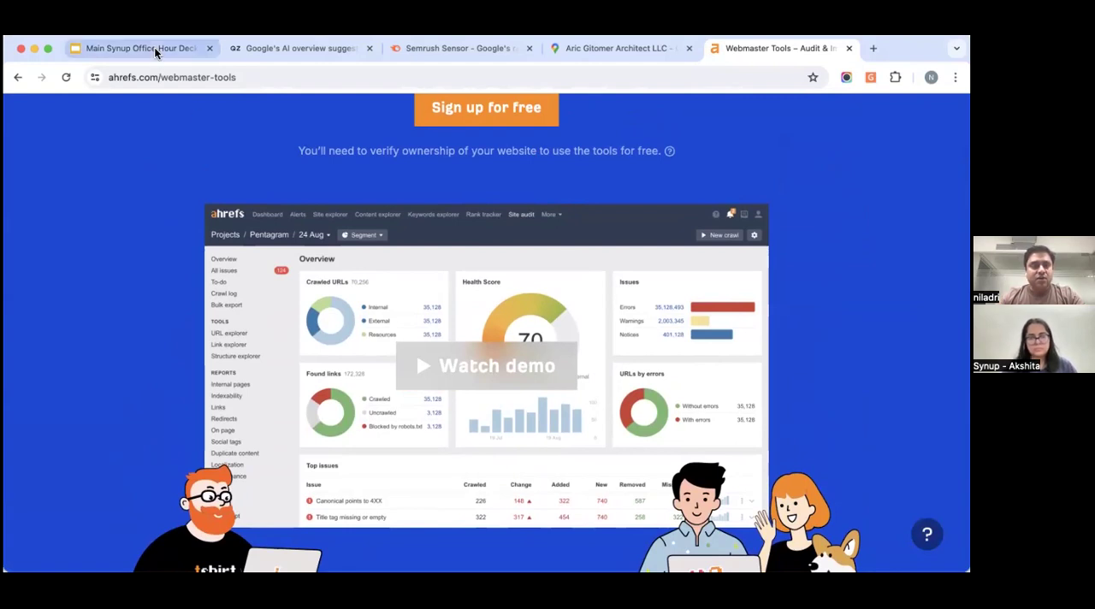
Step: Switch to the Main Synup Office Hour Deck tab on slide 8, Helpful Tools
{"action": "left_click", "coordinate": [137, 47]}
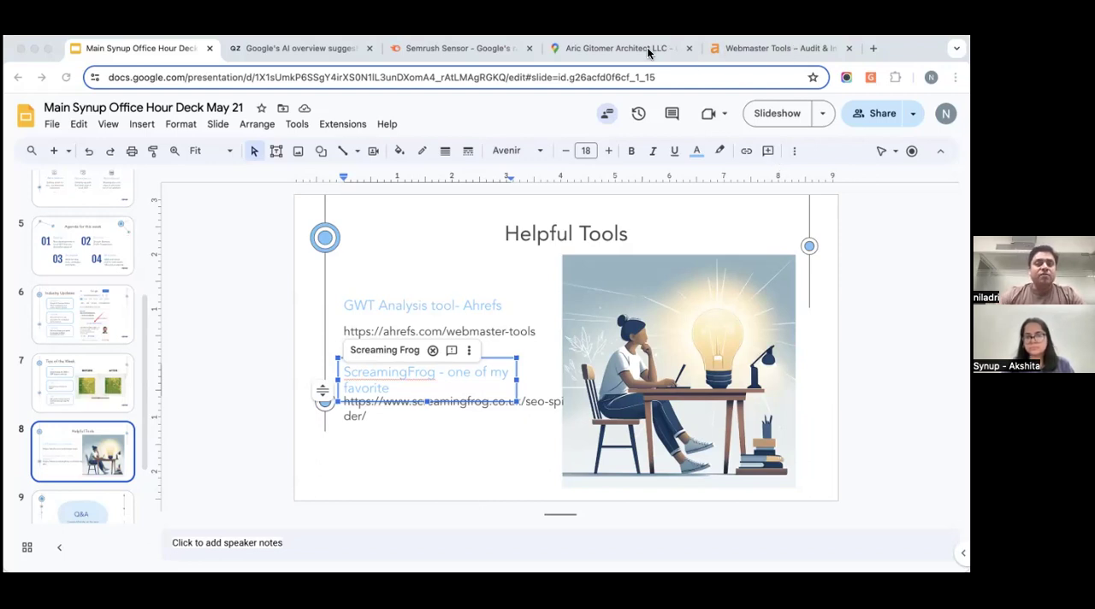
Step: Open the Sitebulb website and go to its pricing page
{"action": "left_click", "coordinate": [616, 48]}
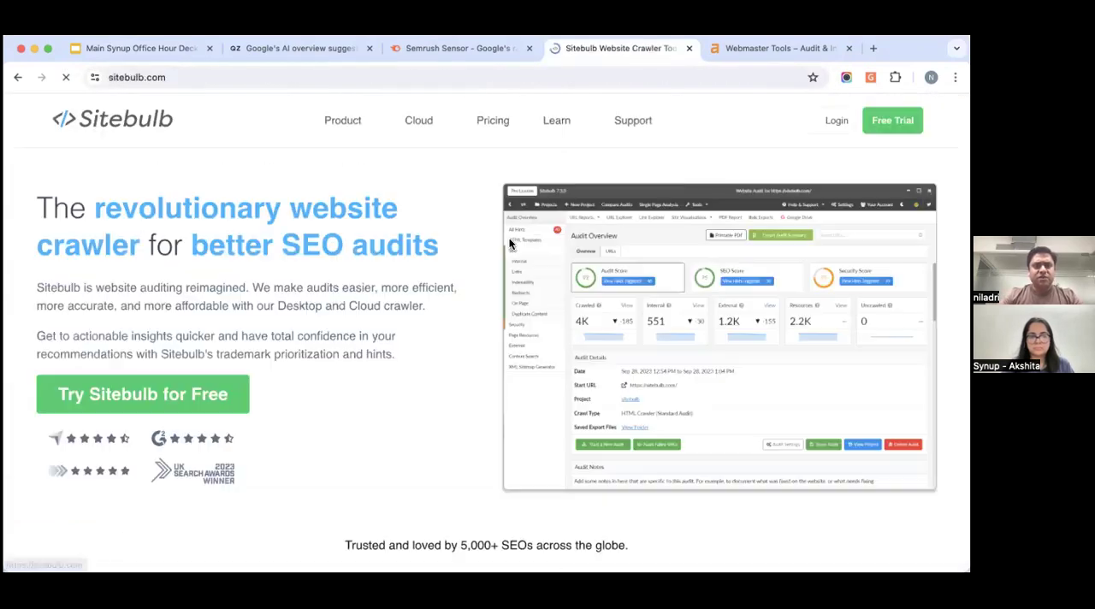
{"action": "left_click", "coordinate": [491, 120]}
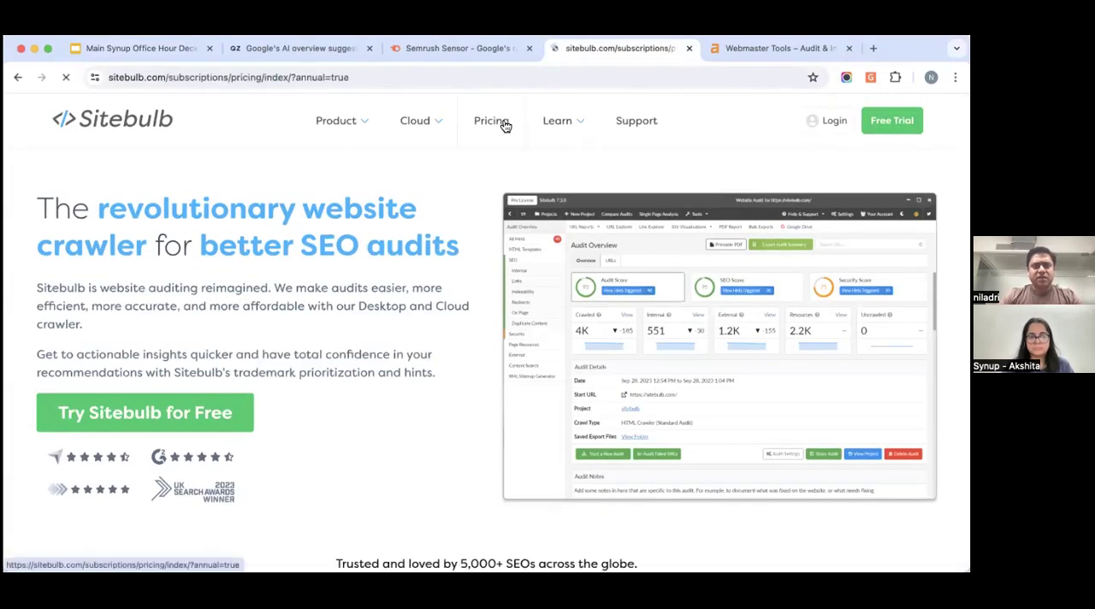
{"action": "left_click", "coordinate": [491, 120]}
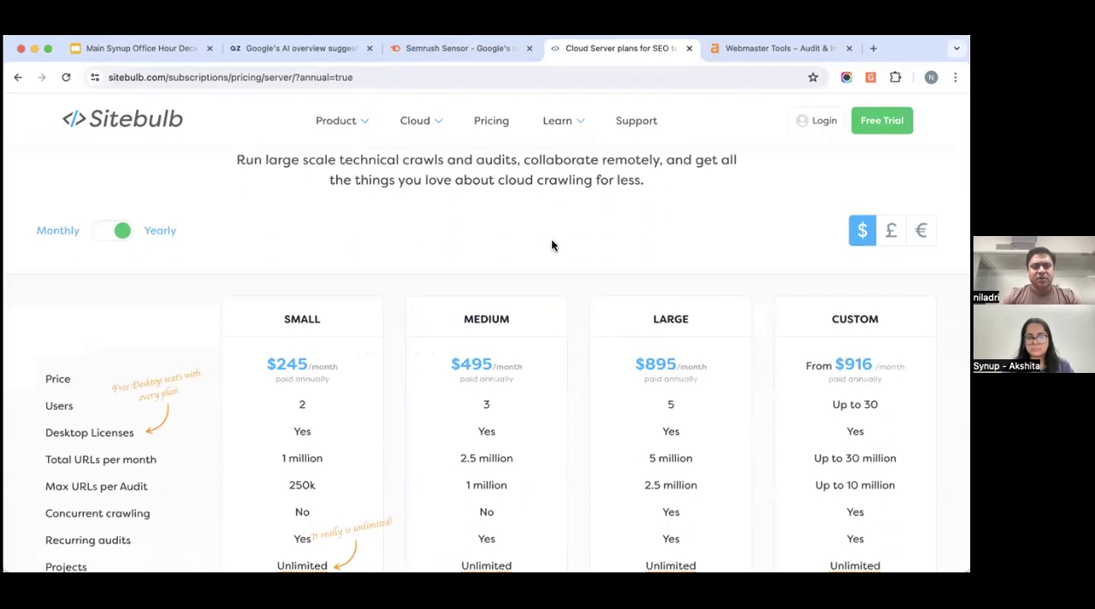
Step: Show desktop plans and scroll to Lite $13.50, Pro $35 and Cloud from $245
{"action": "left_click", "coordinate": [412, 188]}
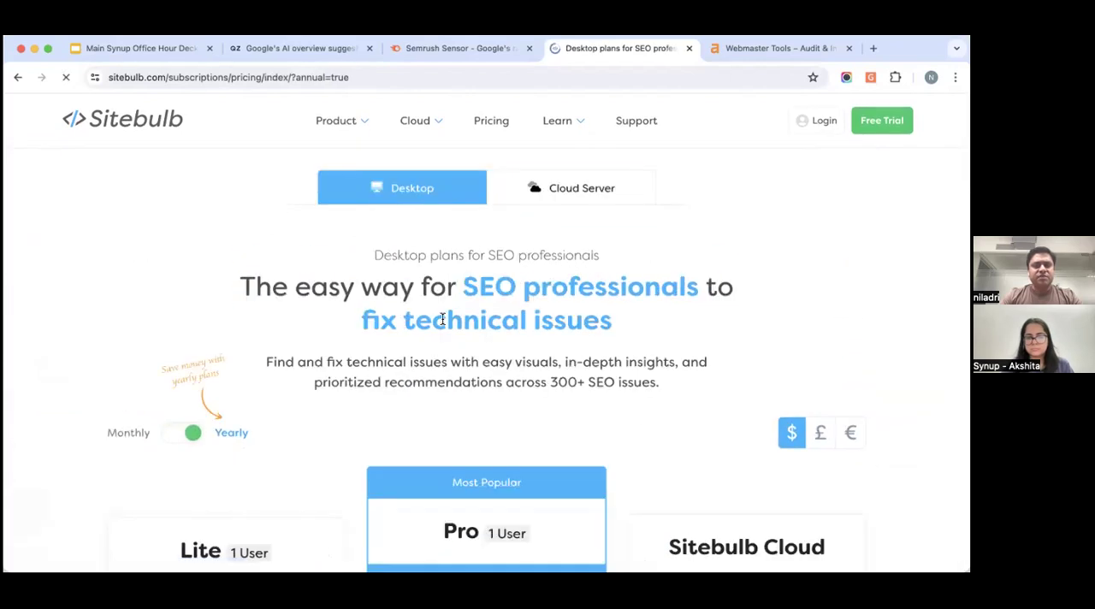
{"action": "scroll", "scroll_direction": "down", "scroll_amount": 3}
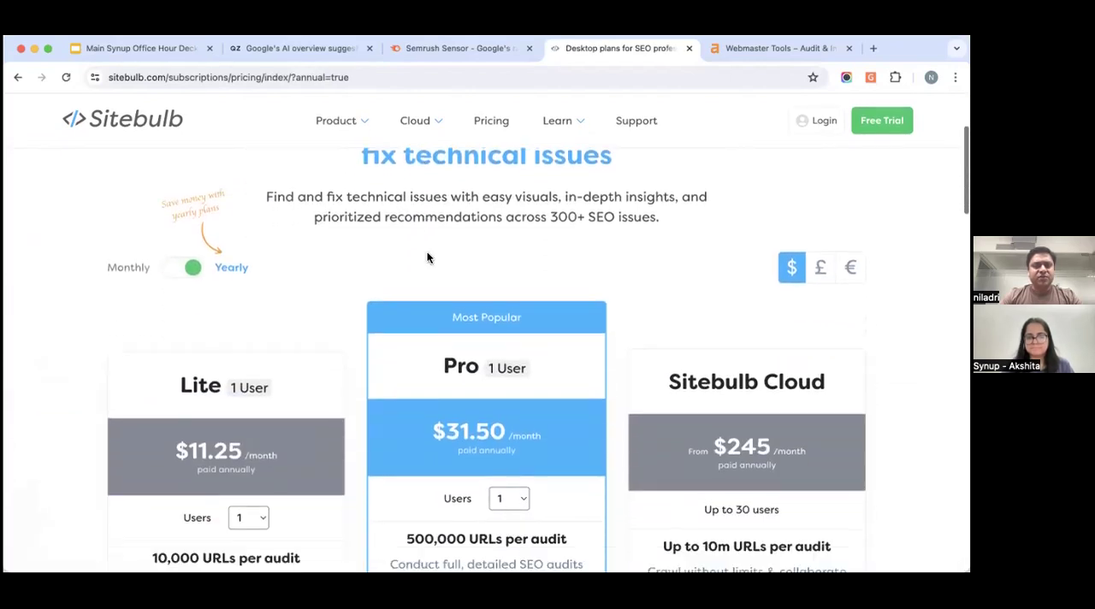
{"action": "scroll", "scroll_direction": "down", "scroll_amount": 3}
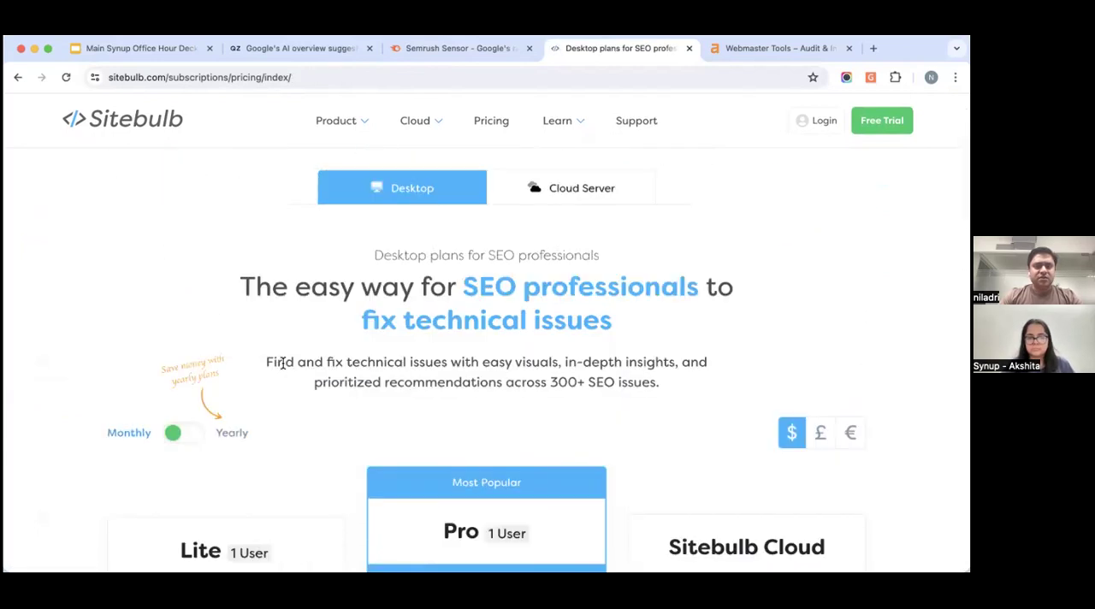
{"action": "scroll", "scroll_direction": "down", "scroll_amount": 3}
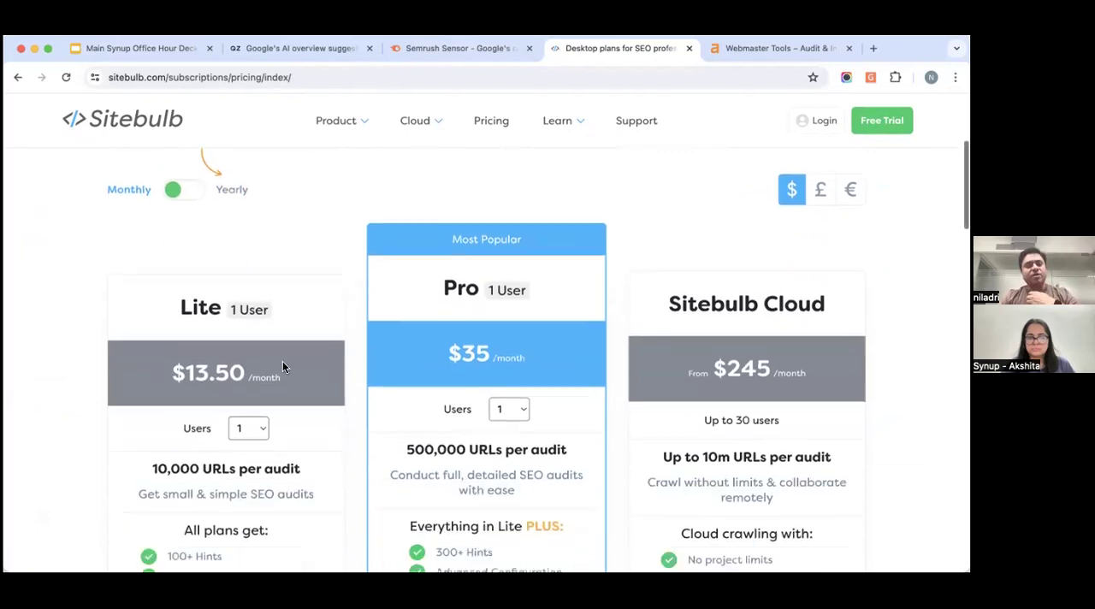
{"action": "scroll", "scroll_direction": "down", "scroll_amount": 3}
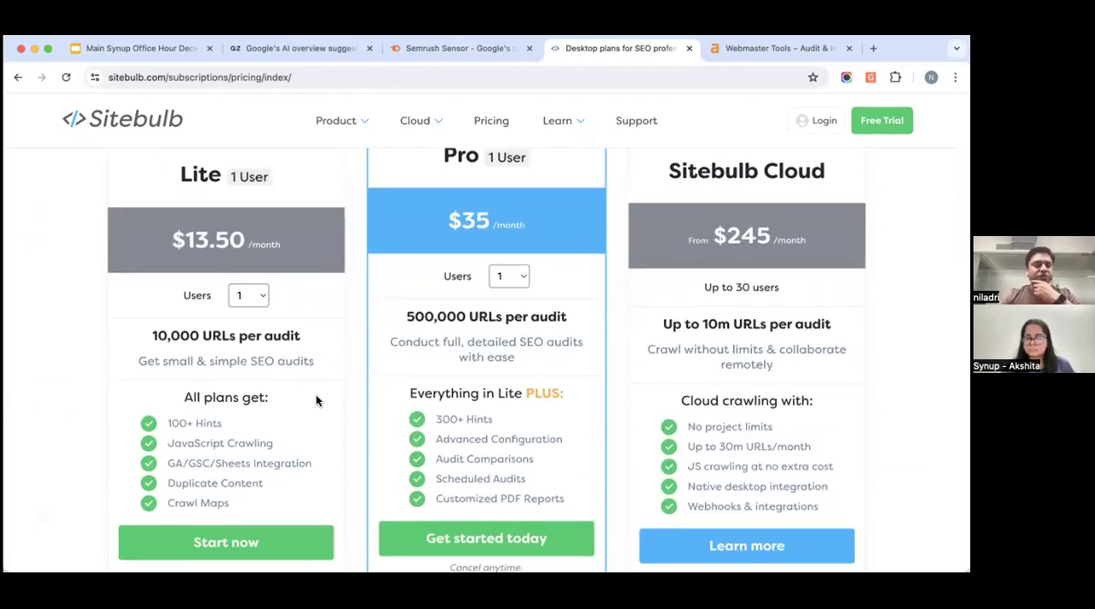
{"action": "mouse_move", "coordinate": [347, 339]}
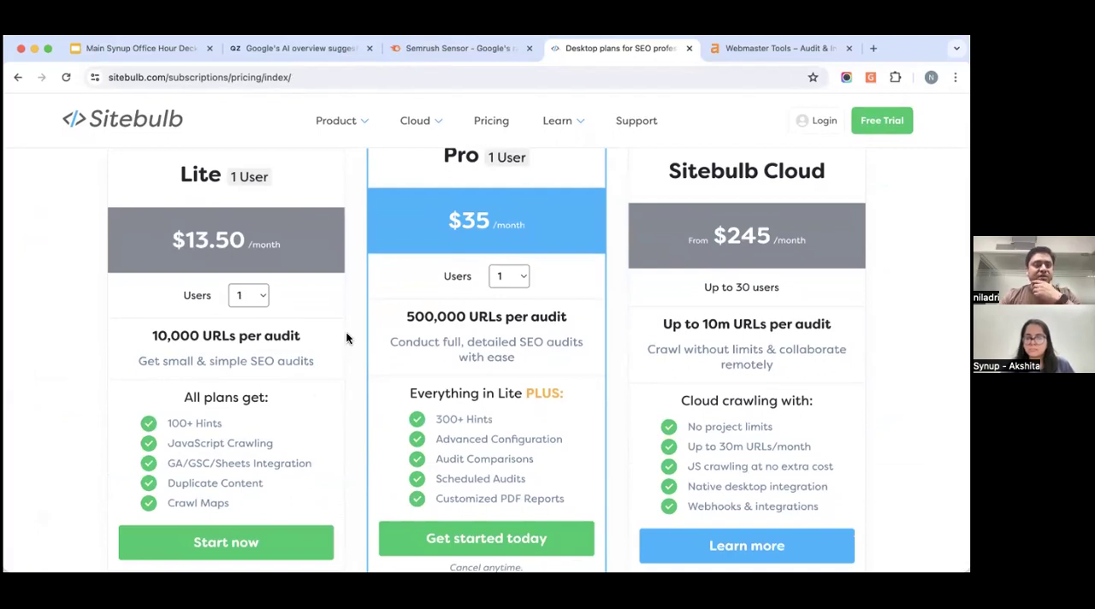
{"action": "mouse_move", "coordinate": [202, 62]}
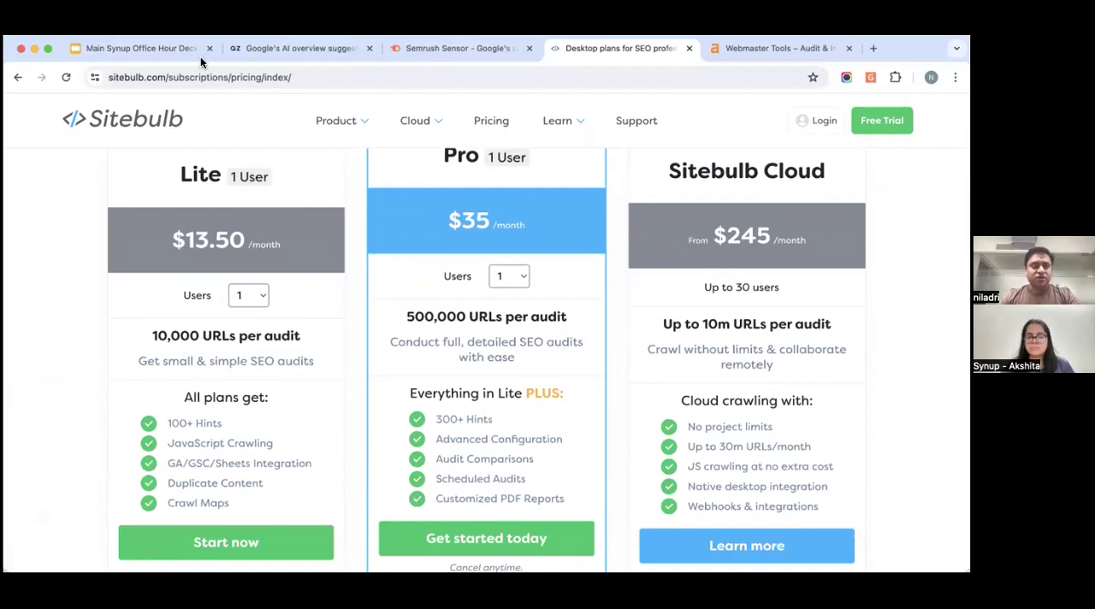
Step: Return to the webinar deck, dismiss the Screaming Frog link preview, and select slide 9 (Q&A)
{"action": "left_click", "coordinate": [136, 48]}
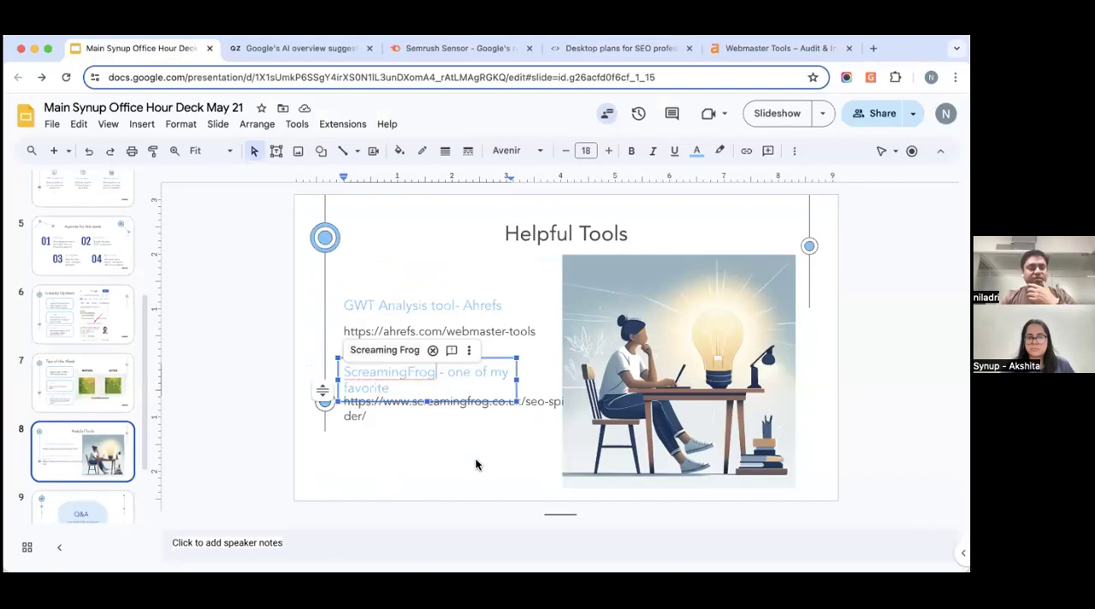
{"action": "left_click", "coordinate": [480, 459]}
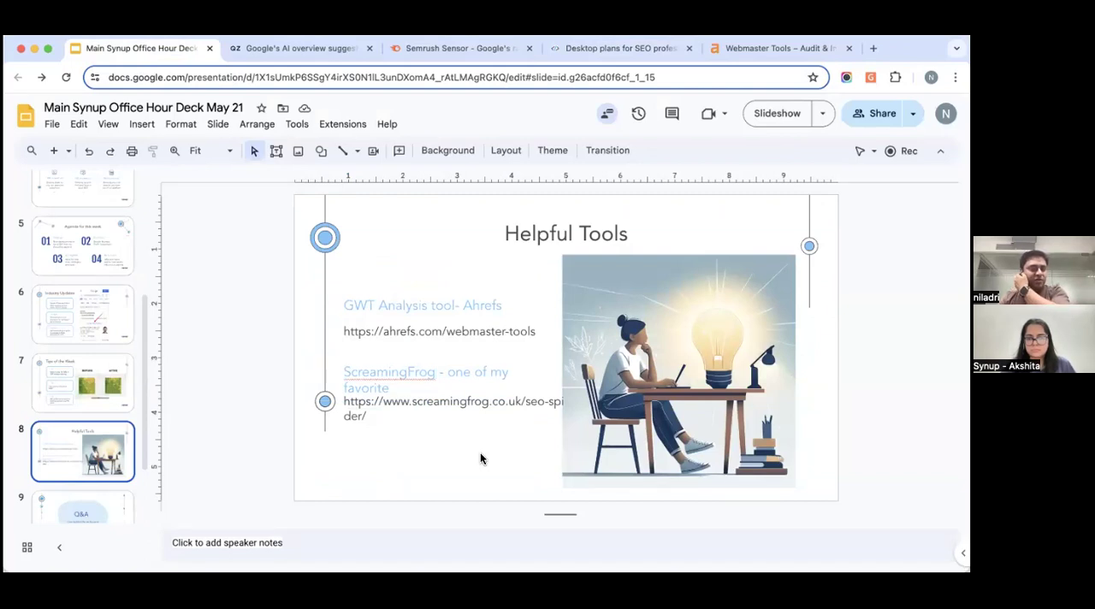
{"action": "mouse_move", "coordinate": [212, 436]}
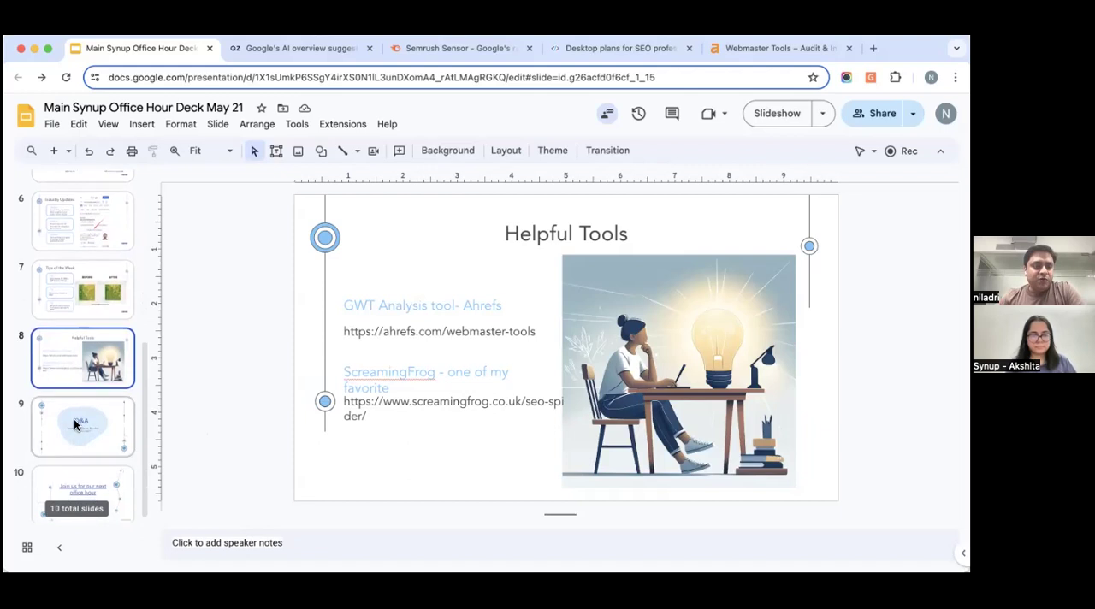
{"action": "left_click", "coordinate": [82, 426]}
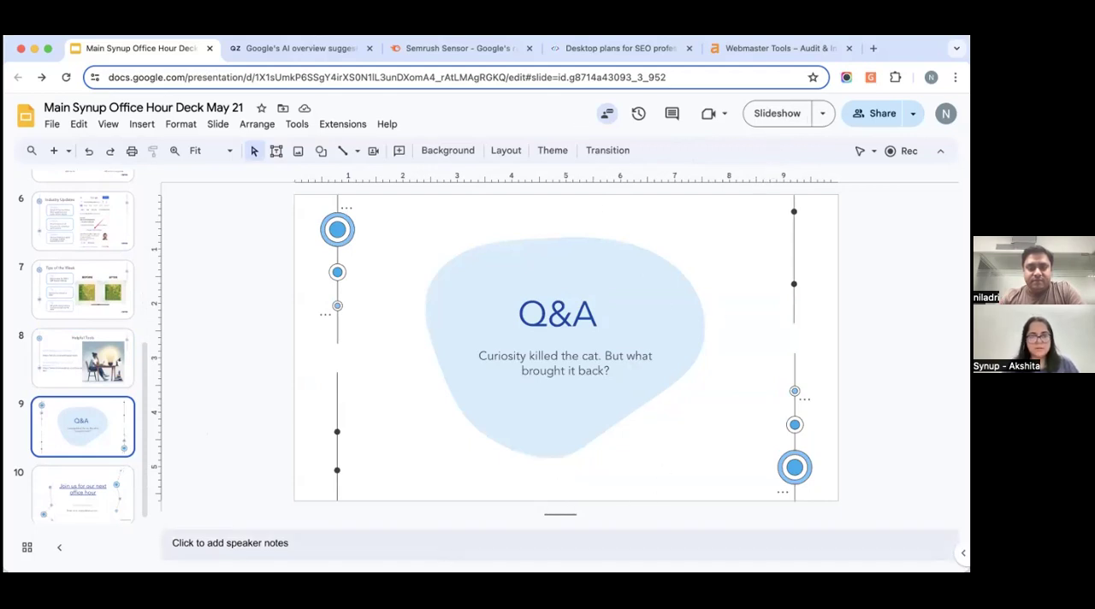
{"action": "mouse_move", "coordinate": [444, 435]}
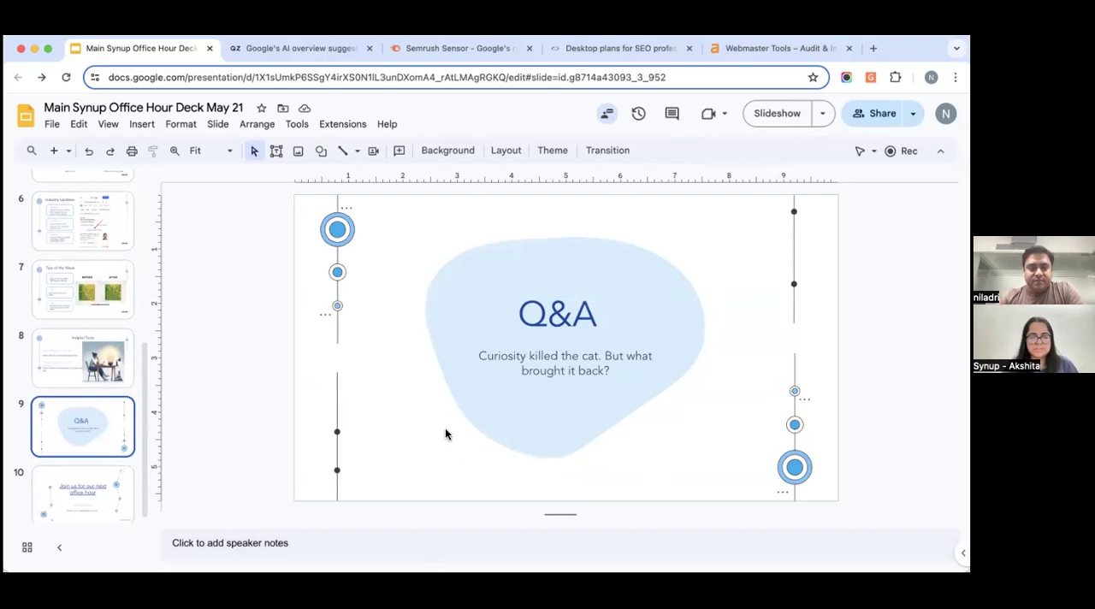
{"action": "mouse_move", "coordinate": [563, 297]}
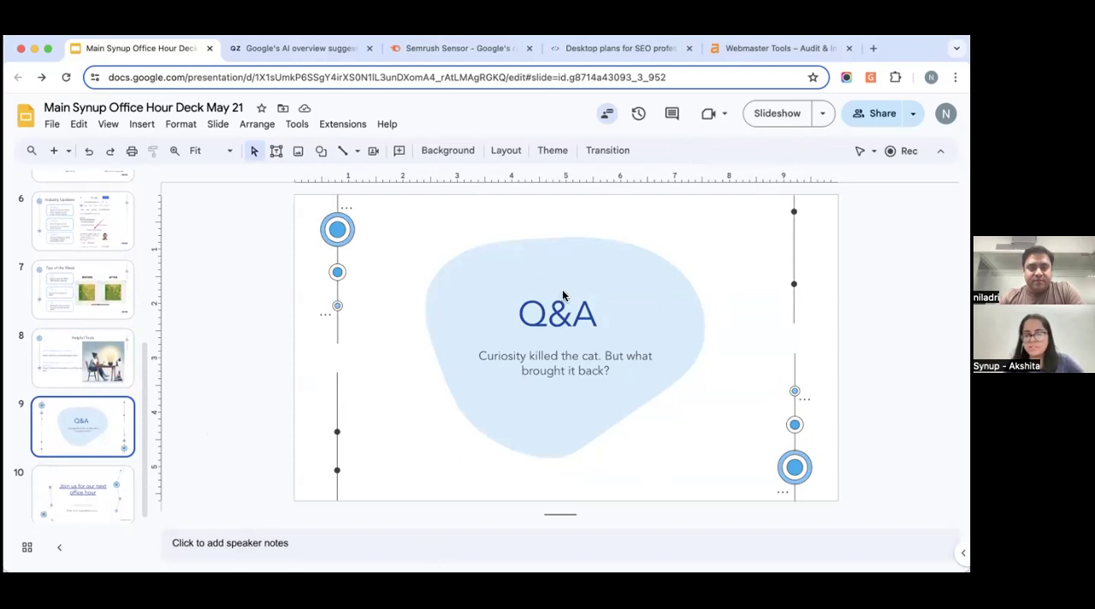
{"action": "mouse_move", "coordinate": [439, 345]}
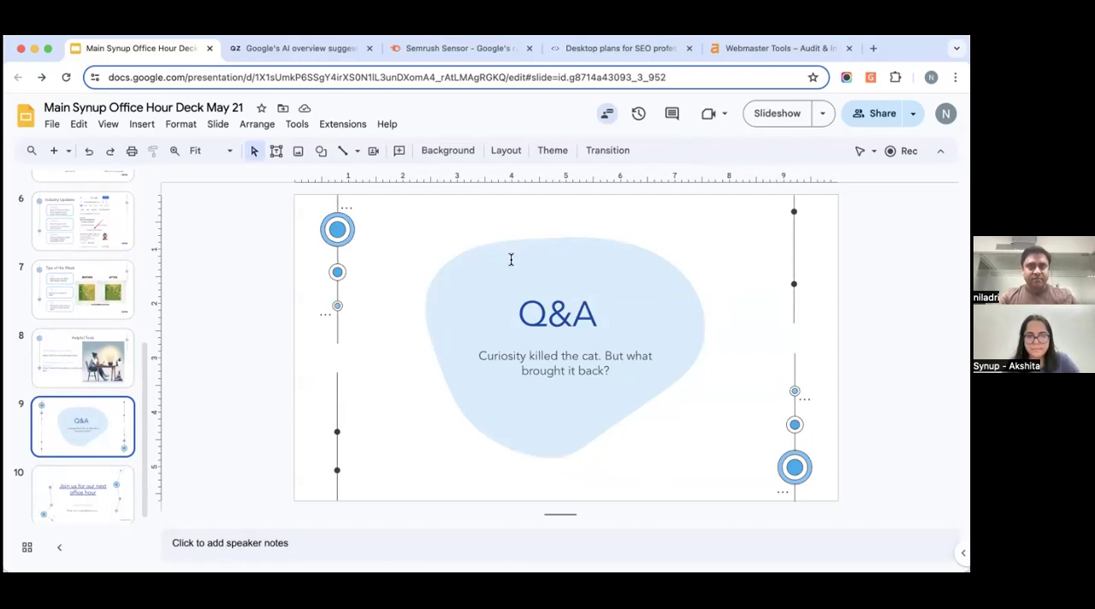
{"action": "mouse_move", "coordinate": [512, 263]}
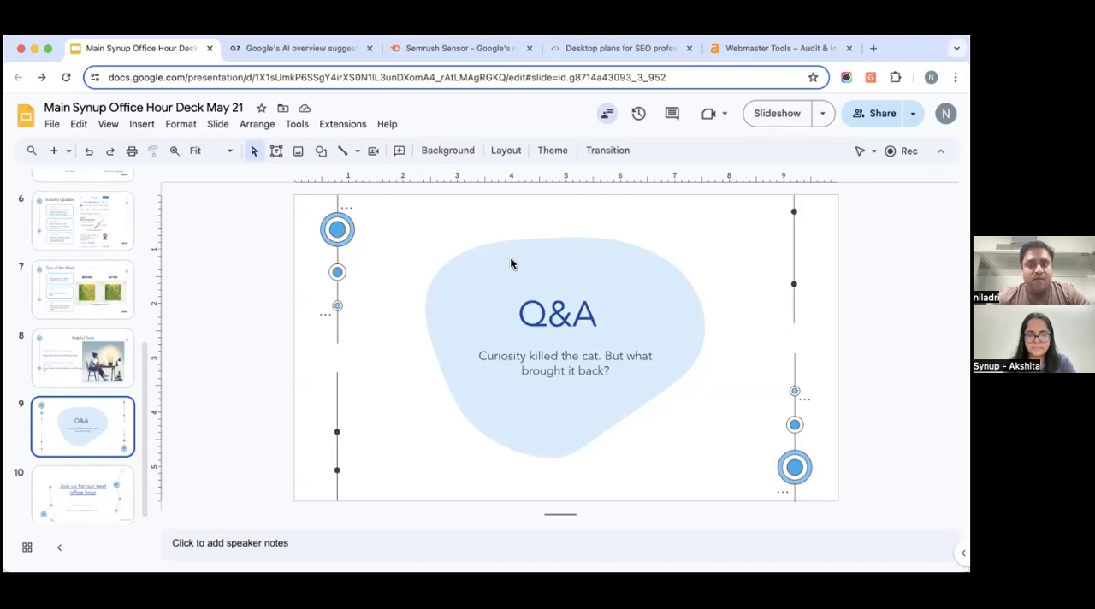
{"action": "mouse_move", "coordinate": [414, 230]}
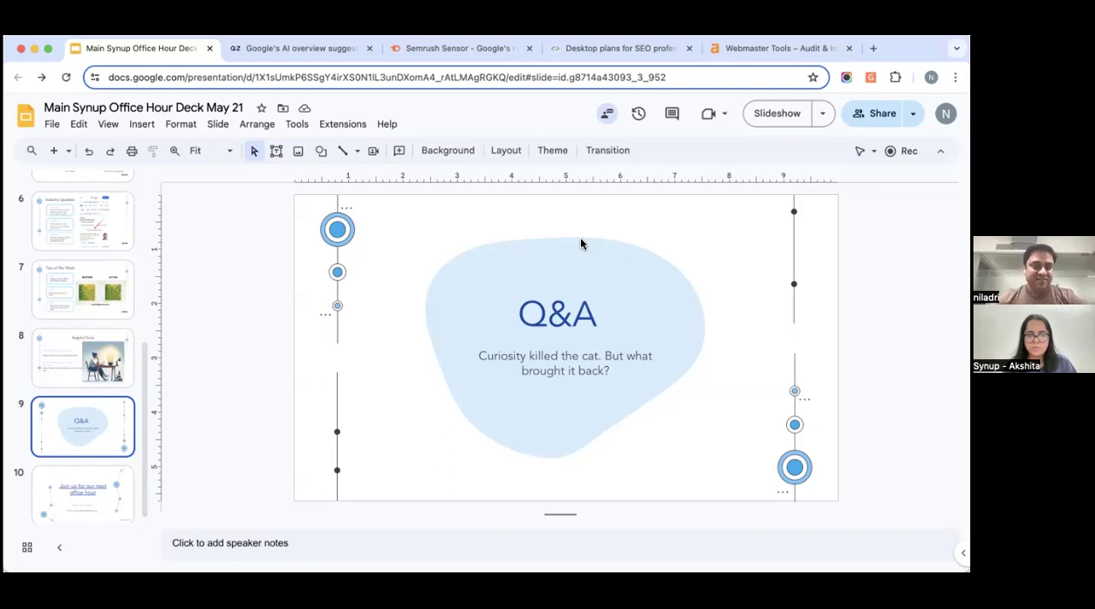
{"action": "mouse_move", "coordinate": [242, 312]}
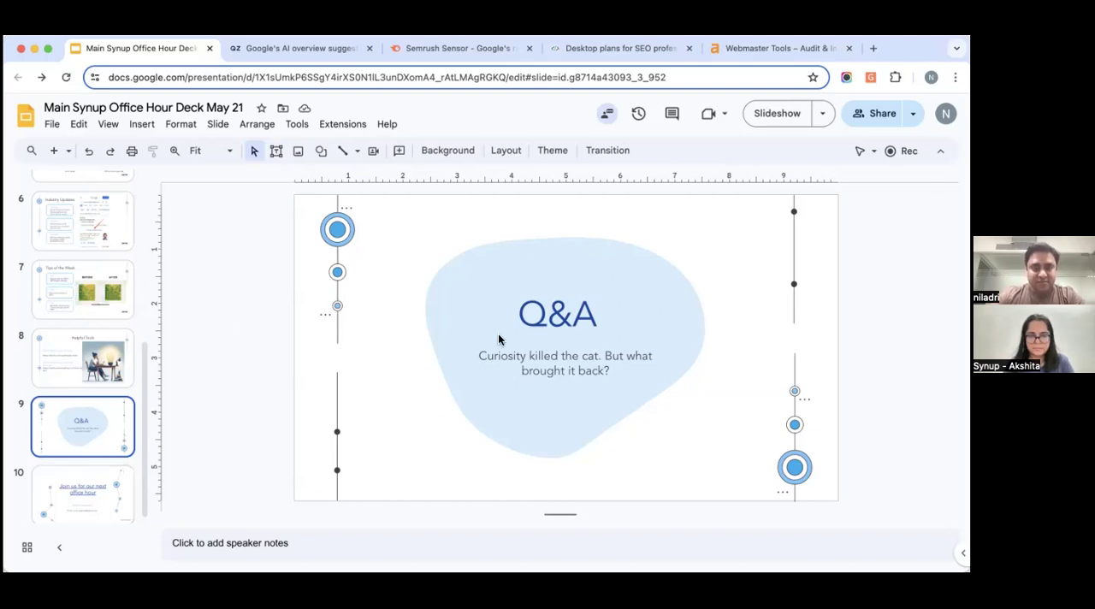
{"action": "mouse_move", "coordinate": [510, 187]}
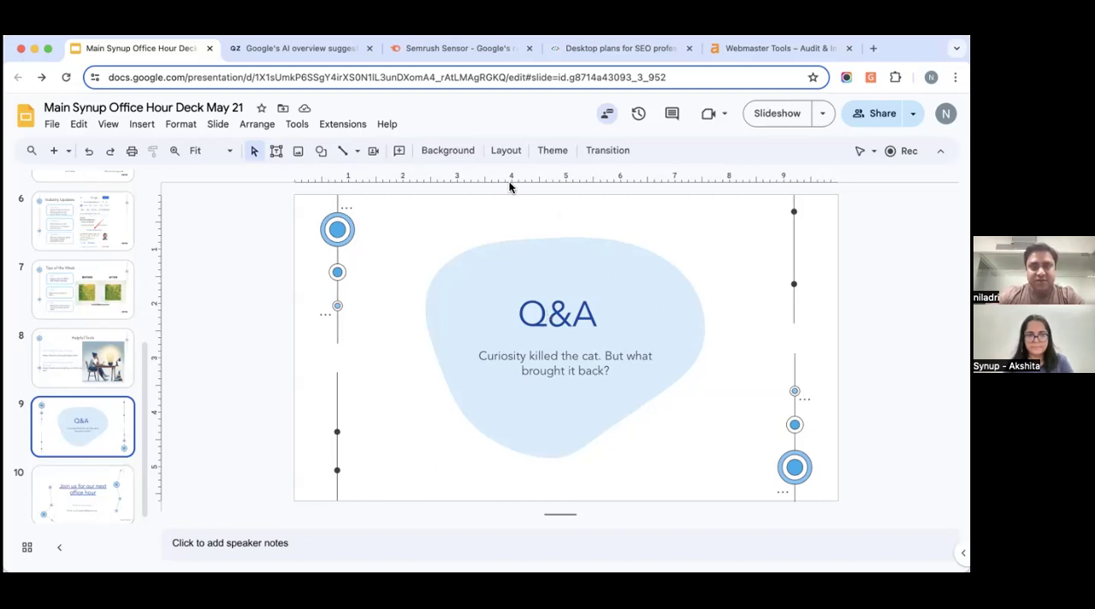
{"action": "mouse_move", "coordinate": [371, 112]}
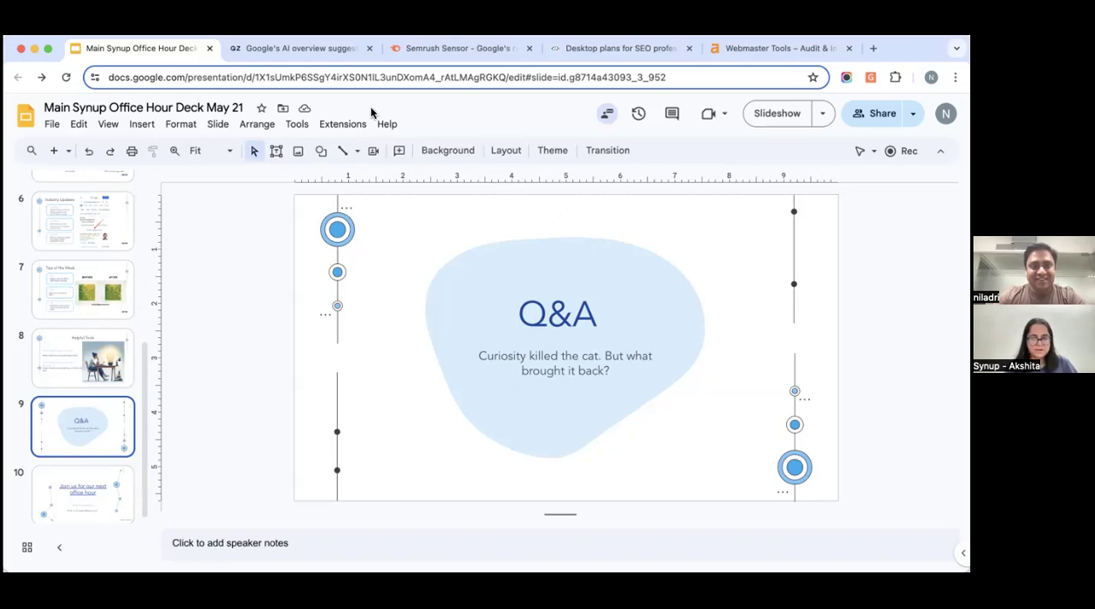
{"action": "mouse_move", "coordinate": [635, 340]}
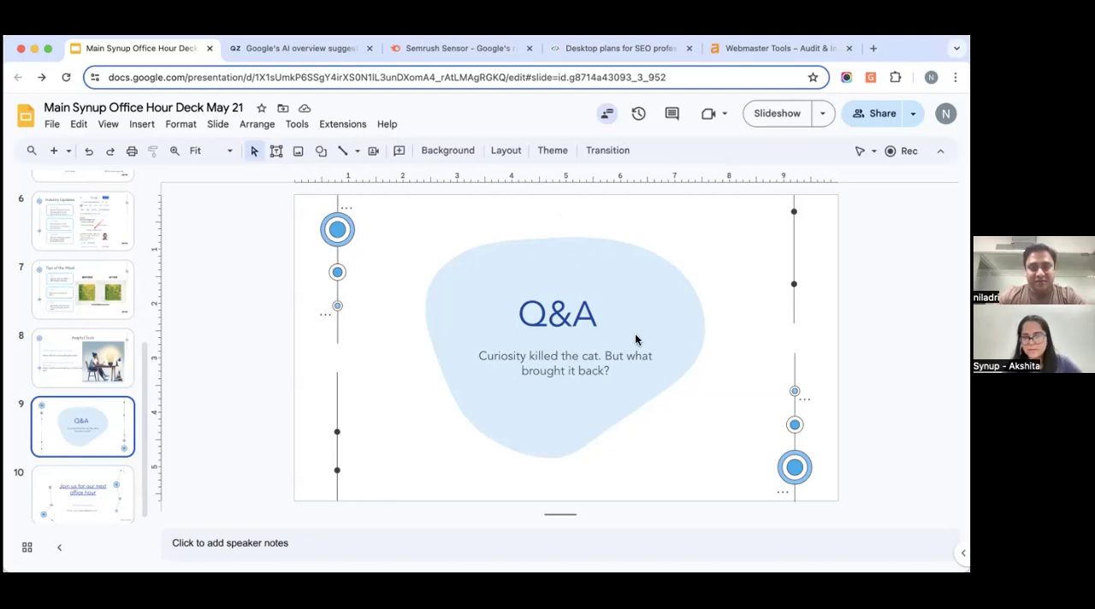
{"action": "mouse_move", "coordinate": [474, 516]}
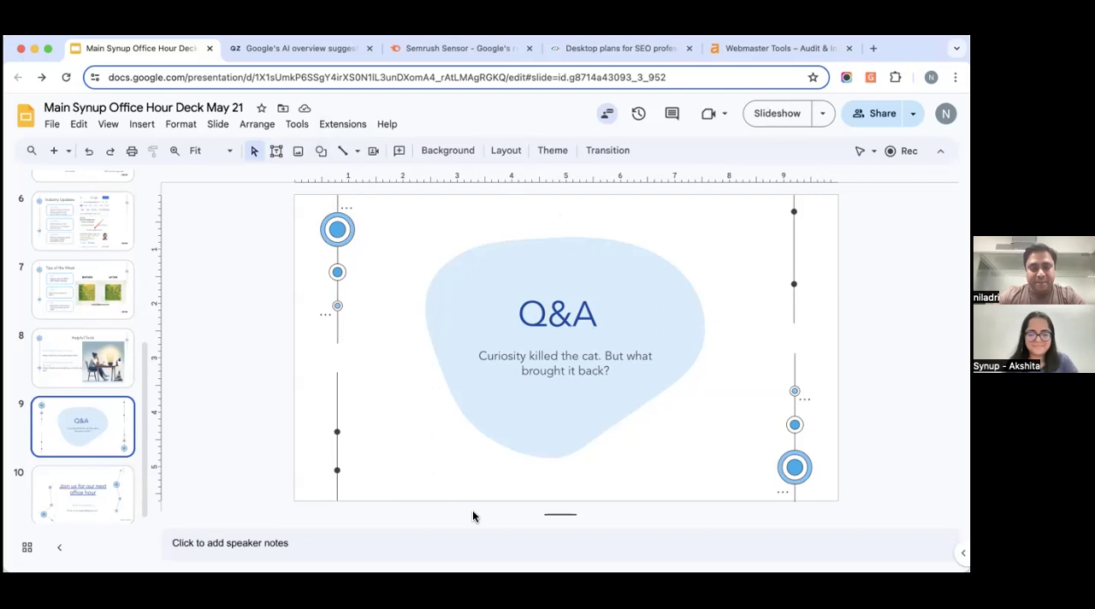
{"action": "mouse_move", "coordinate": [491, 475]}
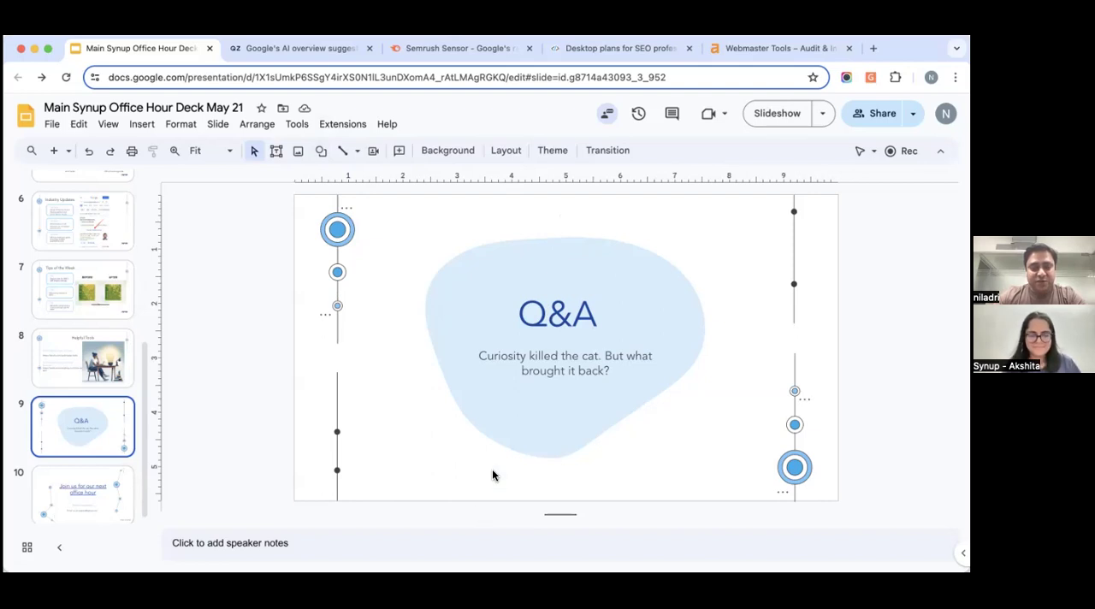
{"action": "mouse_move", "coordinate": [483, 446]}
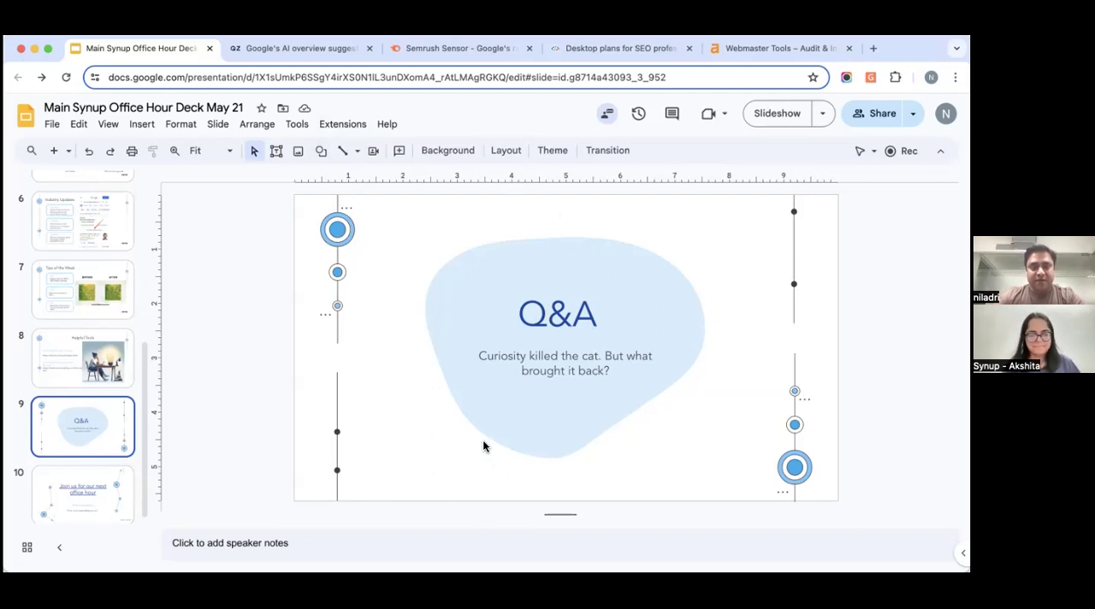